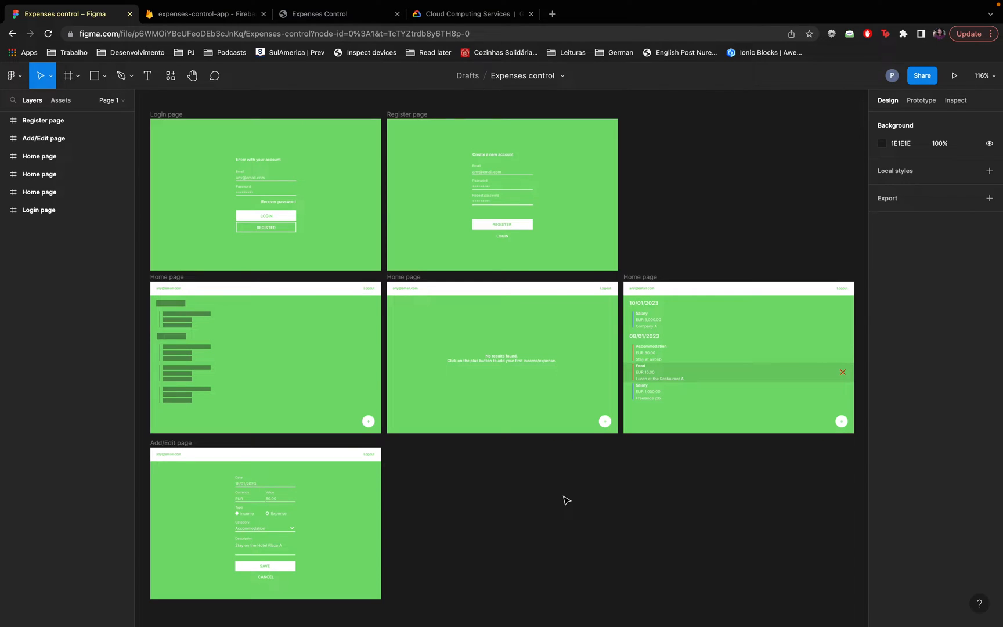
pyautogui.moveTo(404, 227)
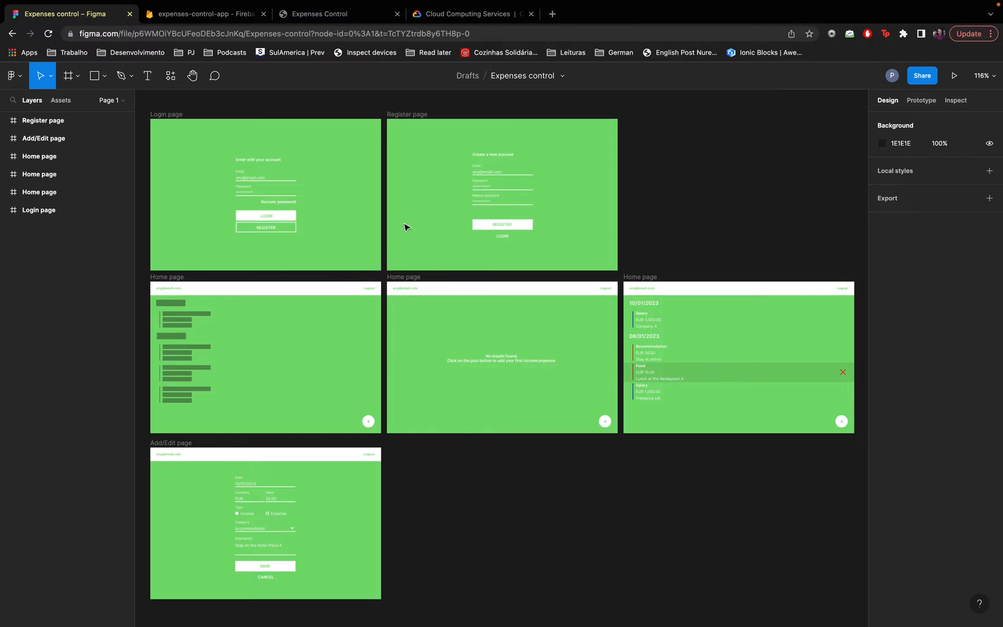
pyautogui.moveTo(528, 506)
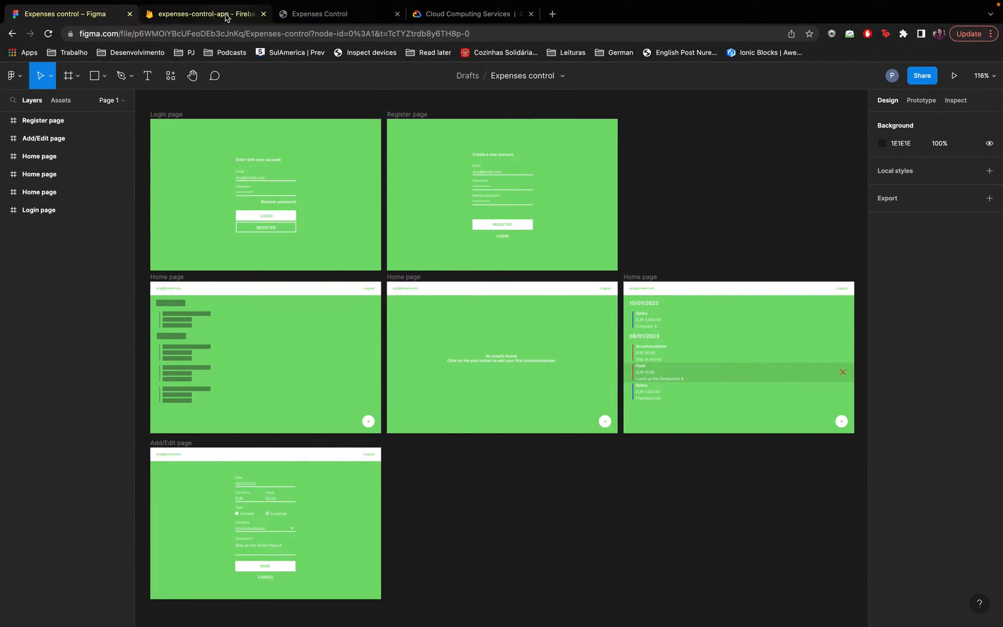
# - Review the Firebase Hosting dashboard and live Expenses Control app, then browse the Google Cloud homepage
pyautogui.click(204, 14)
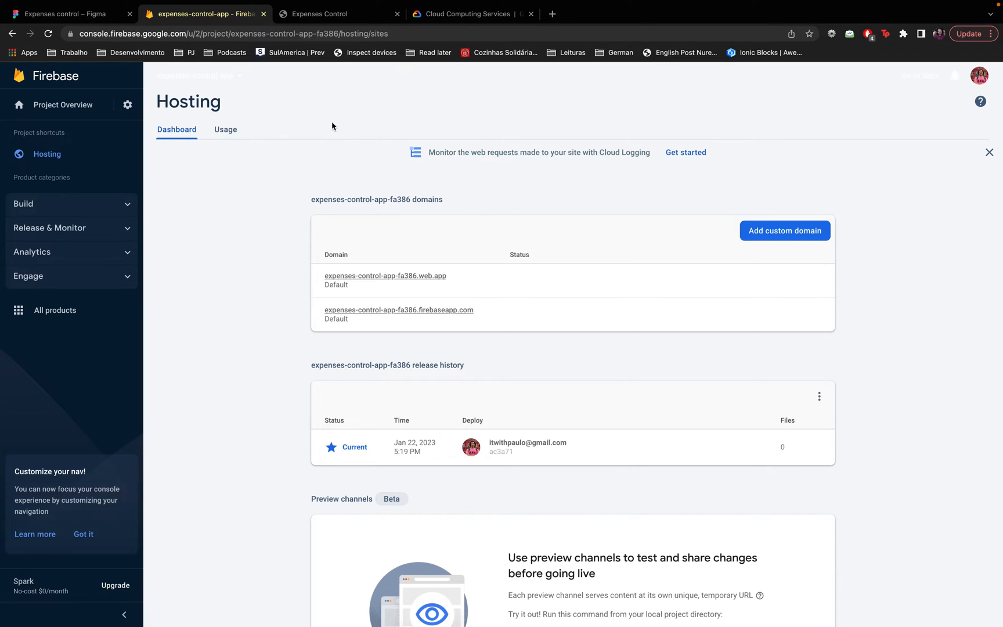
pyautogui.click(332, 14)
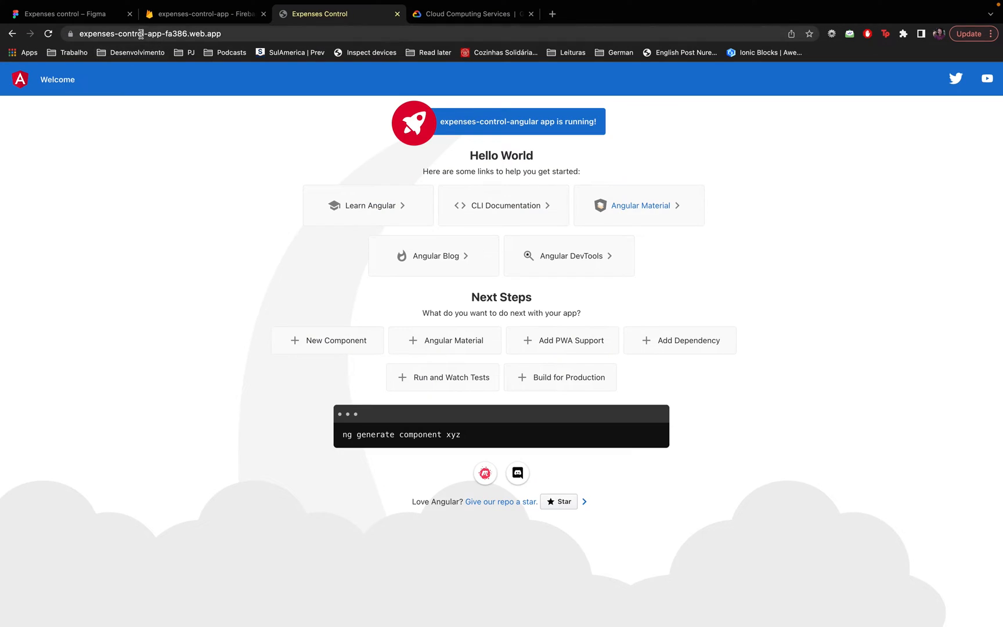
pyautogui.click(471, 13)
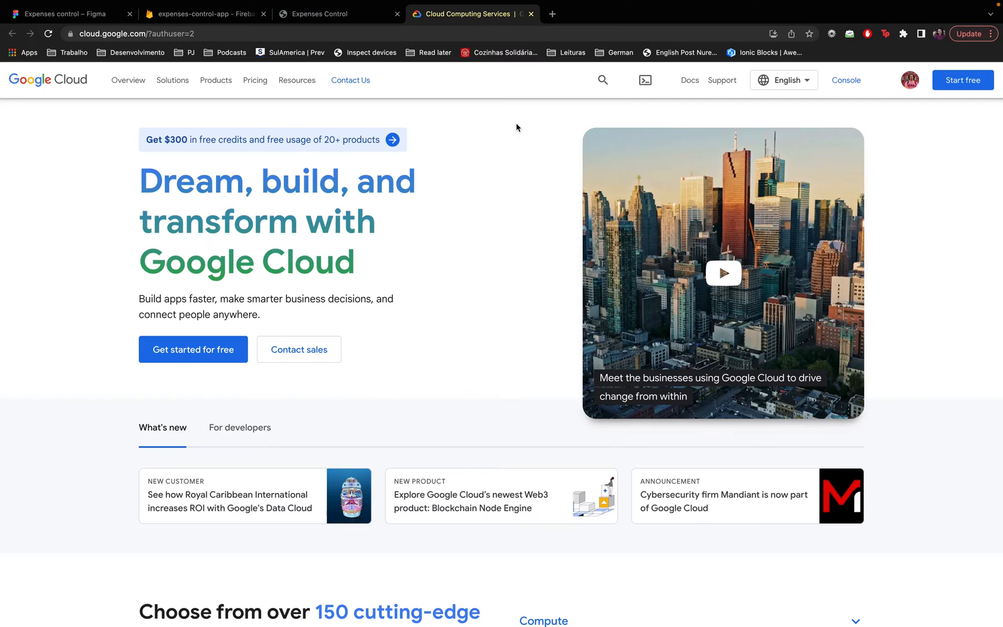
pyautogui.scroll(-3)
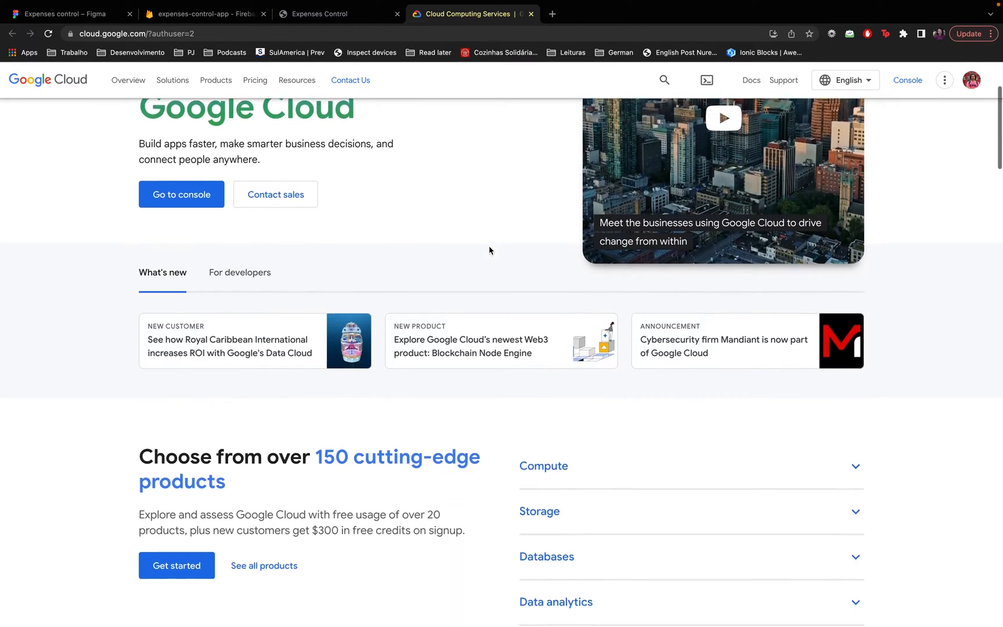
pyautogui.scroll(-3)
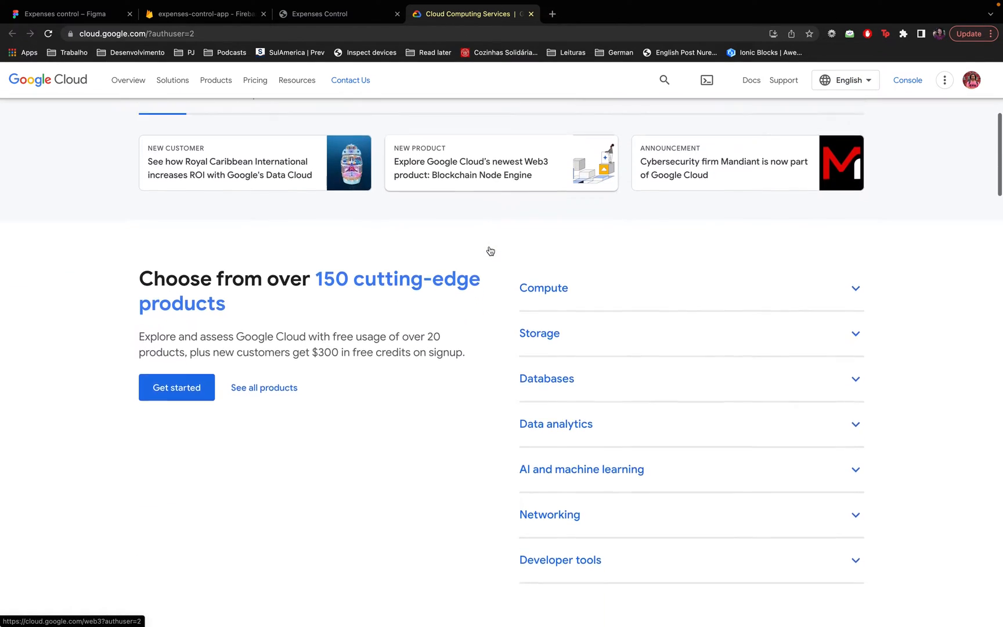
pyautogui.scroll(-3)
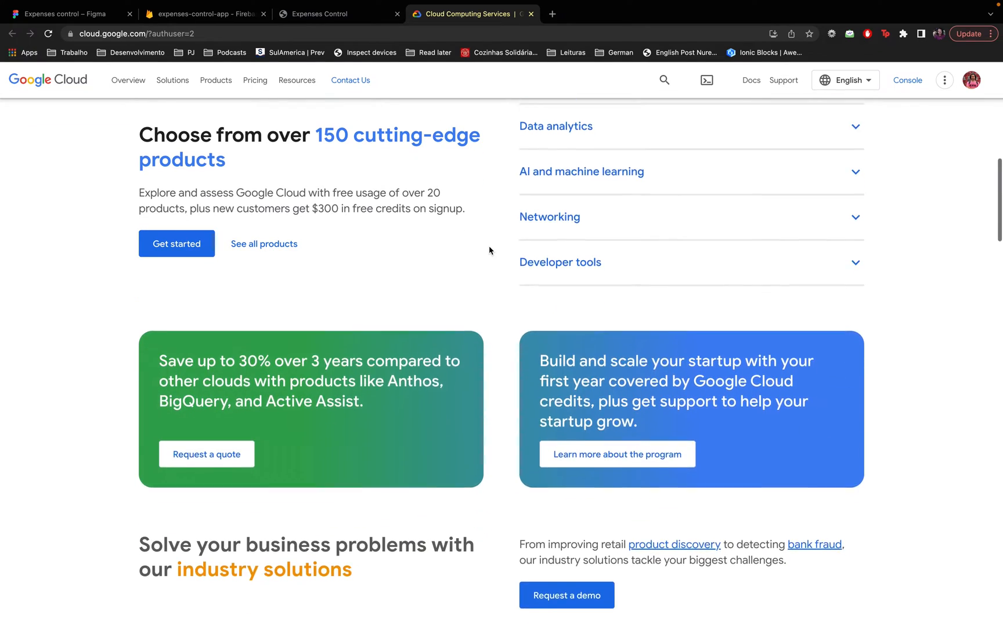
pyautogui.scroll(3)
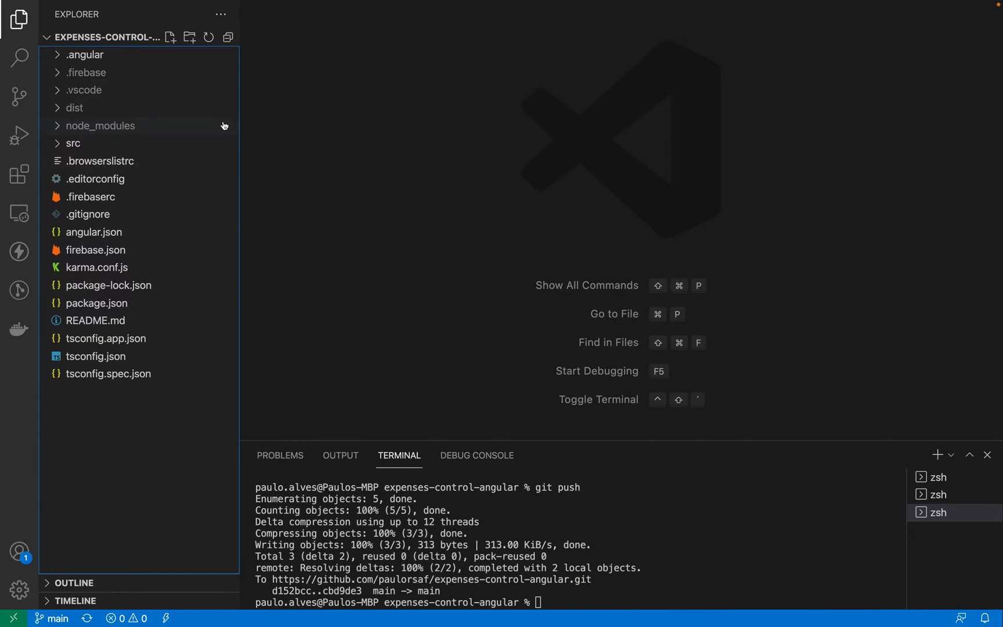
pyautogui.moveTo(290, 163)
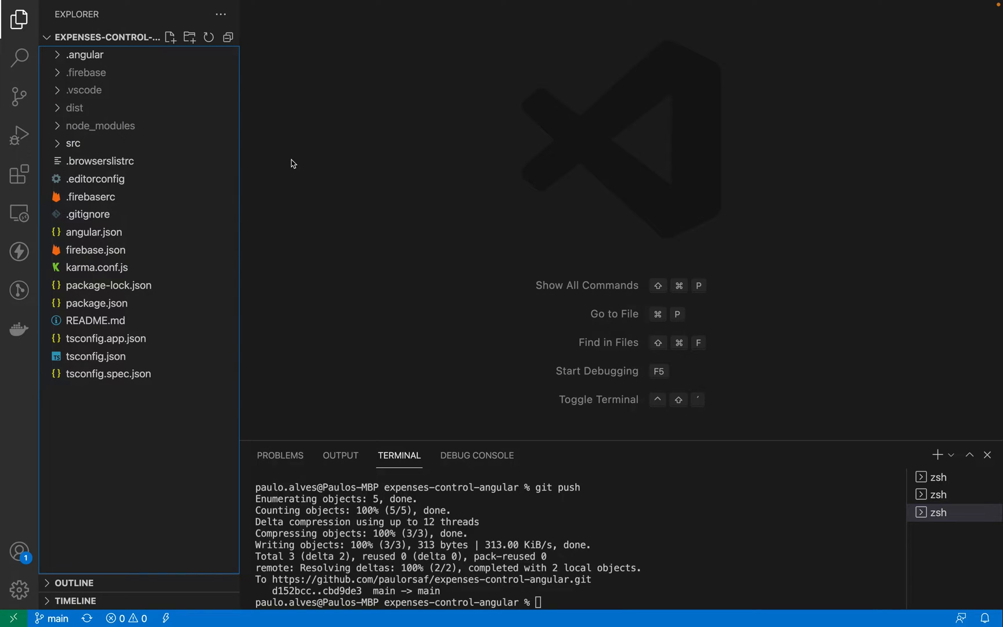
pyautogui.moveTo(702, 554)
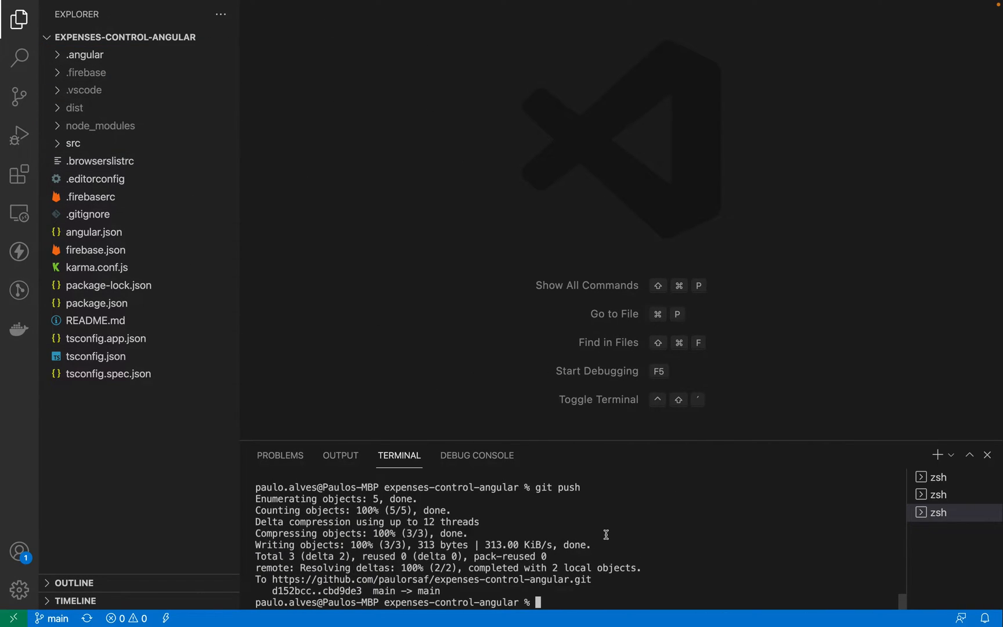
# - Retitle index.html to 'Expenses Control Test' and enter npm run build in the terminal
pyautogui.click(74, 143)
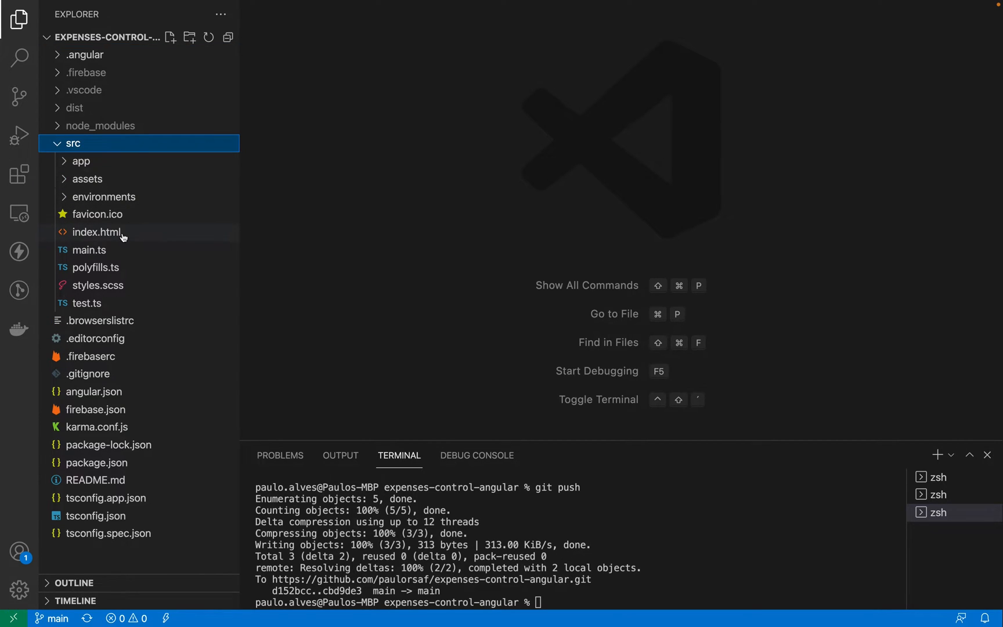
pyautogui.click(96, 232)
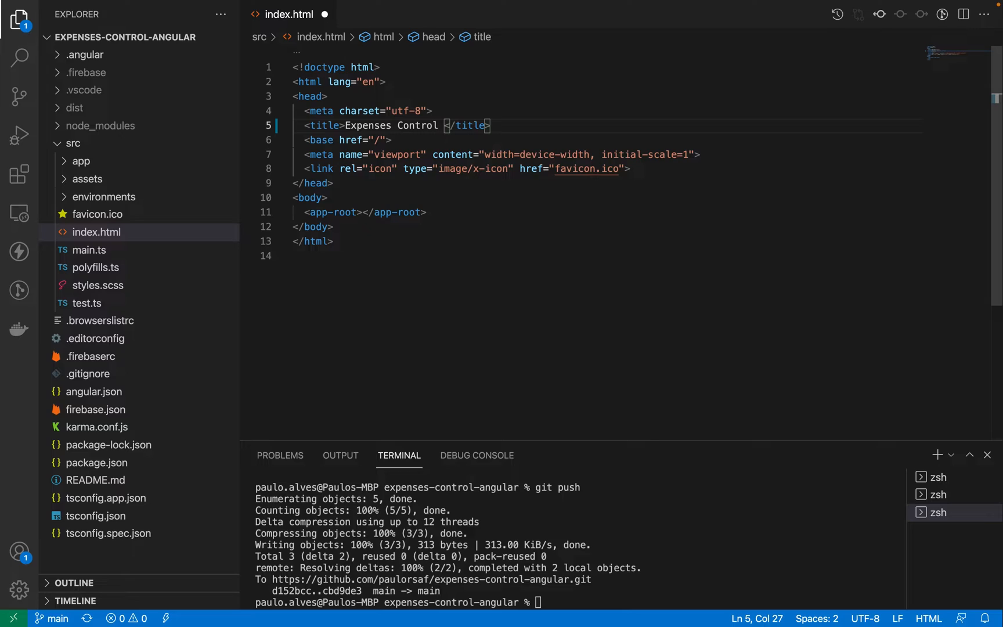
pyautogui.write('Test')
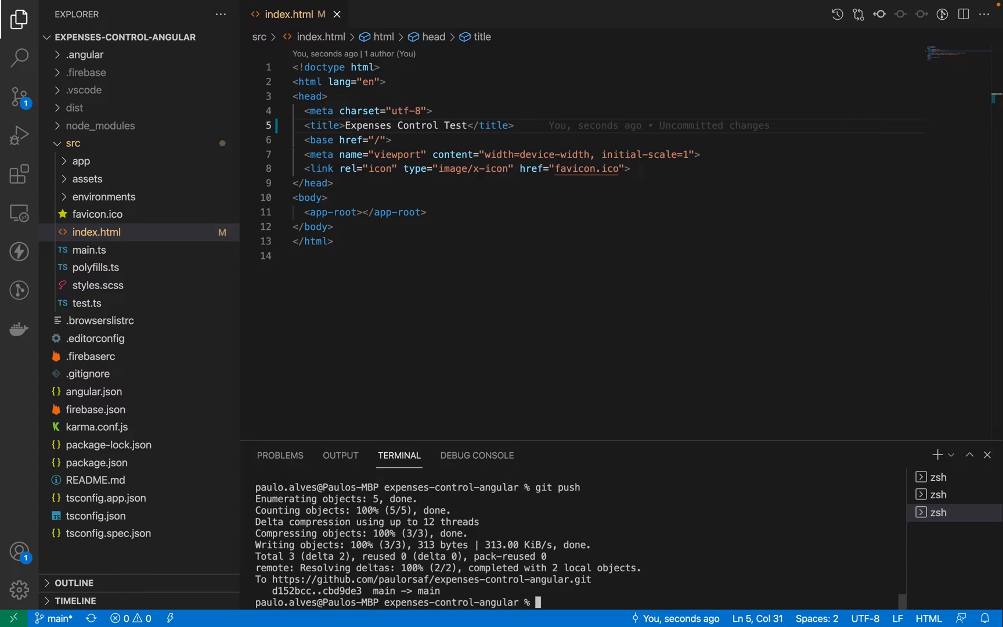
pyautogui.write('npm run build')
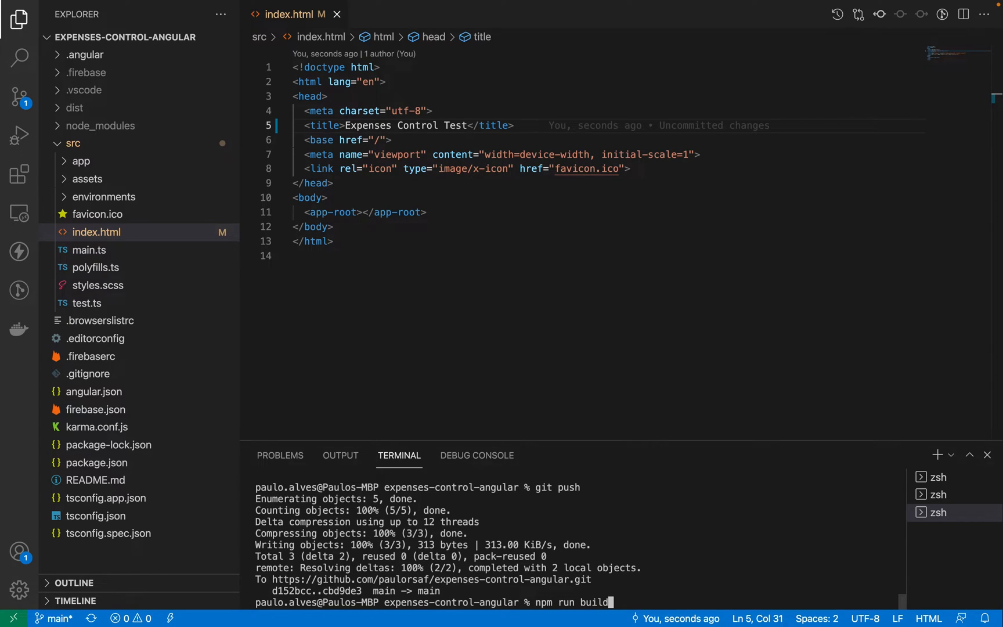
# - Build the app into dist and run firebase deploy until 'Deploy complete!' appears
pyautogui.press('Return')
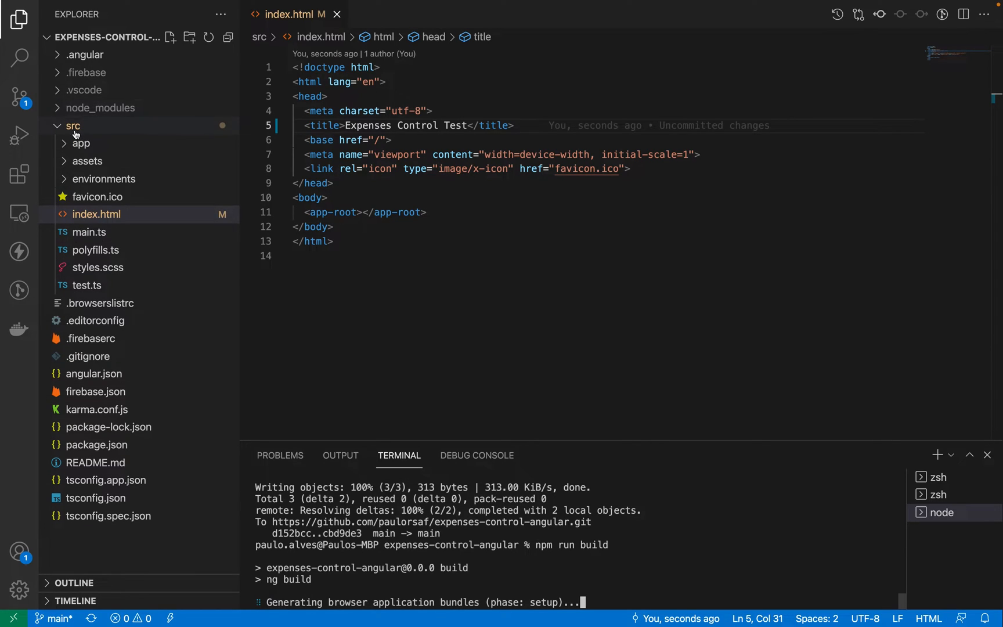
pyautogui.moveTo(131, 110)
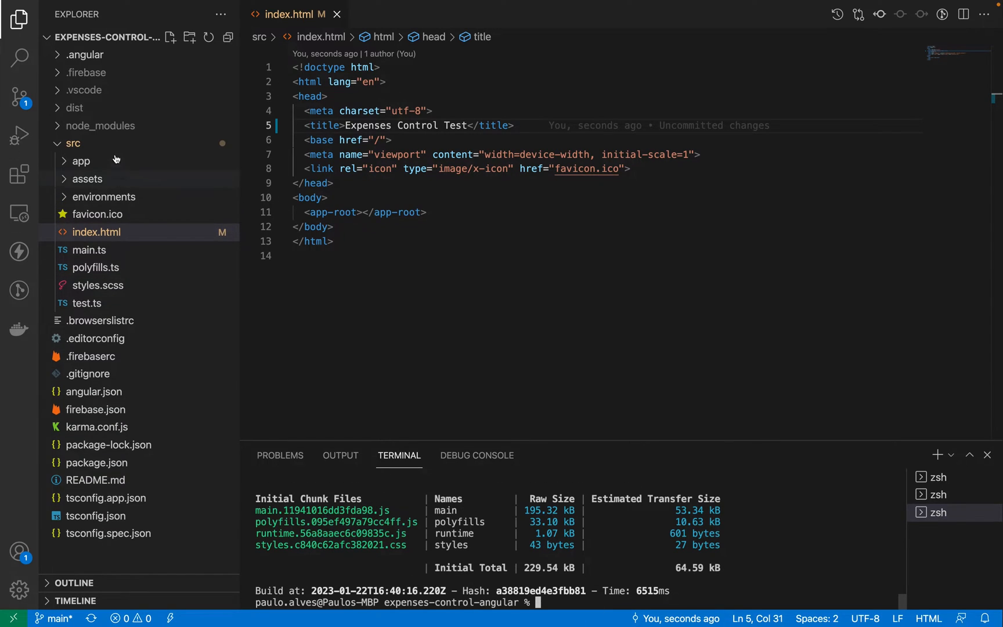
pyautogui.click(74, 107)
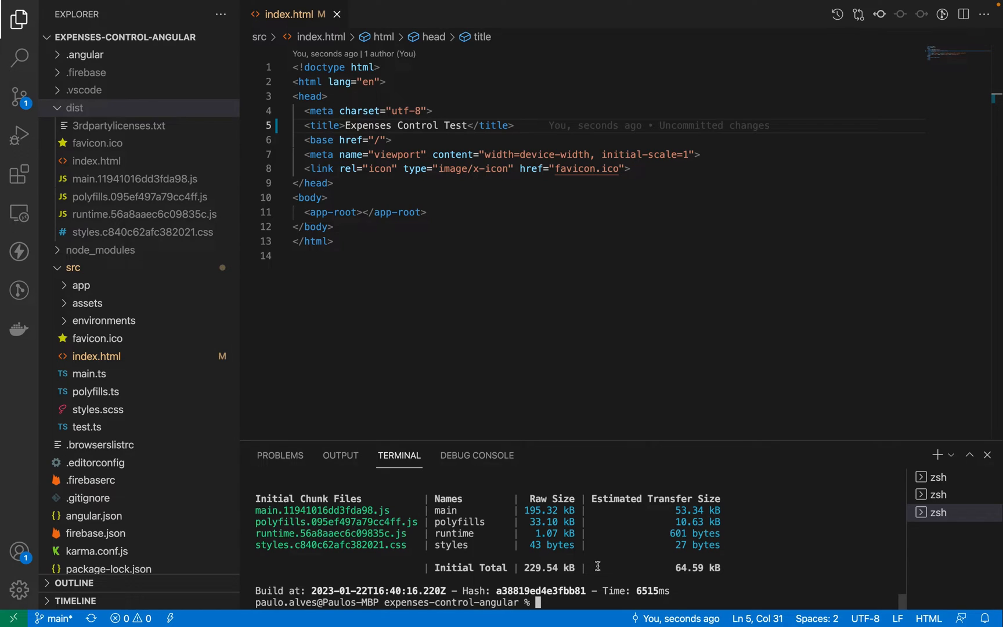
pyautogui.write('firebase')
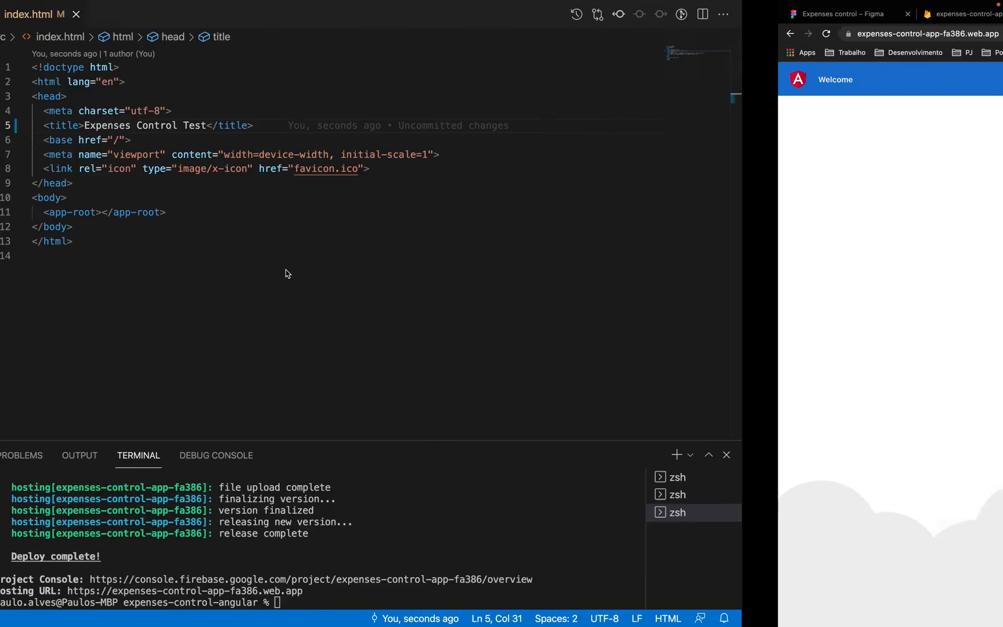
pyautogui.click(19, 19)
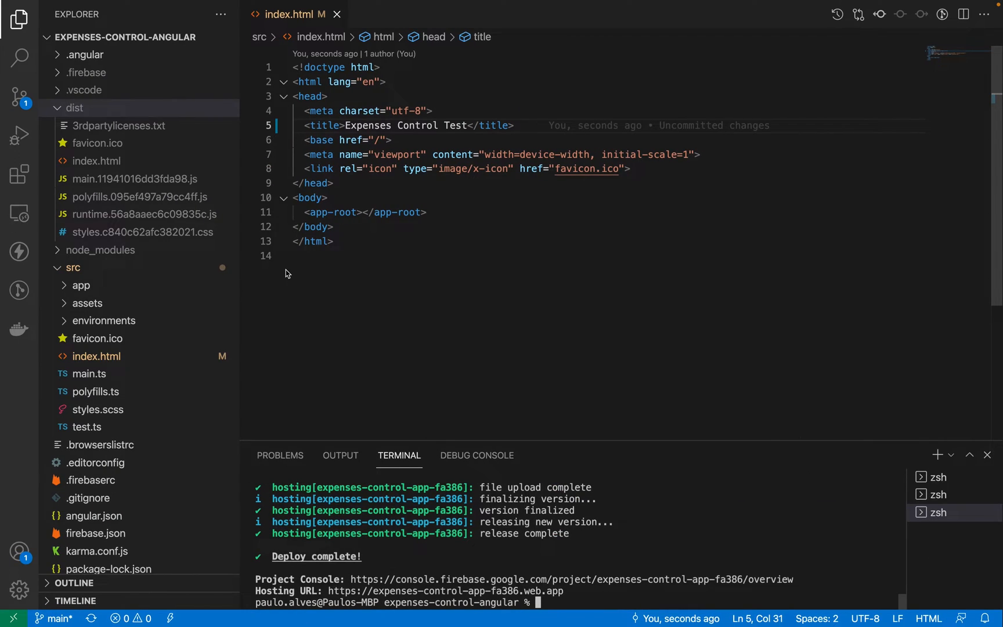
pyautogui.moveTo(568, 503)
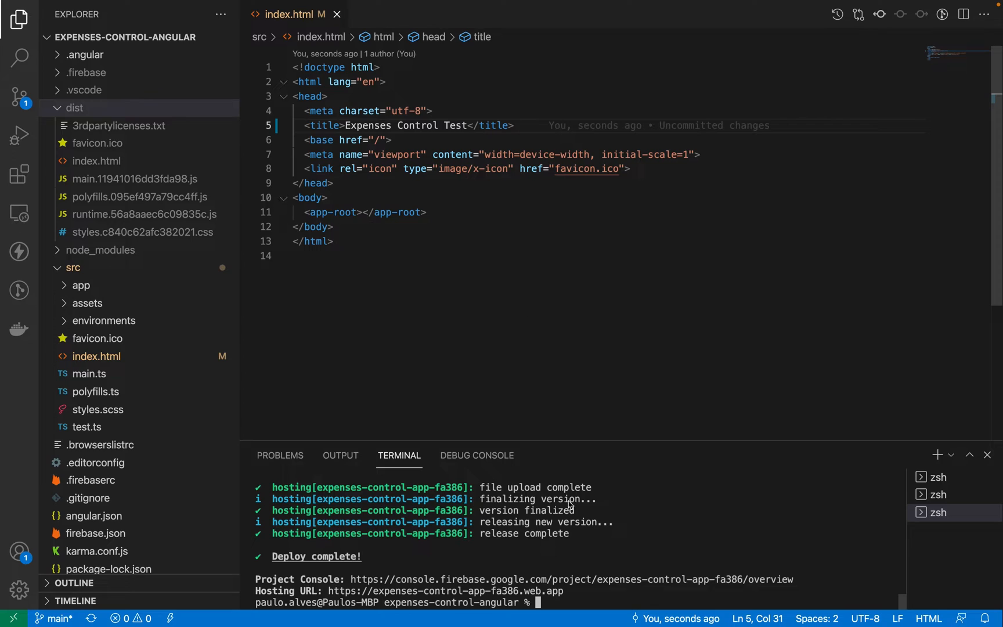
pyautogui.write('npm run build')
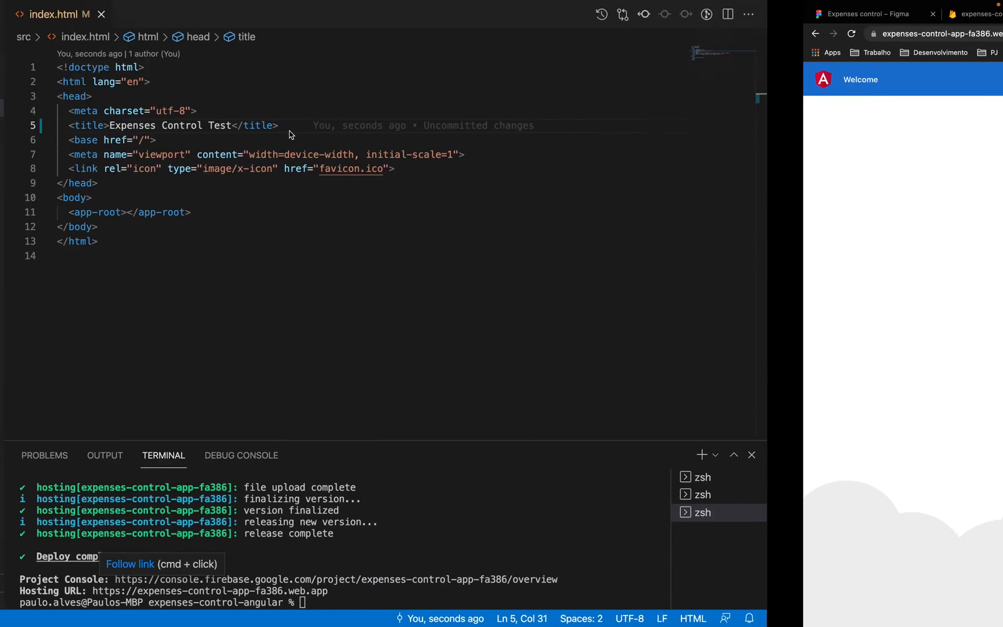
pyautogui.click(19, 18)
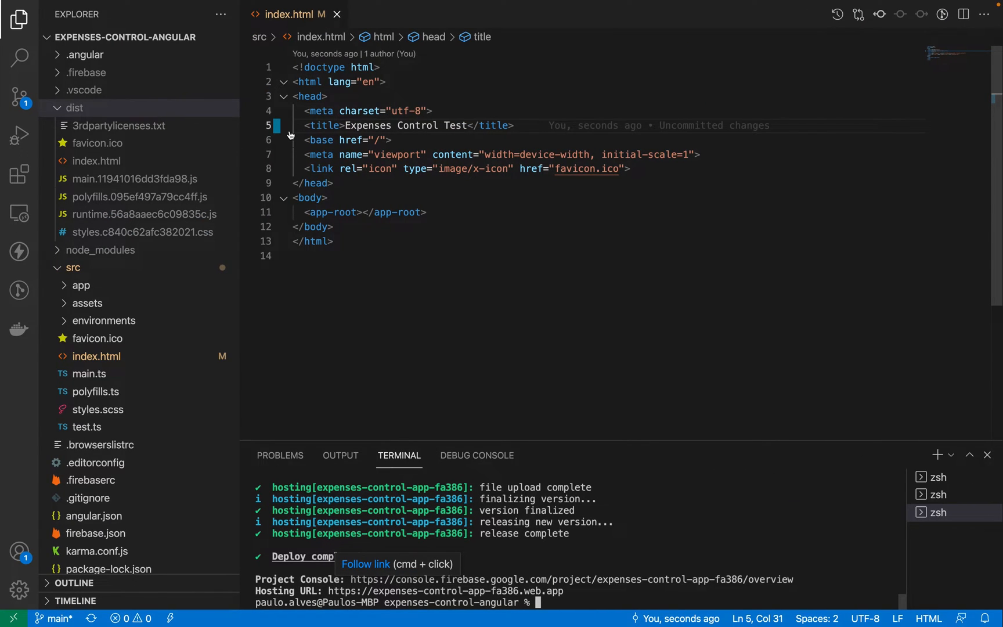
# - Open package.json to inspect the build ('ng build') and test scripts
pyautogui.click(96, 475)
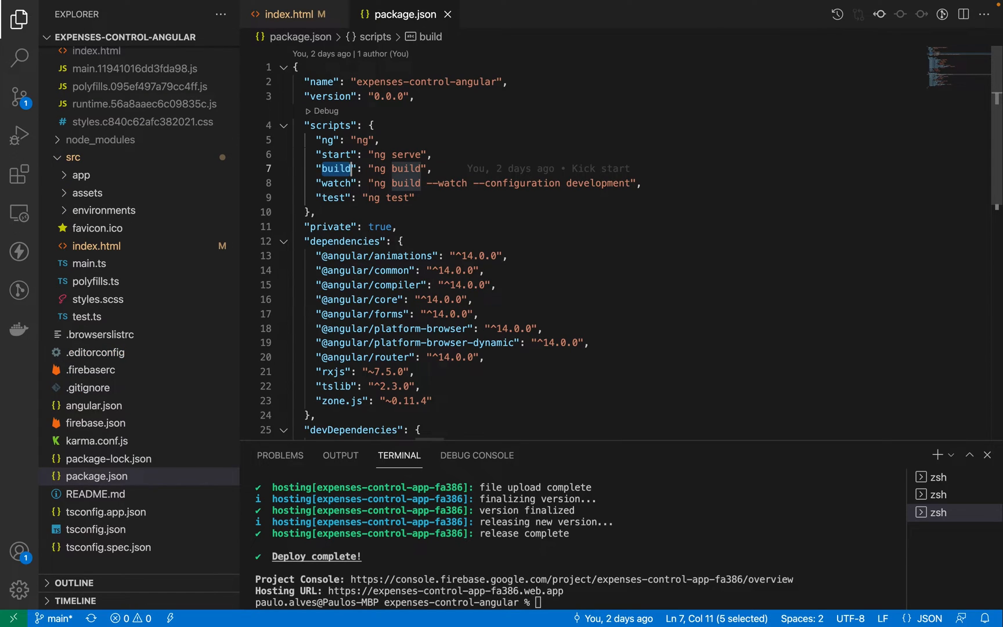
pyautogui.moveTo(332, 197)
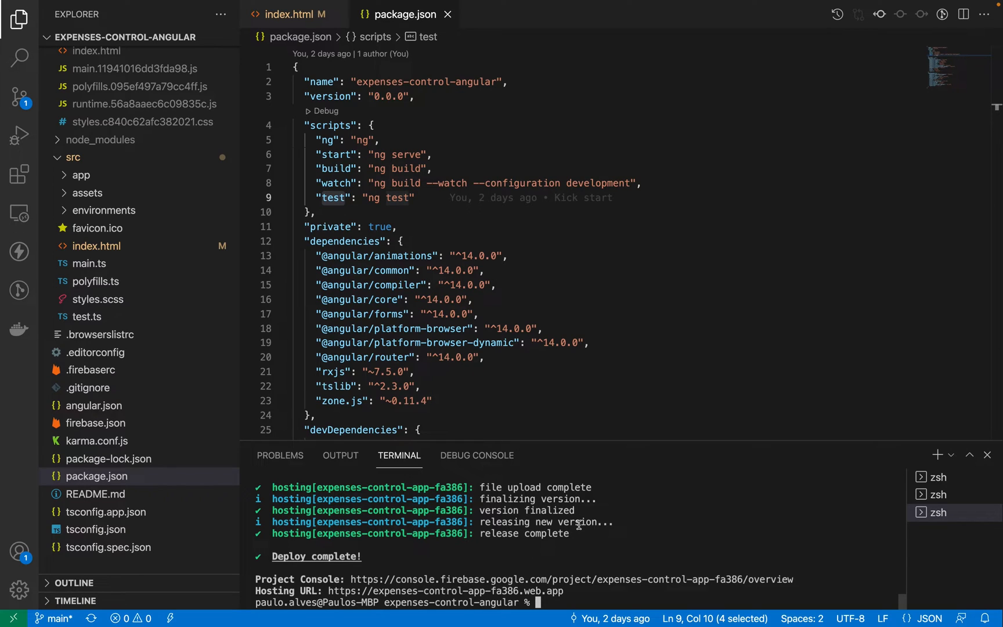
pyautogui.moveTo(641, 538)
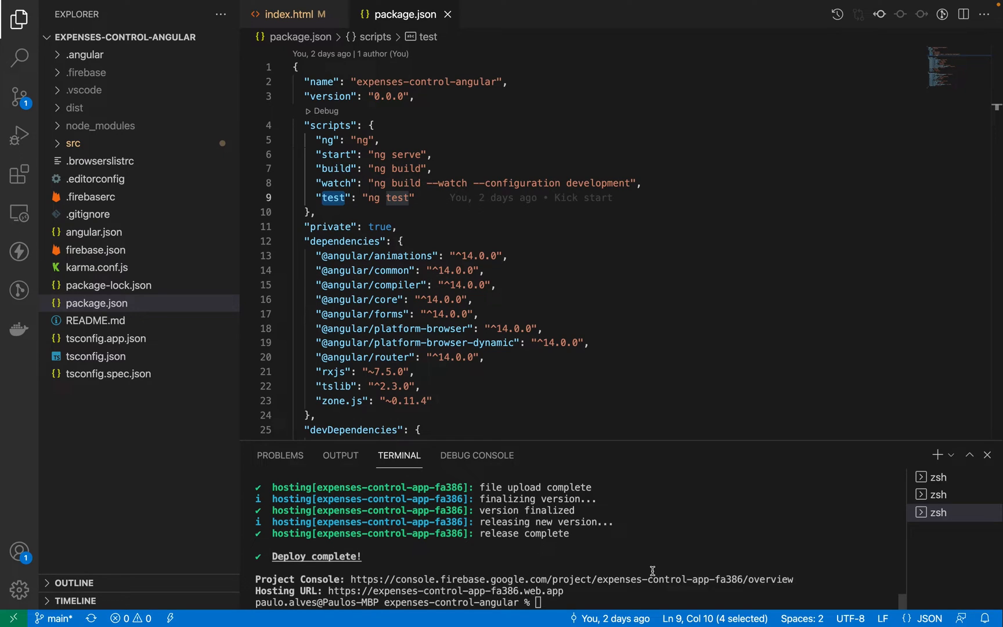
pyautogui.moveTo(735, 558)
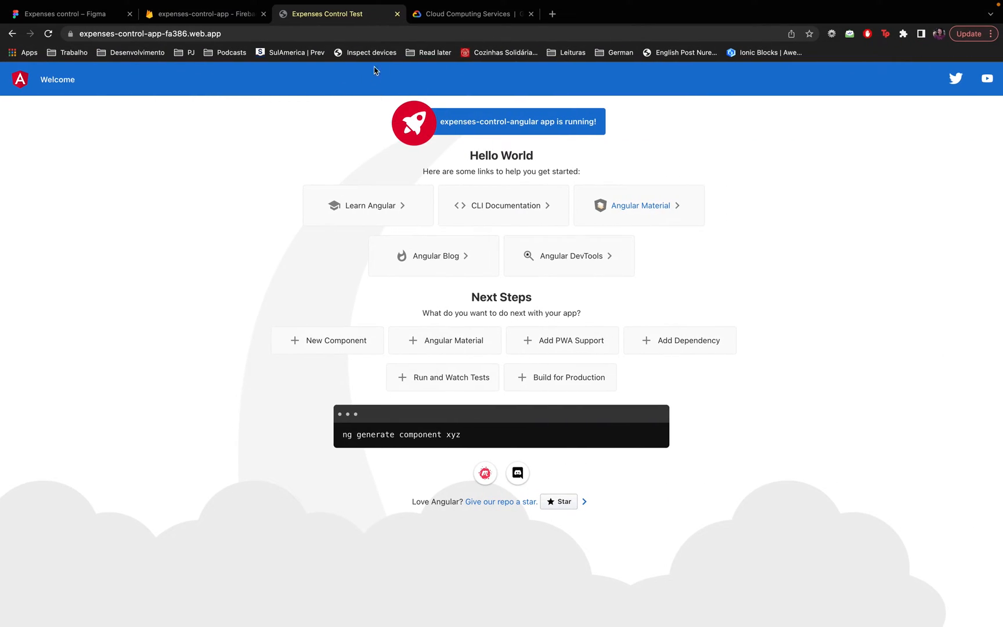
# - Check the redeployed 'Expenses Control Test' site, then scroll through Google Cloud's product categories
pyautogui.click(283, 33)
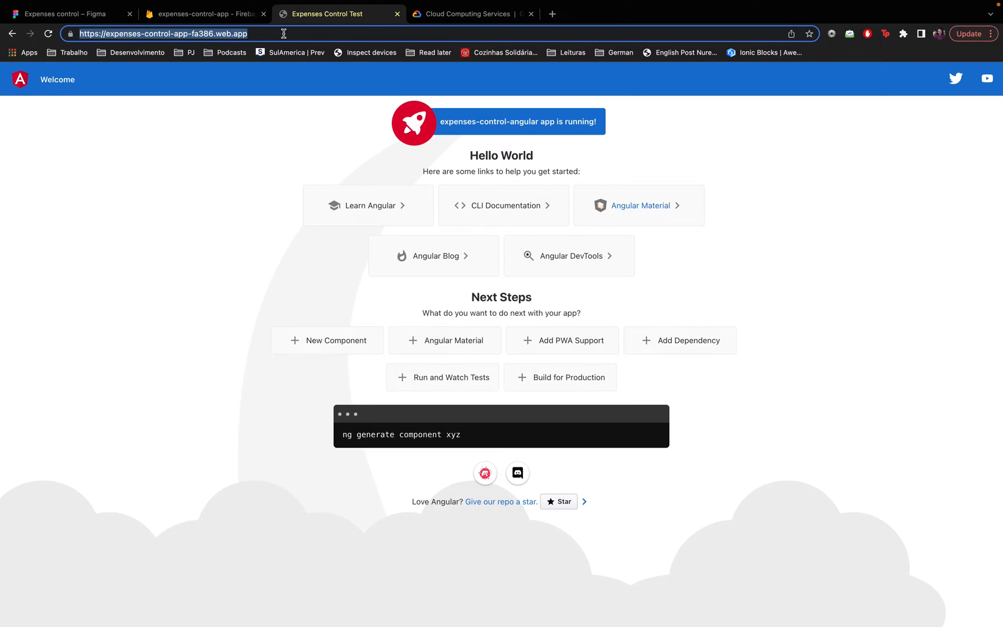
pyautogui.click(474, 14)
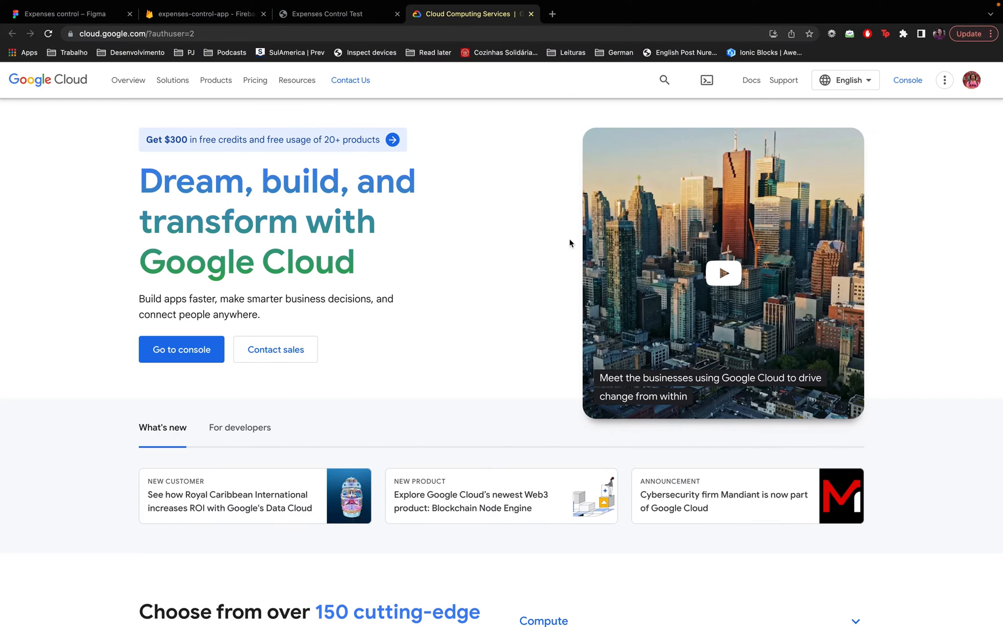
pyautogui.moveTo(512, 265)
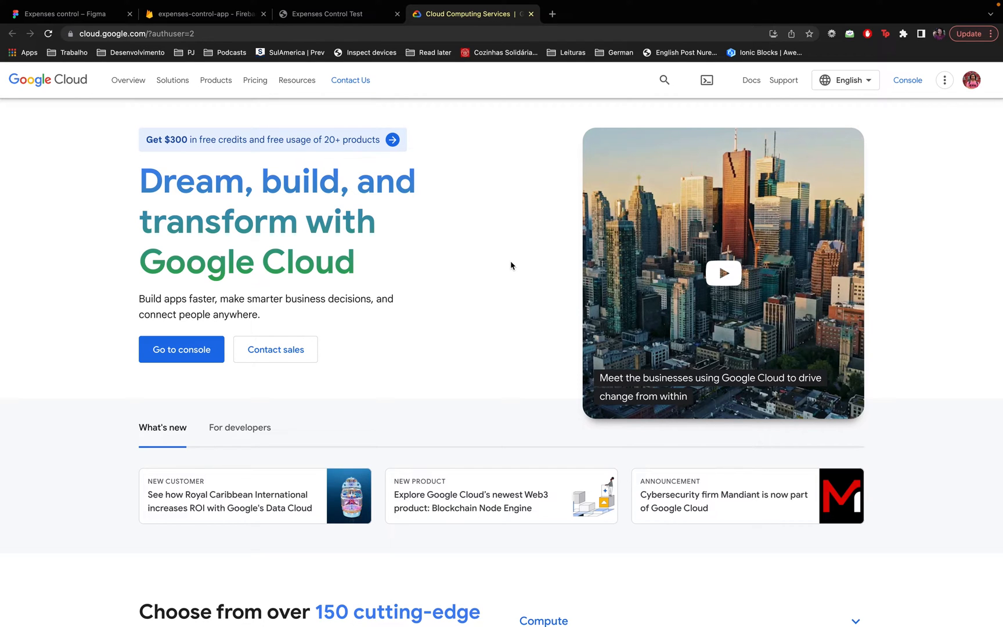
pyautogui.scroll(-3)
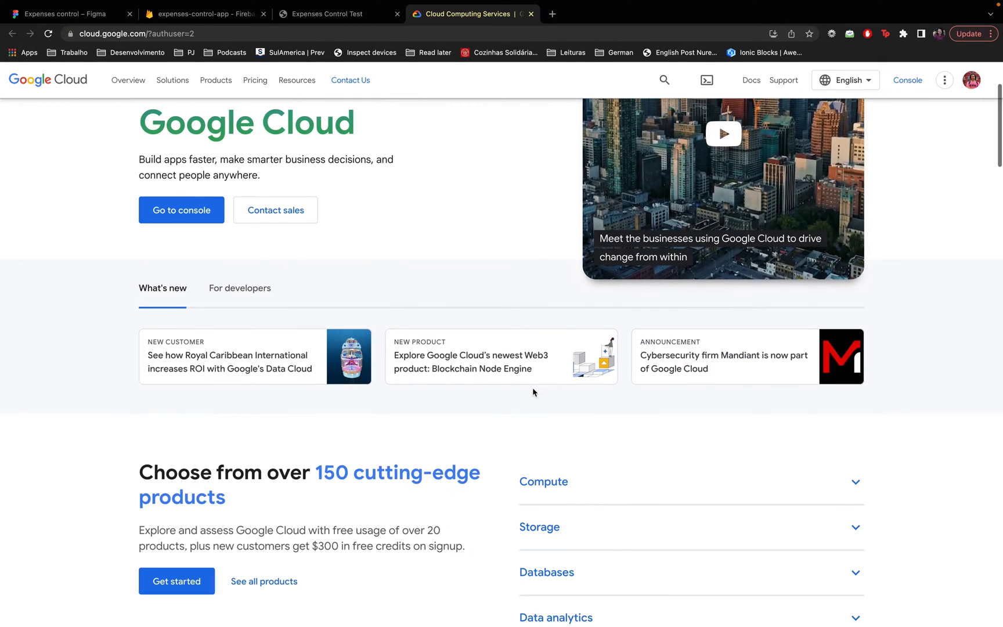
pyautogui.scroll(-3)
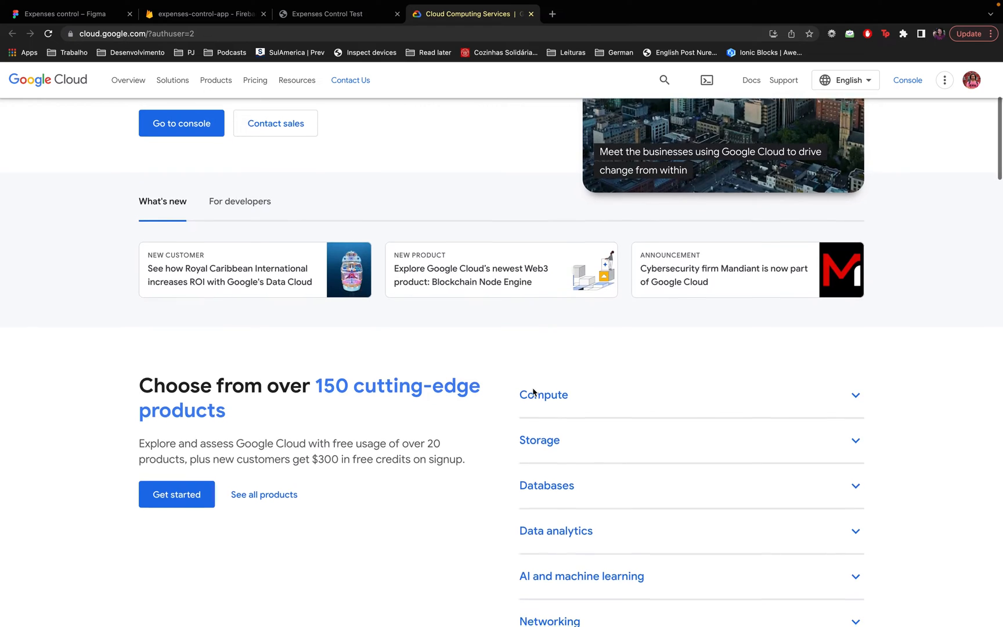
pyautogui.scroll(-3)
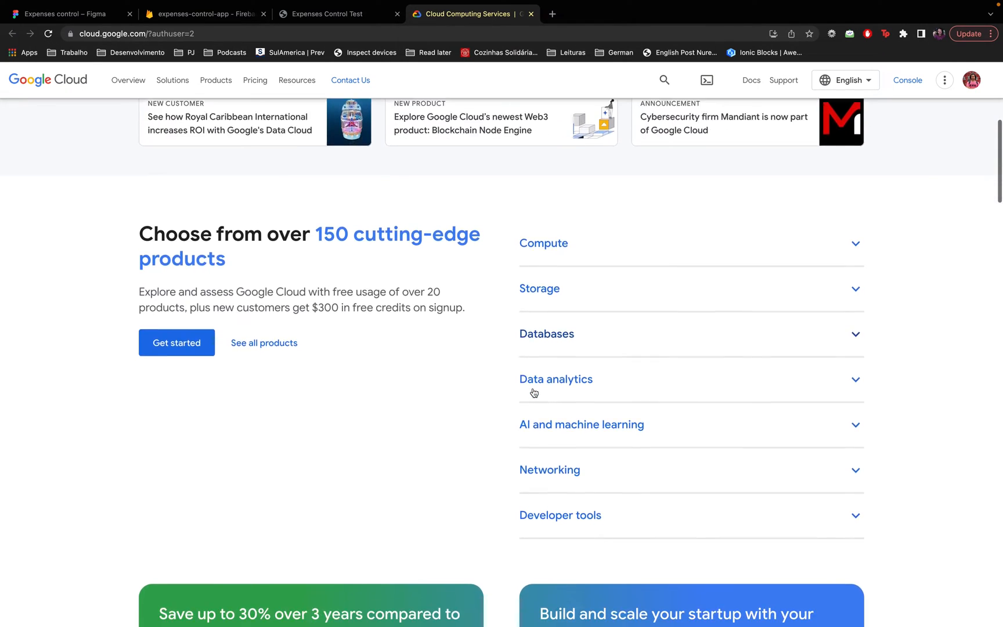
pyautogui.scroll(-3)
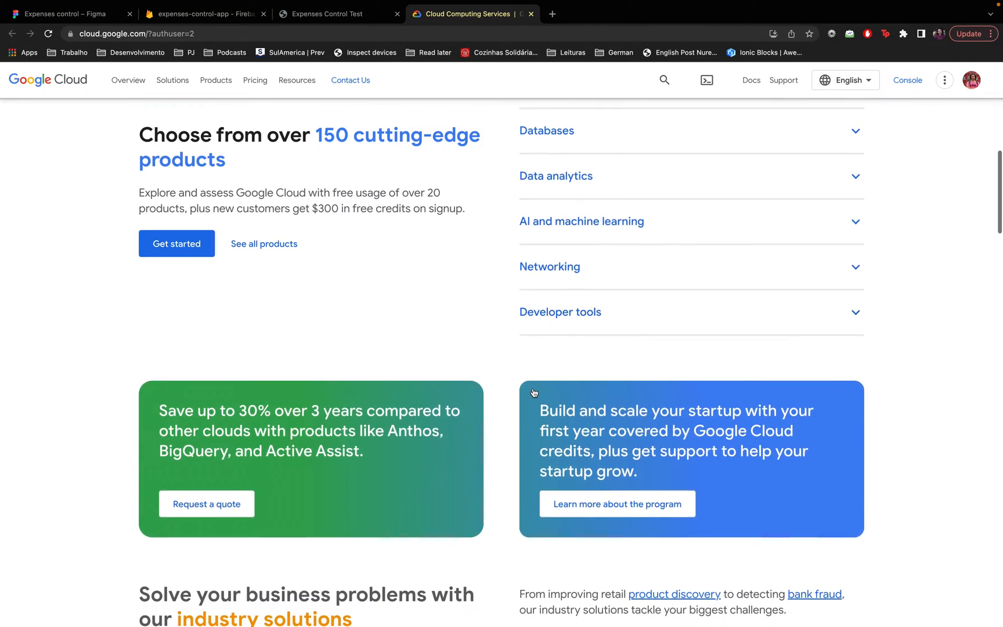
pyautogui.scroll(3)
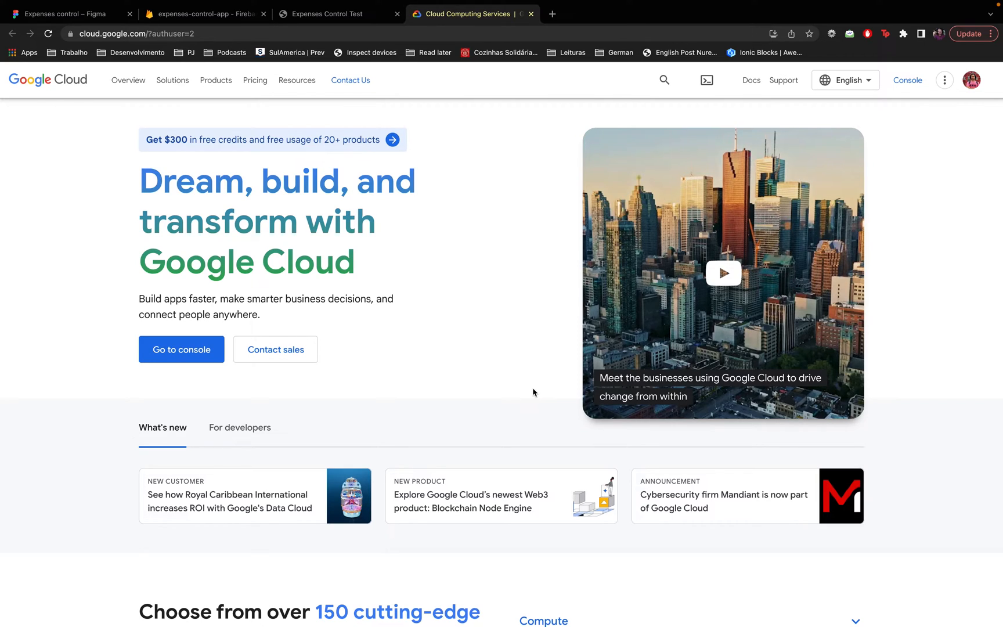
pyautogui.moveTo(928, 93)
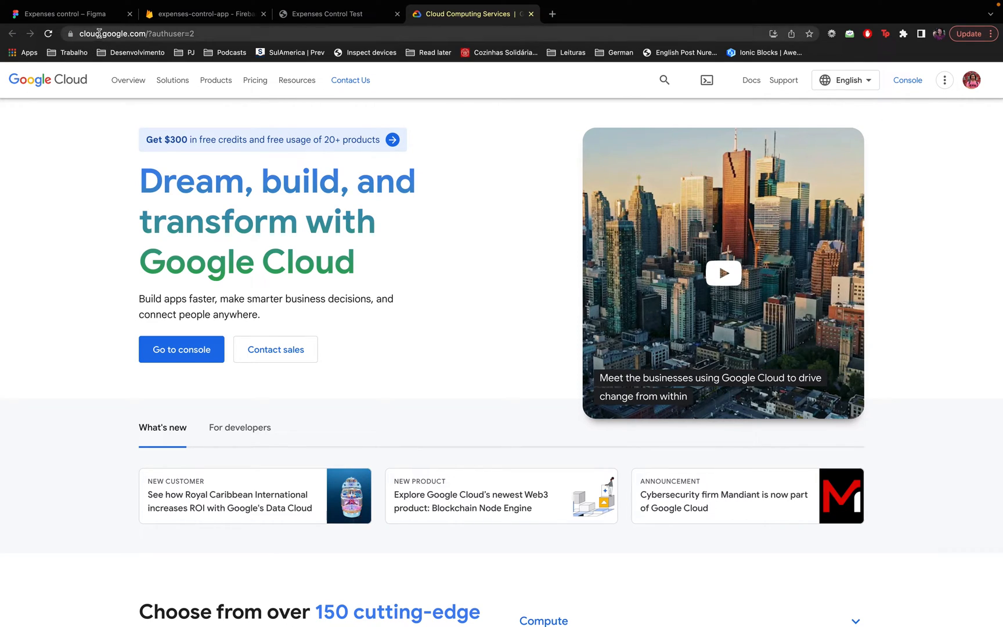
pyautogui.moveTo(833, 107)
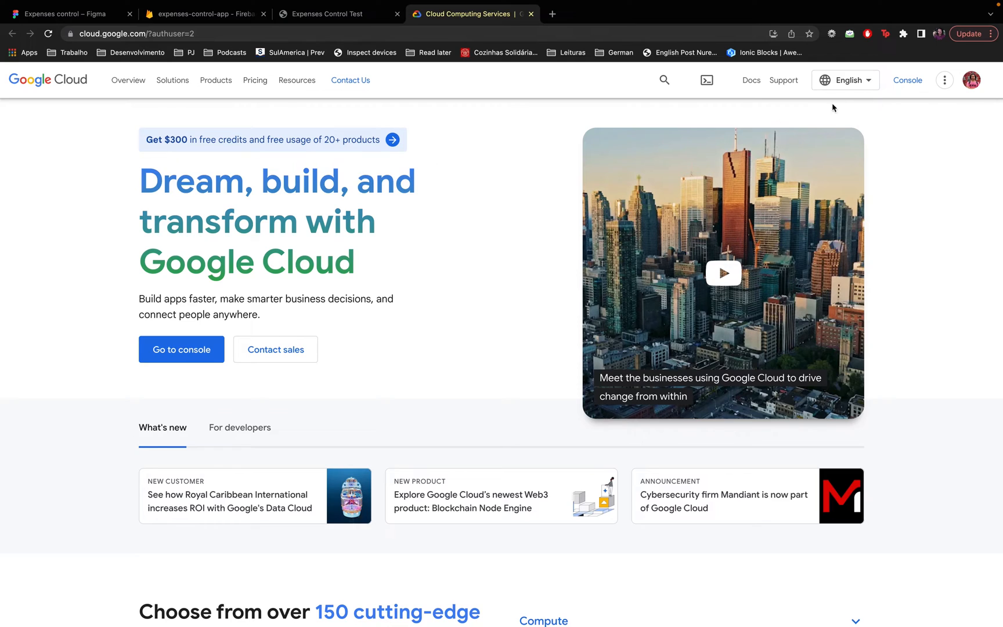
# - Go to the console and select expenses-control-app from the ALL projects list
pyautogui.click(907, 80)
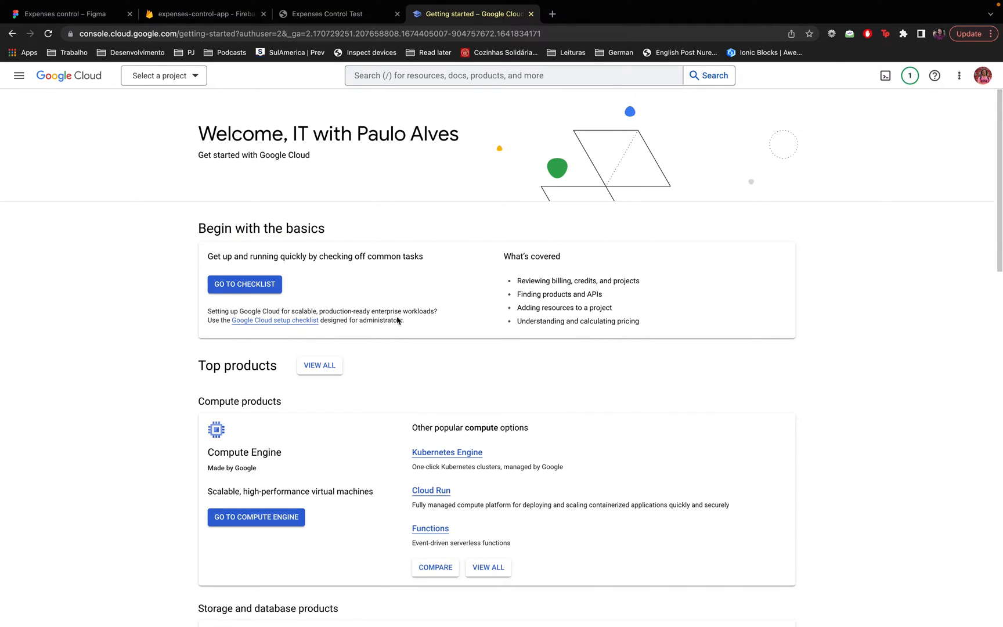
pyautogui.moveTo(473, 388)
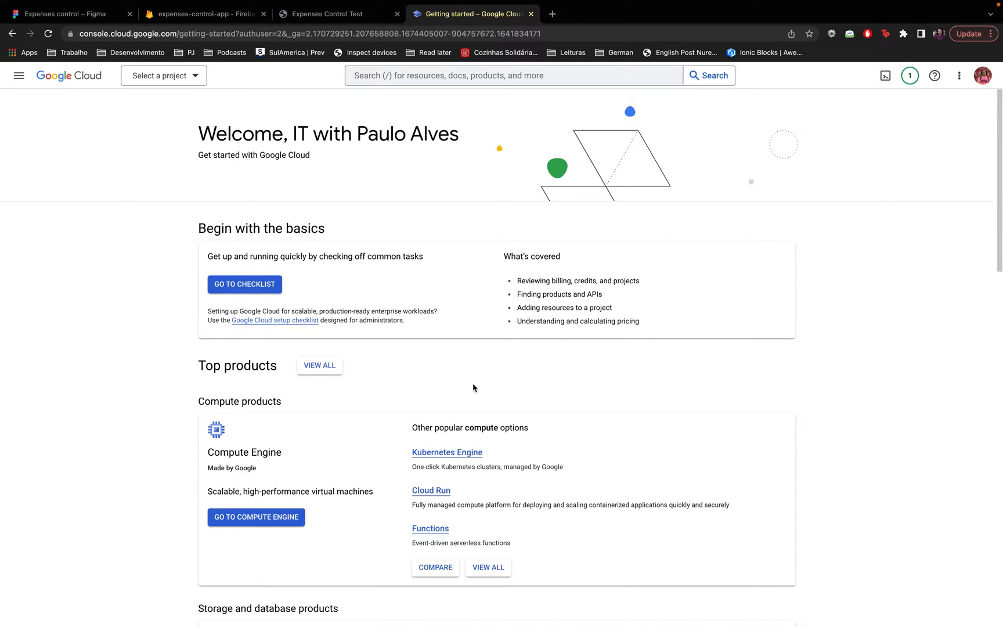
pyautogui.moveTo(463, 388)
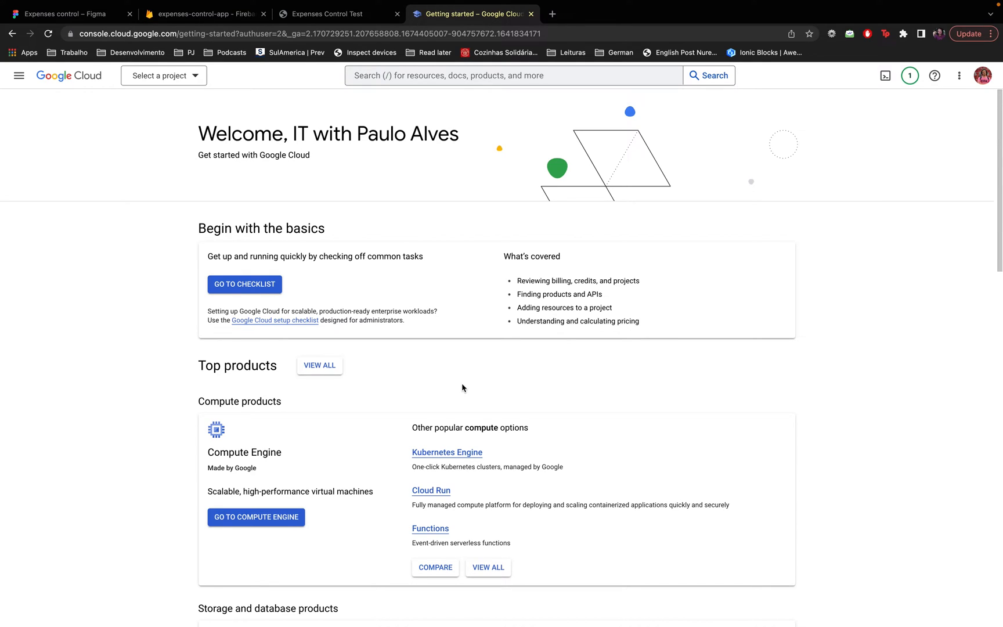
pyautogui.moveTo(412, 256)
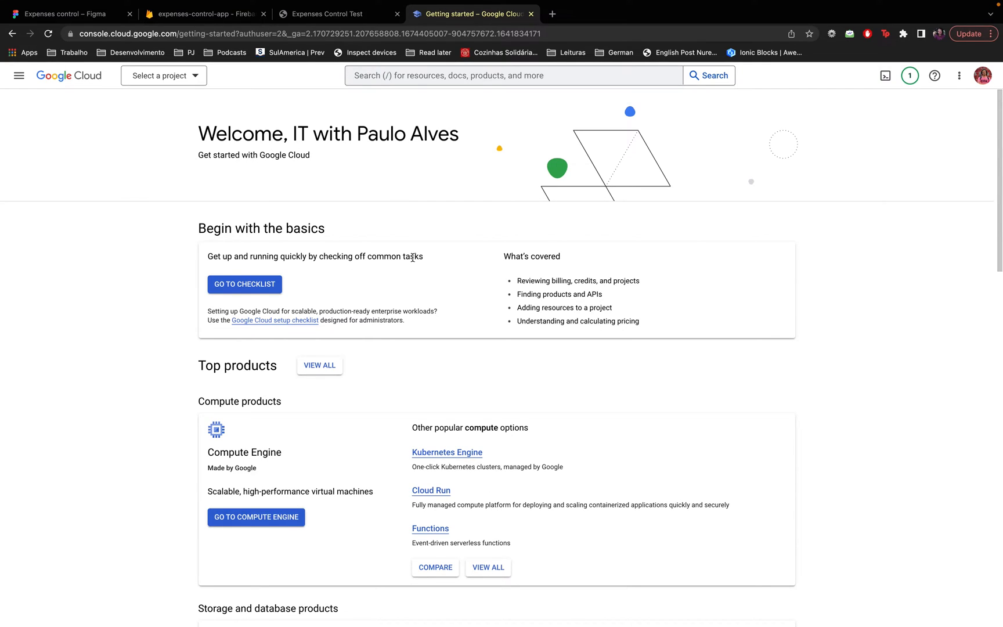
pyautogui.moveTo(452, 158)
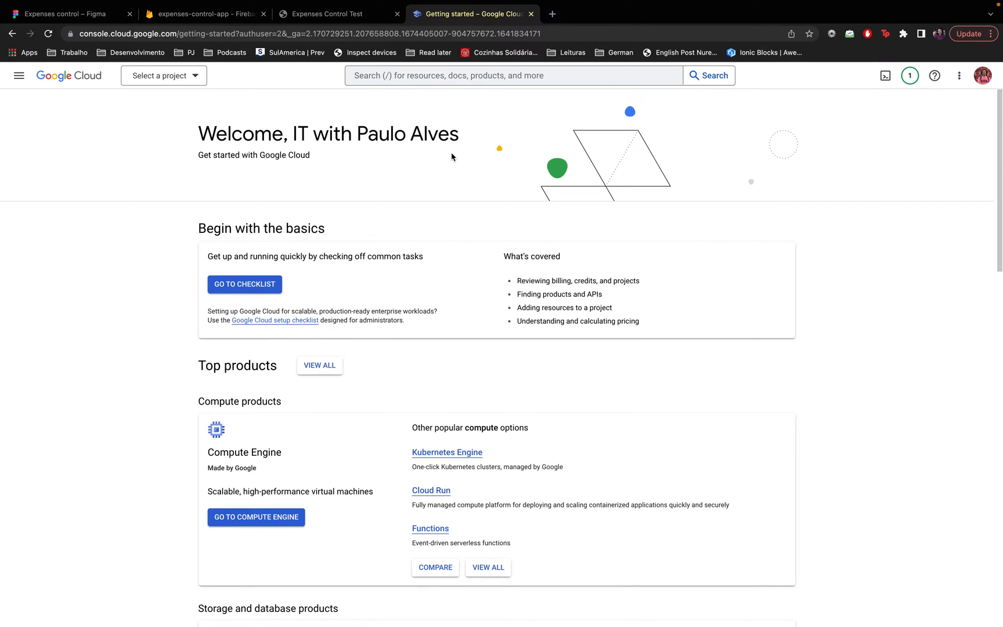
pyautogui.click(162, 75)
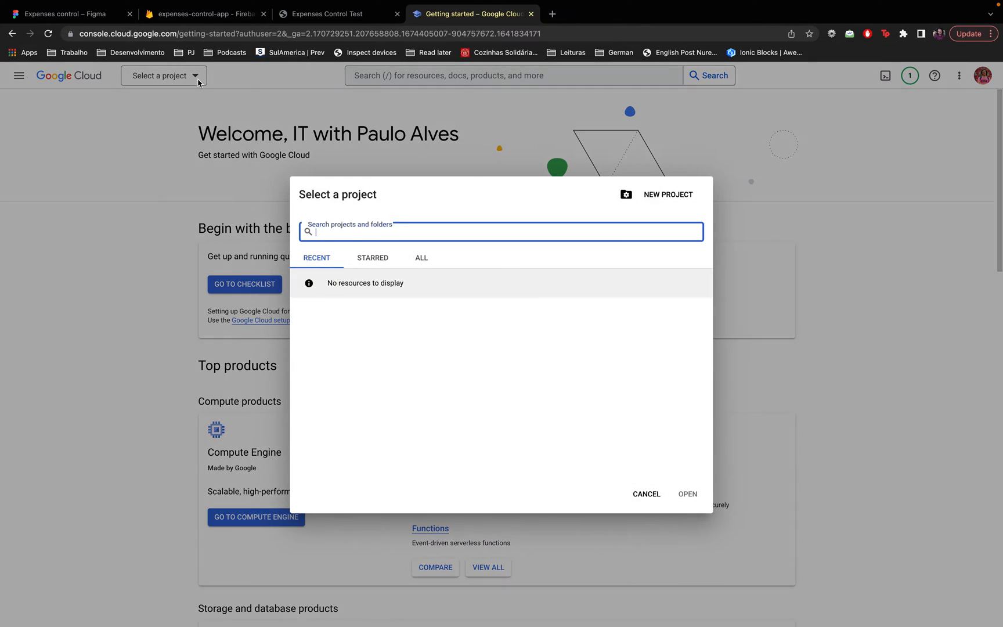
pyautogui.click(421, 257)
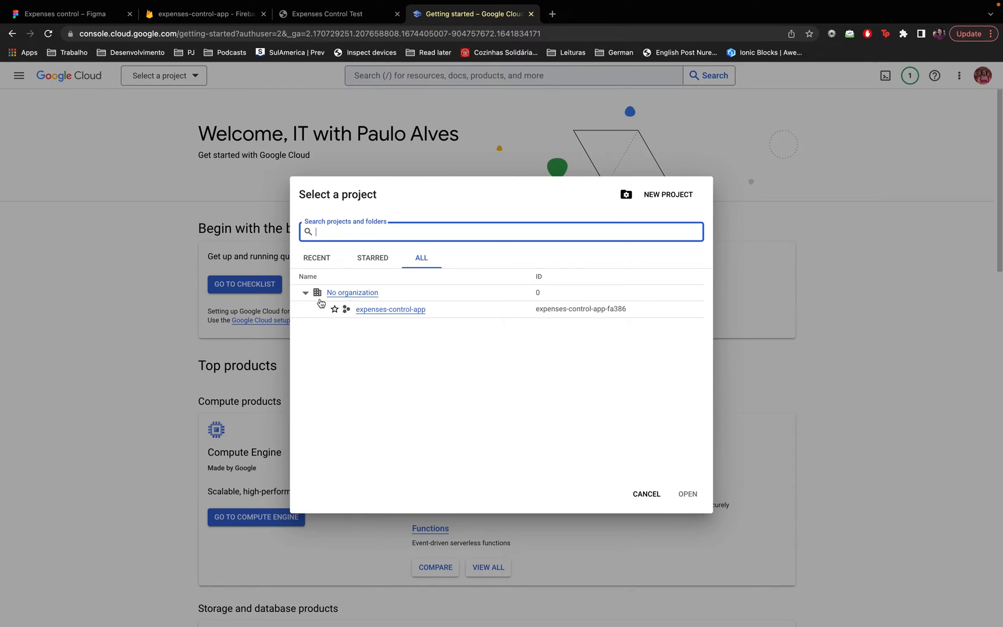
pyautogui.write('ex')
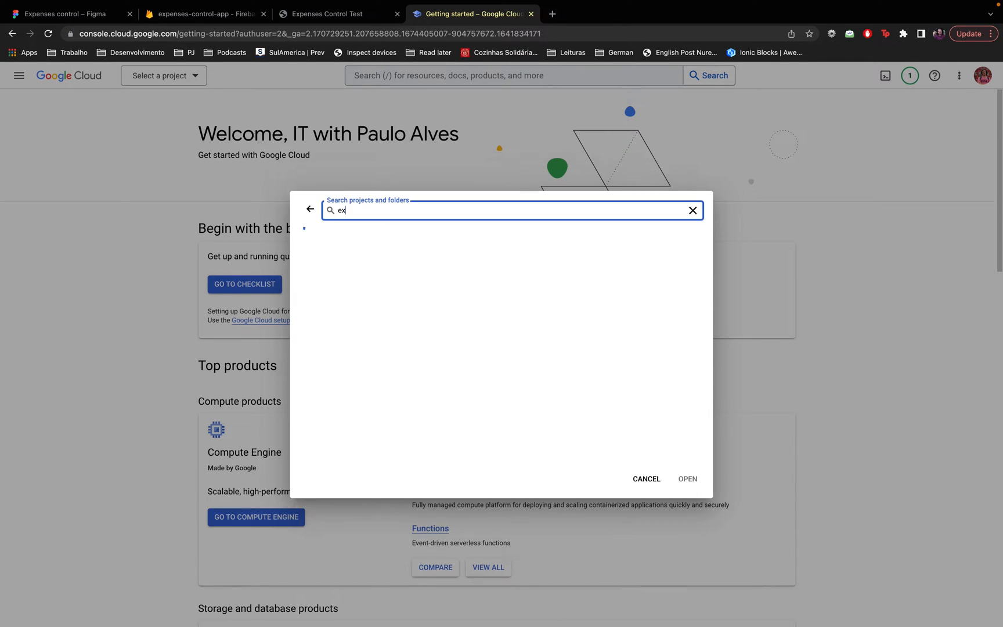
pyautogui.write('penses-control')
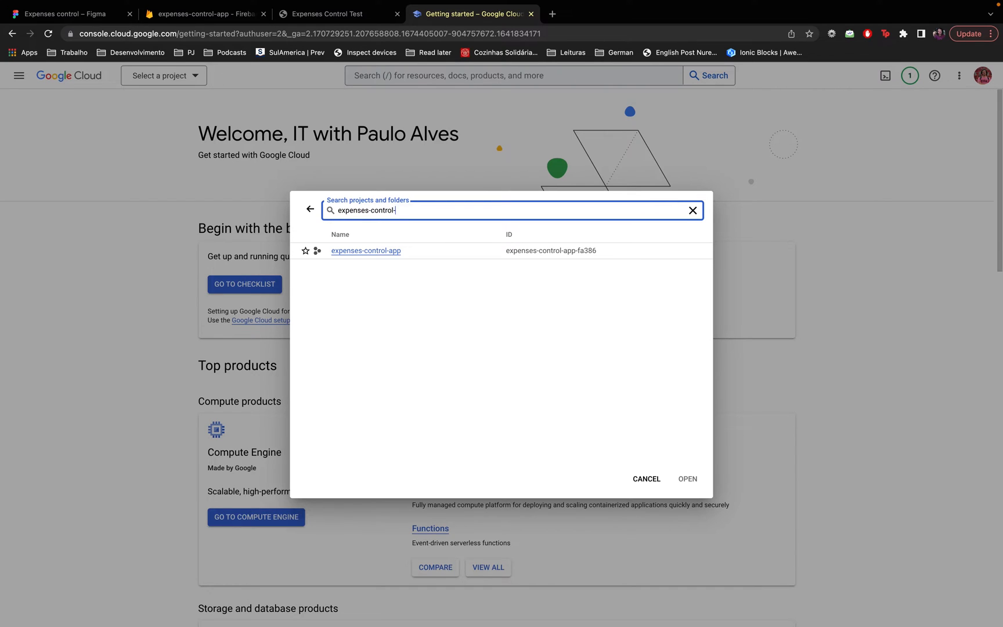
pyautogui.write('-app')
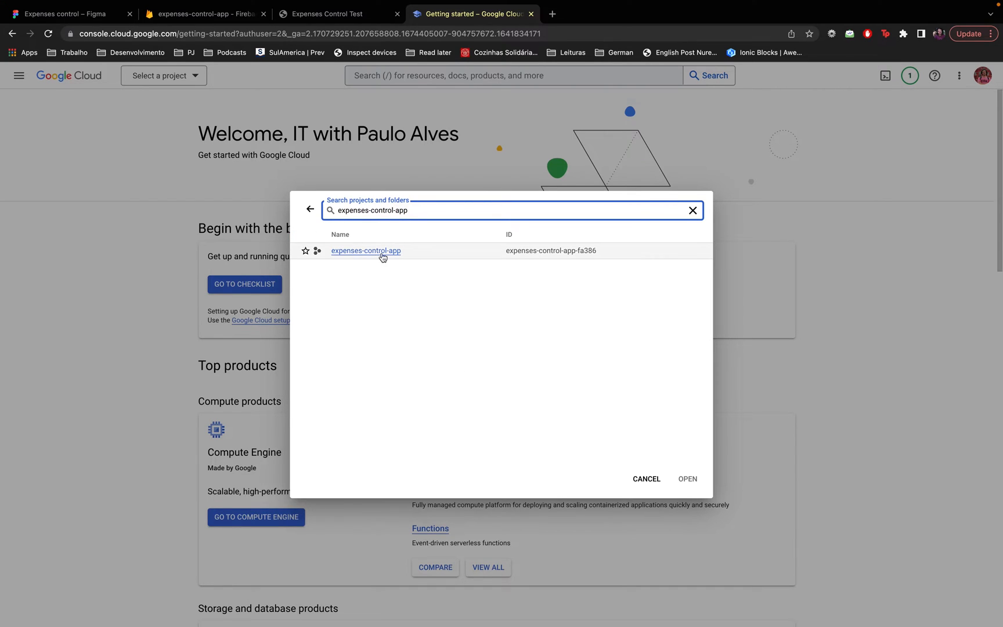
pyautogui.click(203, 13)
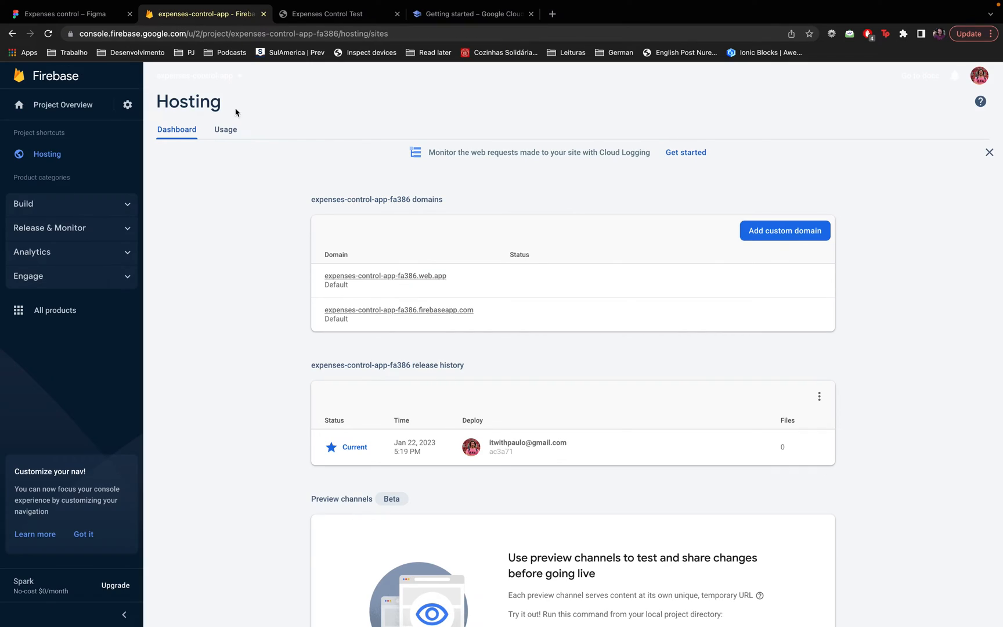
pyautogui.click(472, 13)
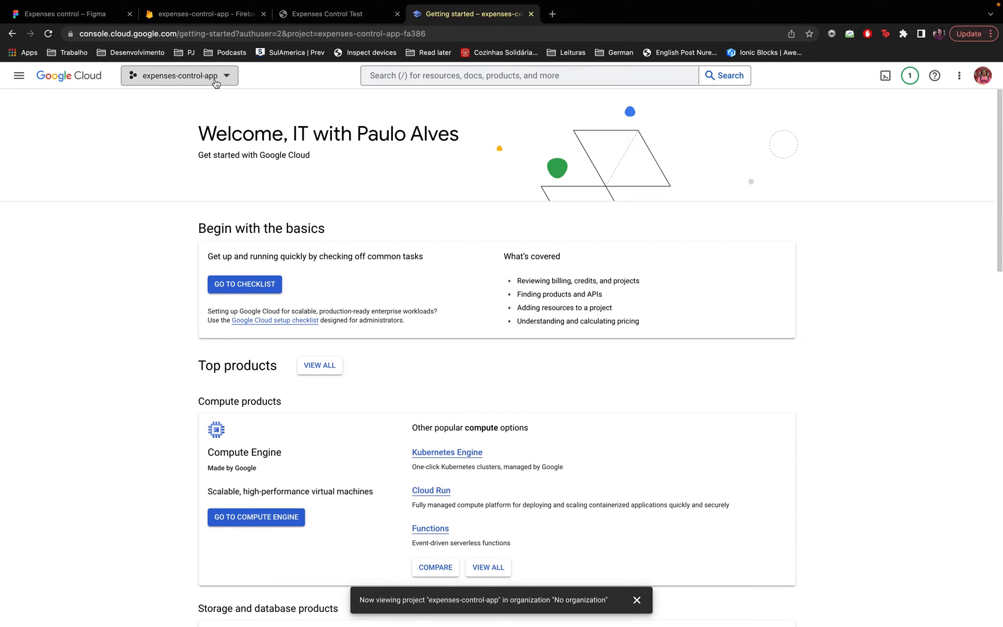
pyautogui.moveTo(18, 75)
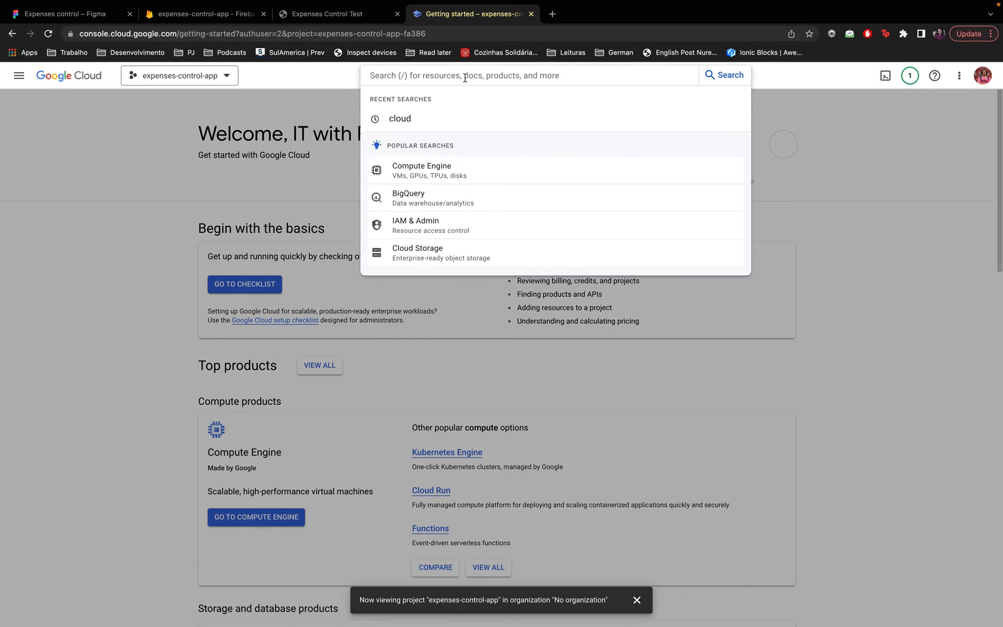
# - Search the console for 'builder' and open the Cloud Build product page
pyautogui.write('blob')
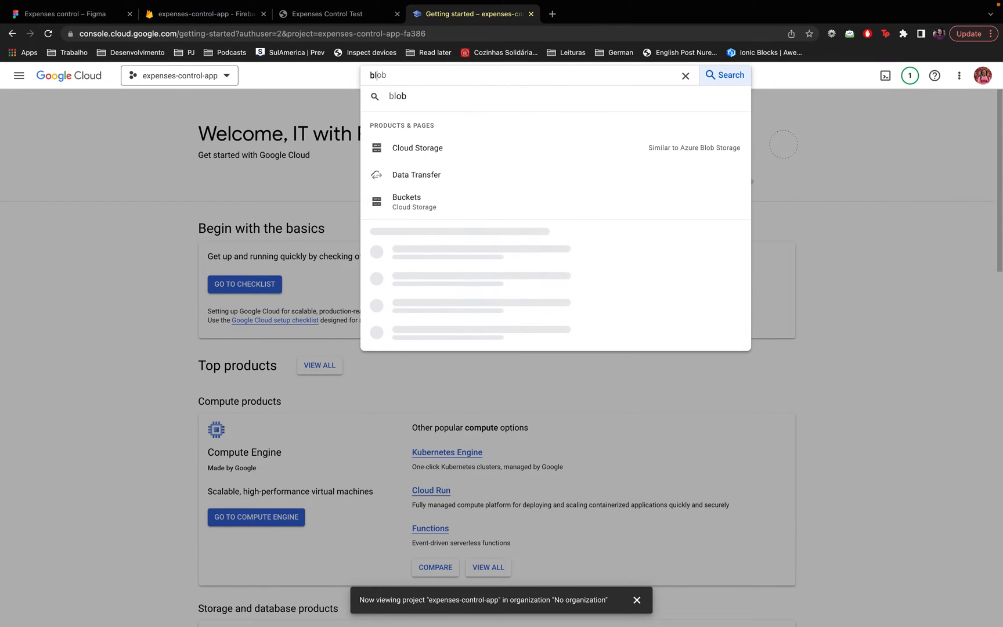
pyautogui.write('builder')
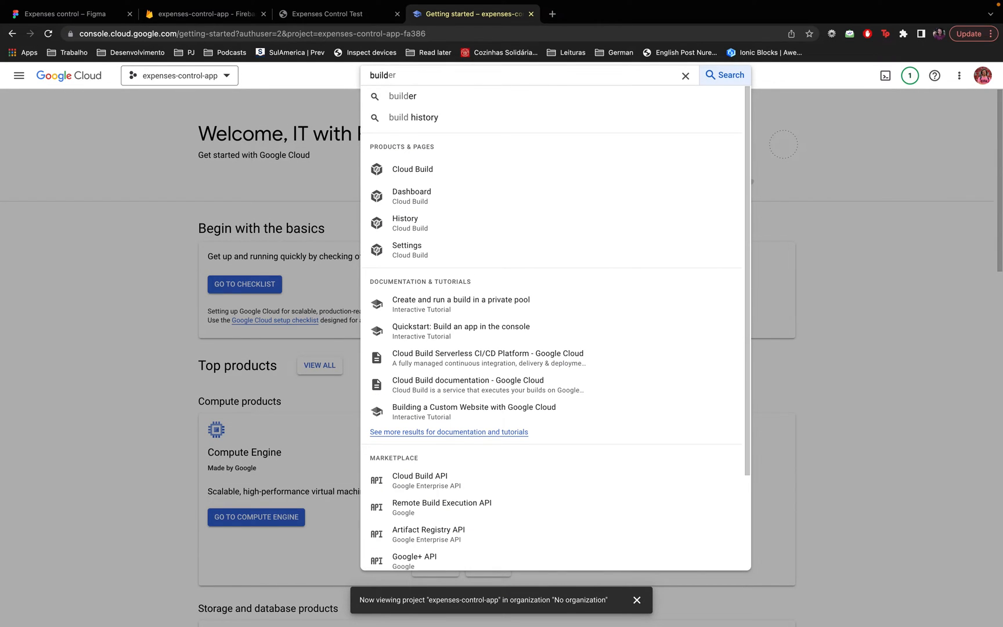
pyautogui.moveTo(450, 169)
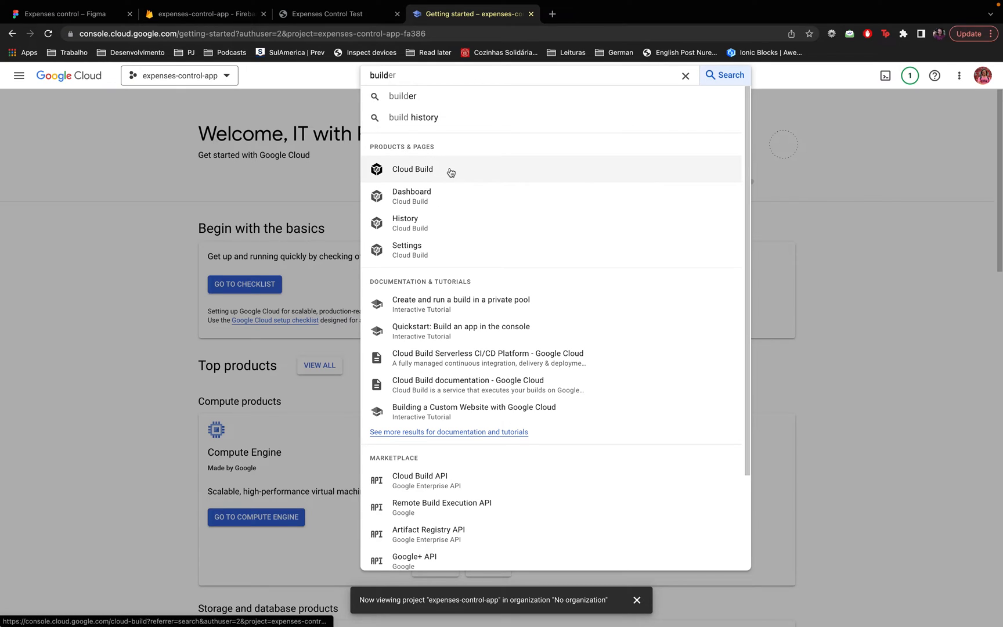
pyautogui.click(419, 480)
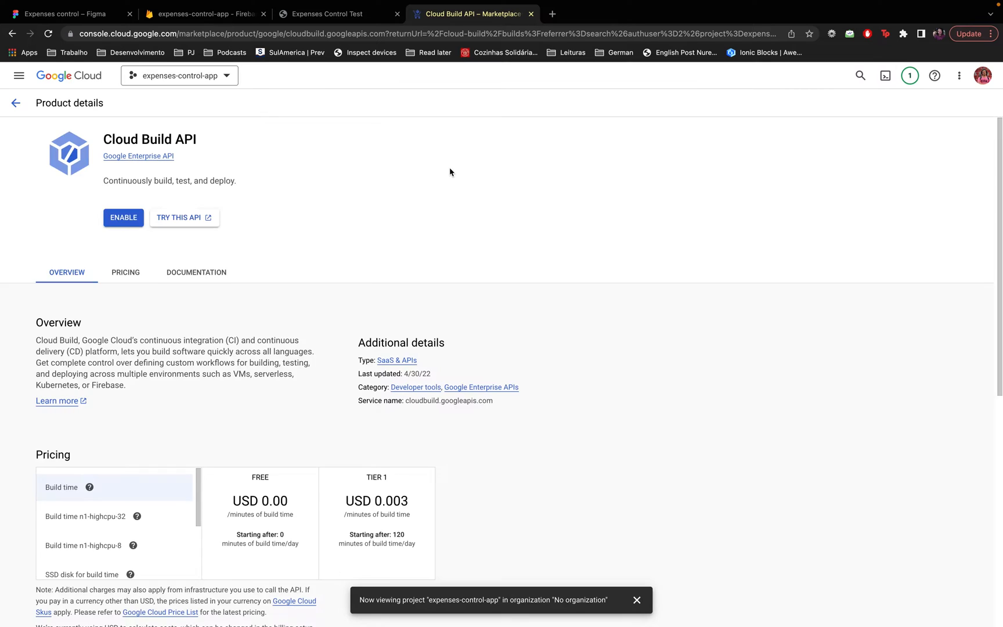
pyautogui.moveTo(123, 217)
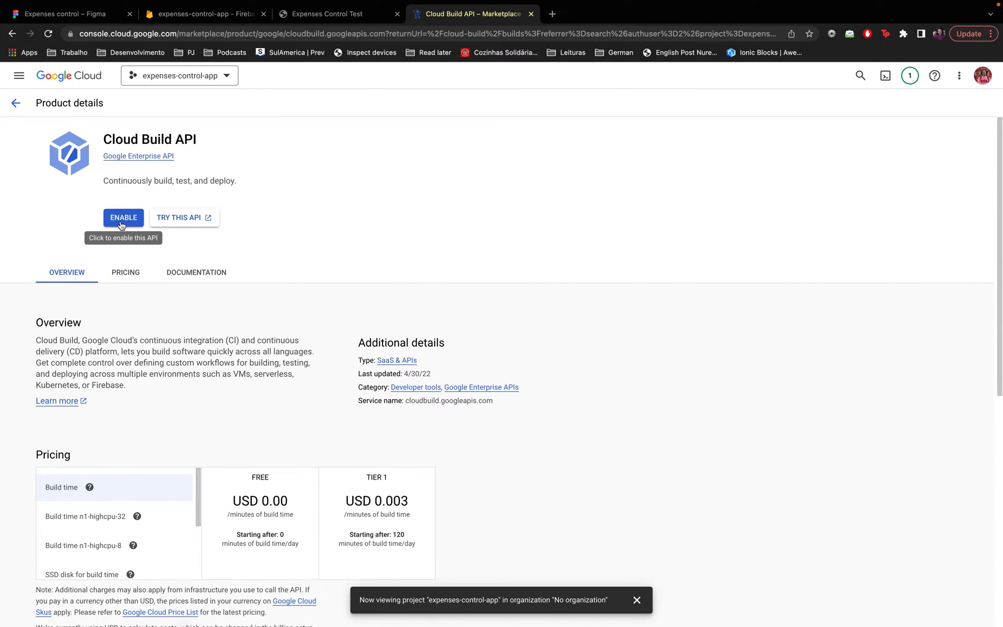
# - Enable the Cloud Build API, setting My Billing Account as the project's billing account
pyautogui.click(123, 218)
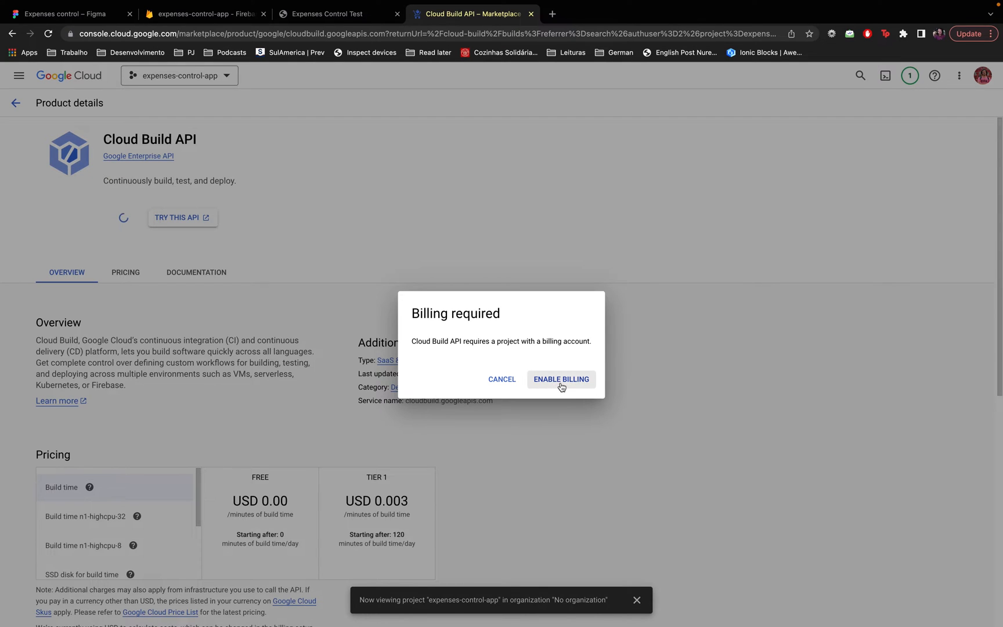
pyautogui.click(560, 378)
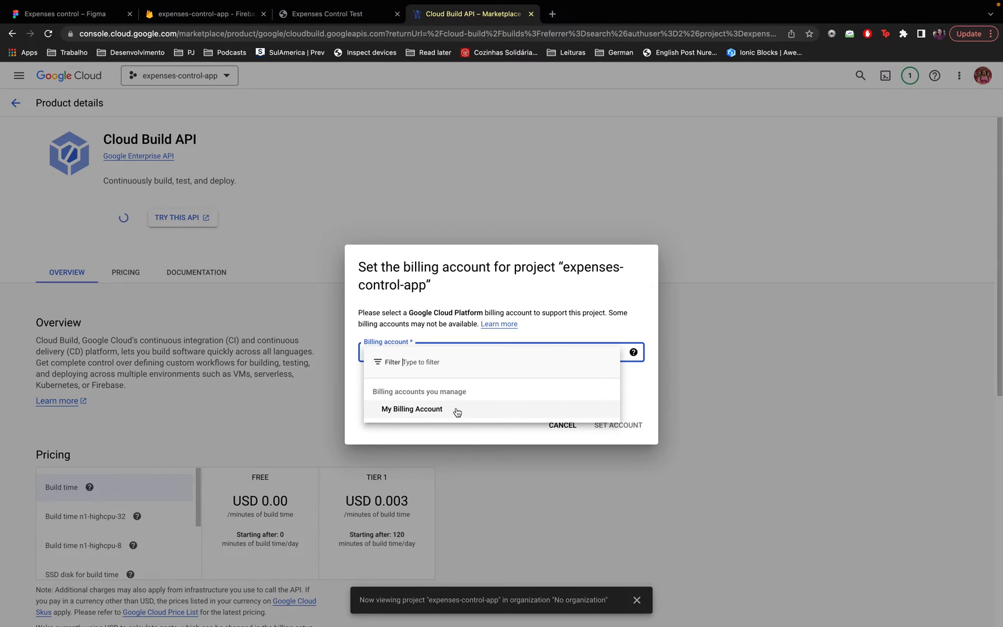
pyautogui.click(412, 409)
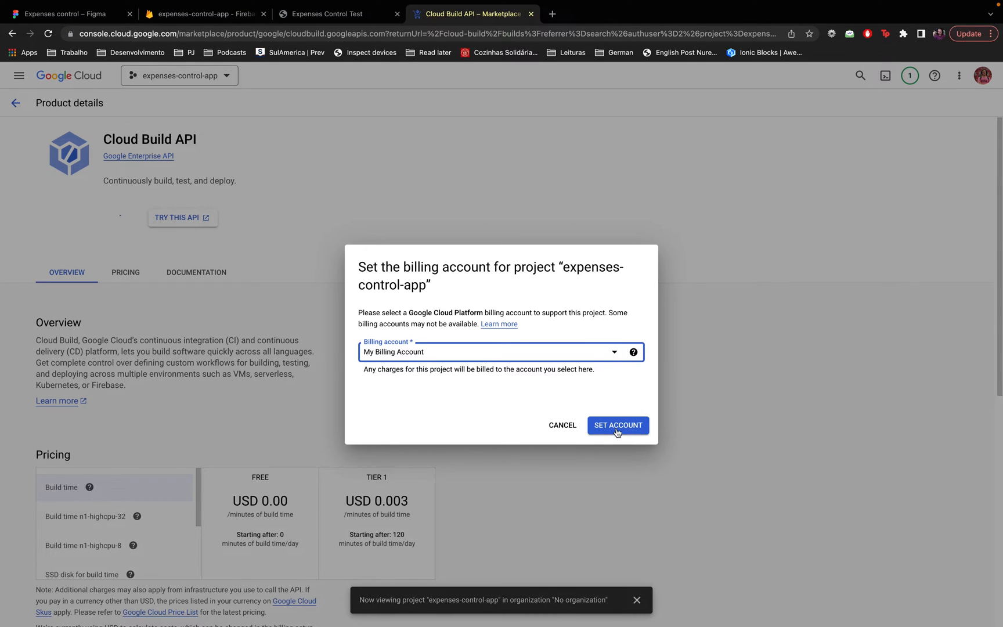
pyautogui.click(617, 425)
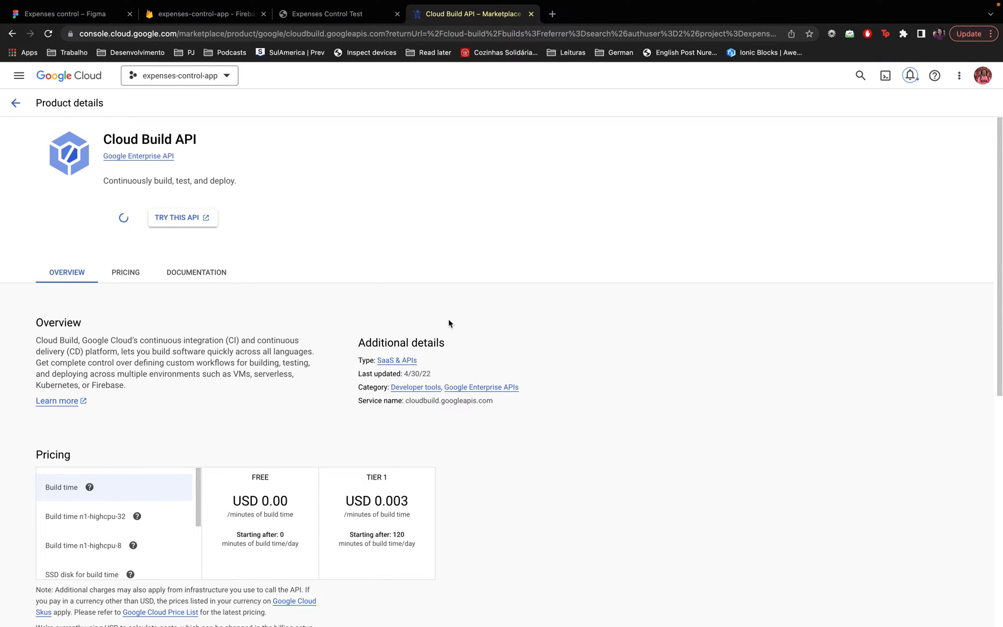
# - Scroll the Cloud Build API details to confirm it's enabled with EUR pricing
pyautogui.scroll(-3)
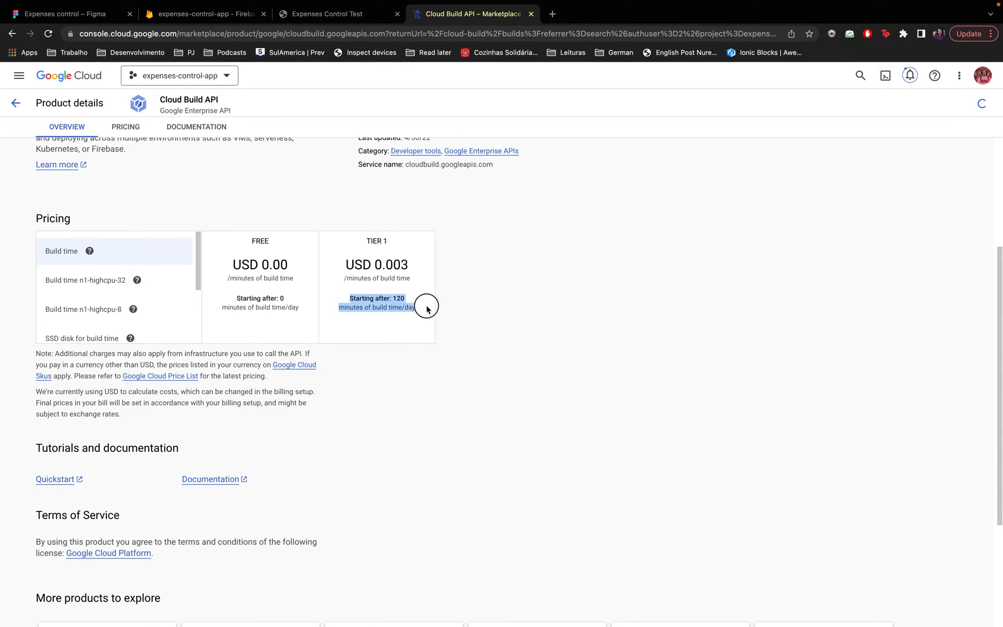
pyautogui.moveTo(427, 312)
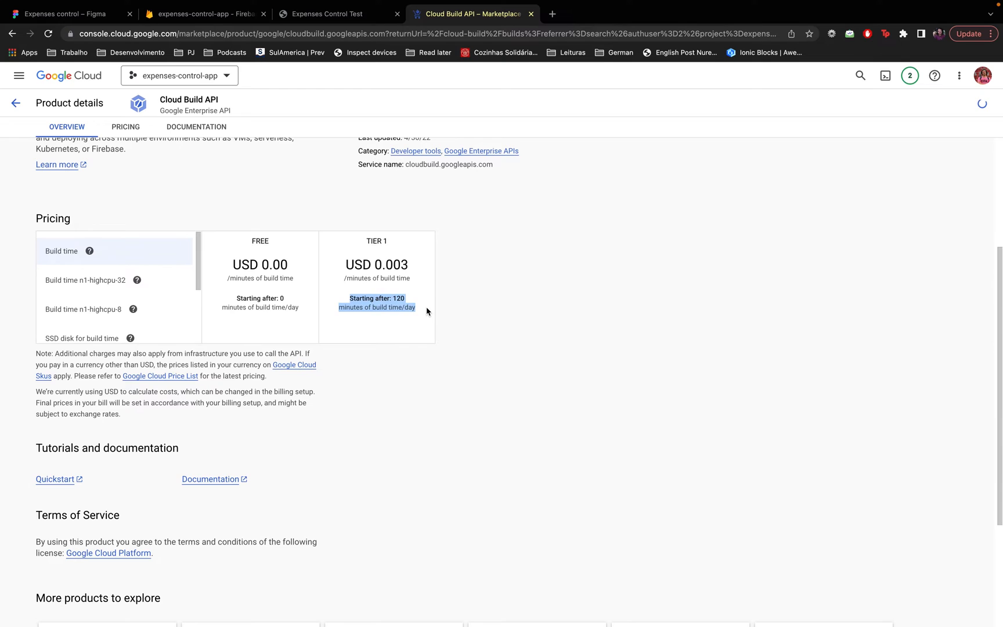
pyautogui.scroll(3)
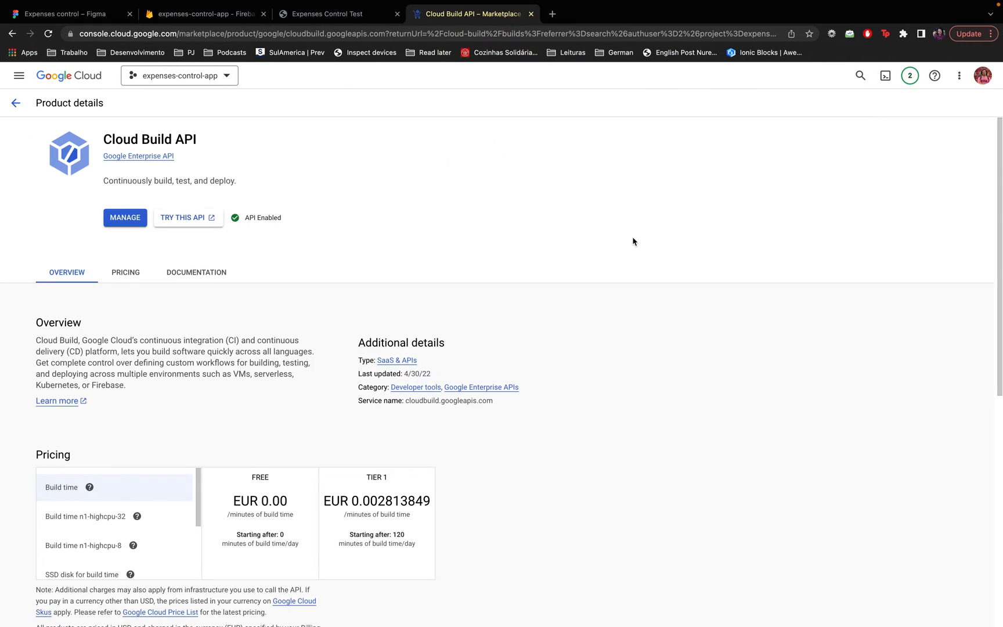
pyautogui.moveTo(520, 434)
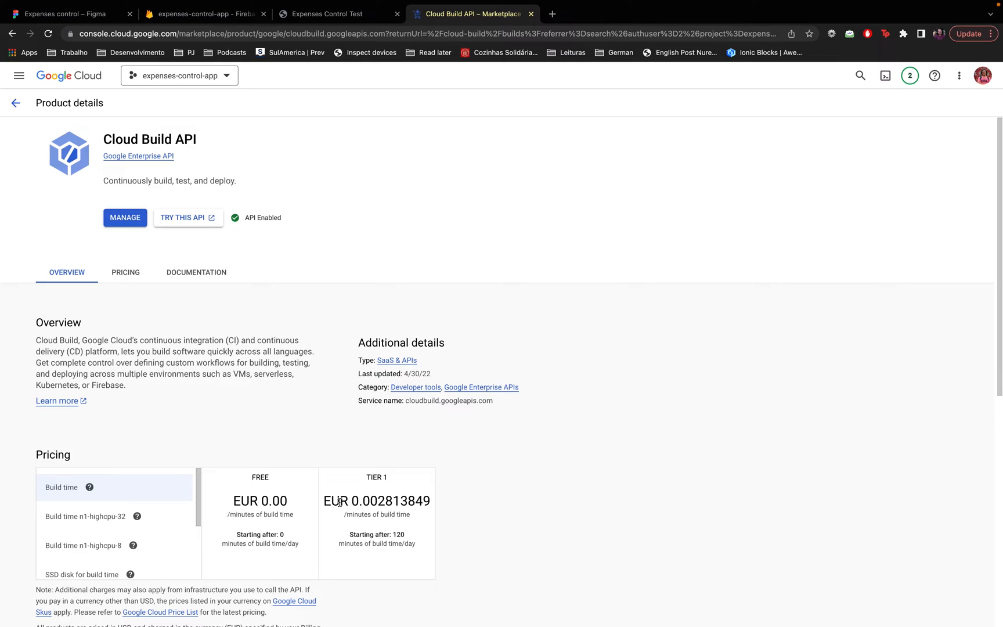
pyautogui.moveTo(506, 503)
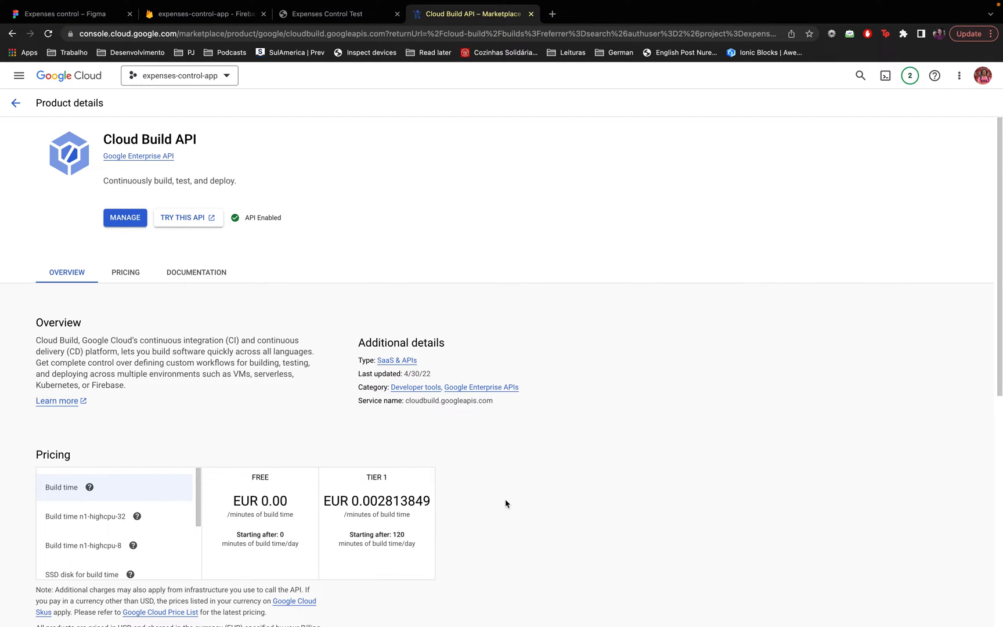
pyautogui.moveTo(164, 181)
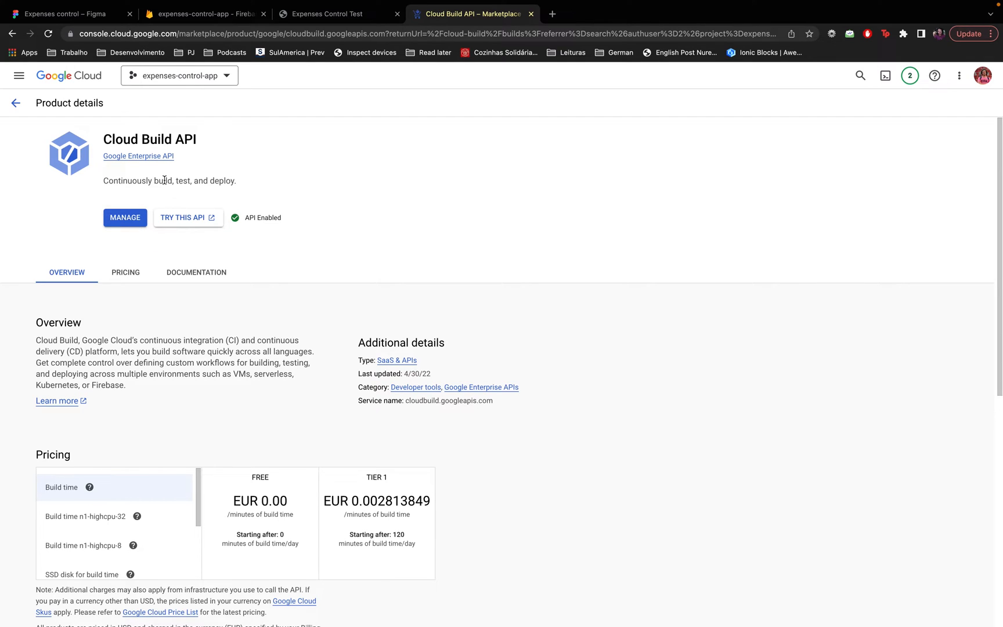
# - Reach Cloud Build through the Navigation menu's More Products CI/CD section
pyautogui.click(125, 218)
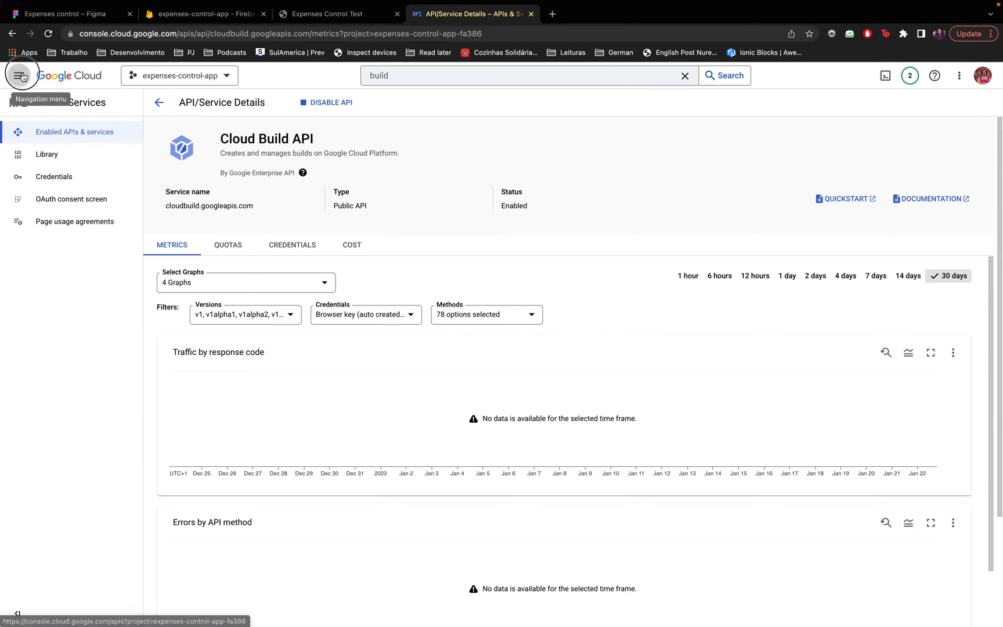
pyautogui.click(18, 76)
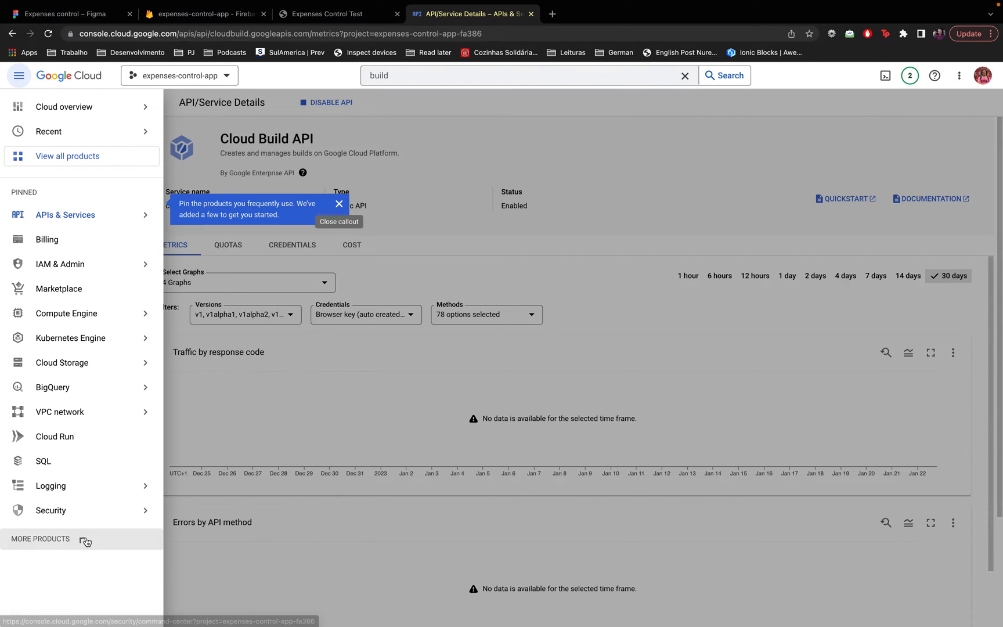
pyautogui.click(40, 538)
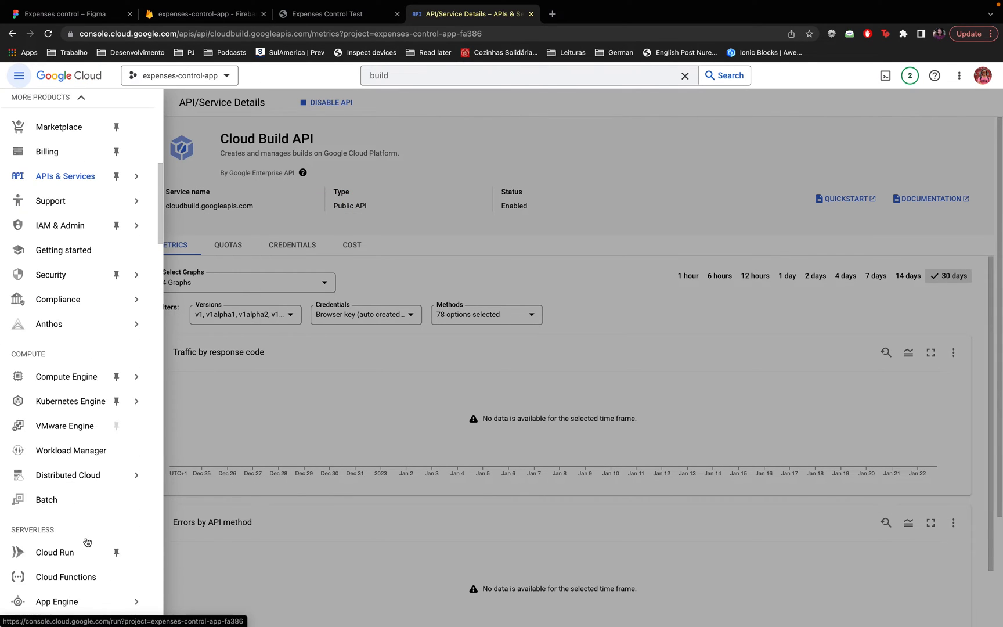
pyautogui.scroll(-3)
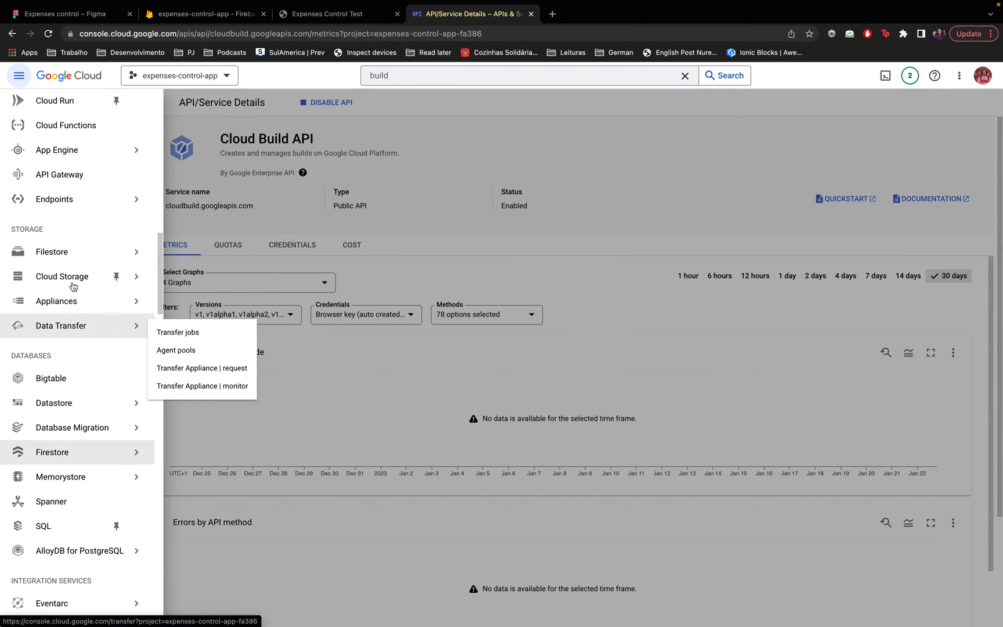
pyautogui.scroll(-3)
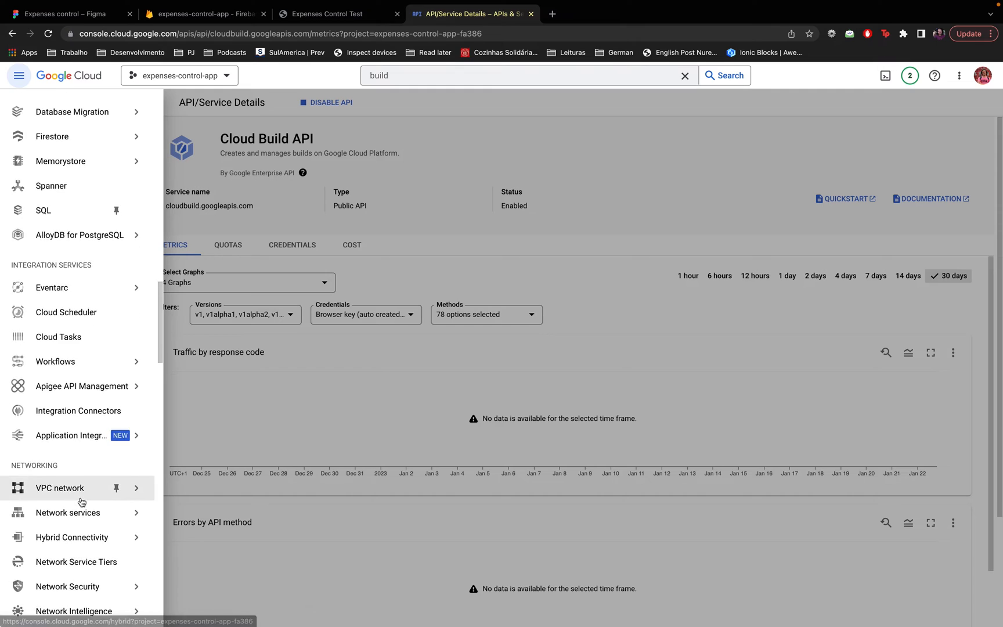
pyautogui.scroll(-3)
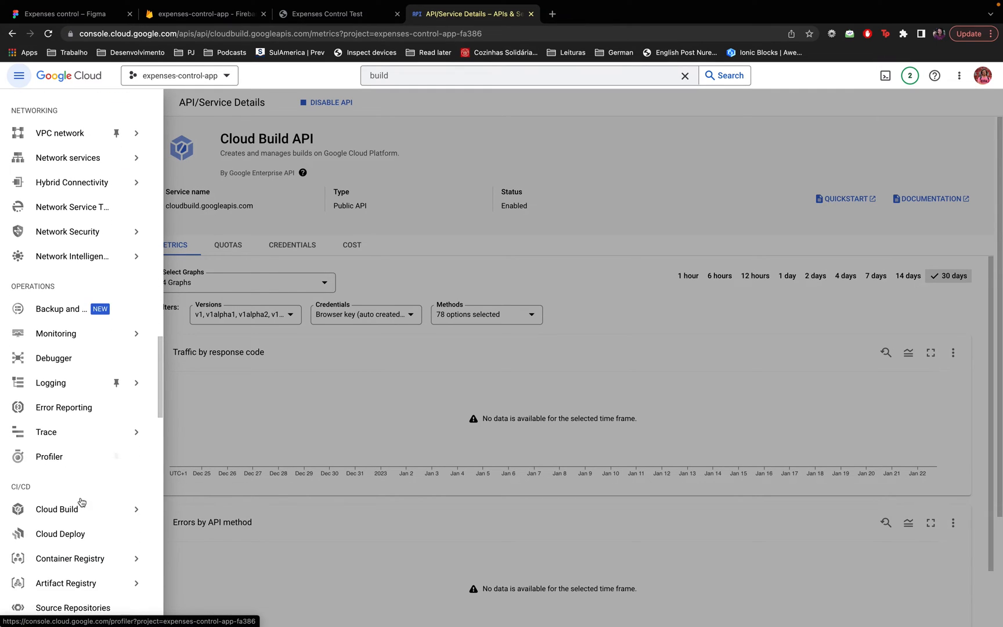
pyautogui.scroll(-3)
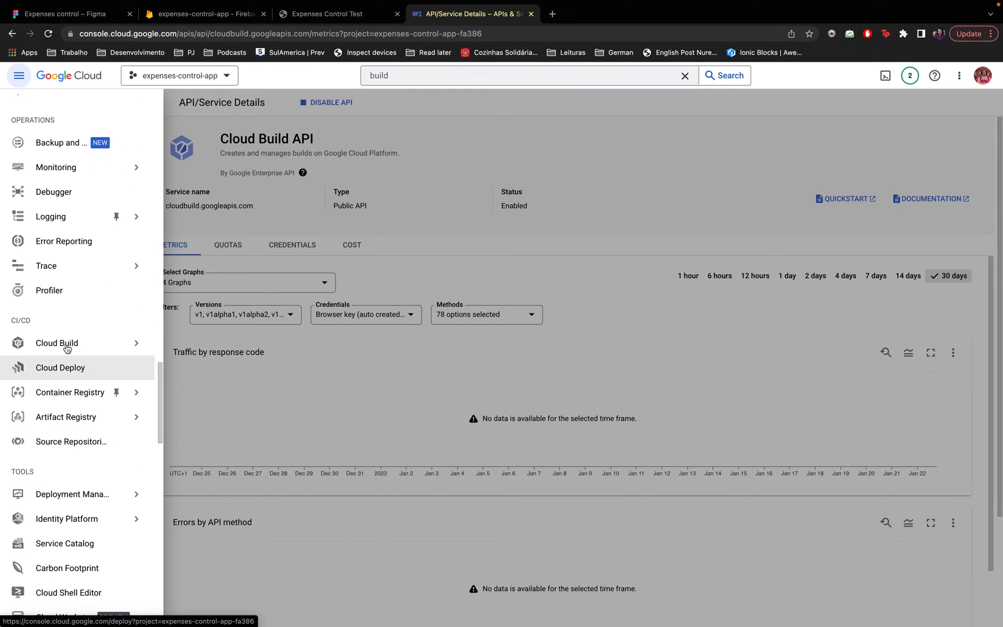
pyautogui.click(57, 343)
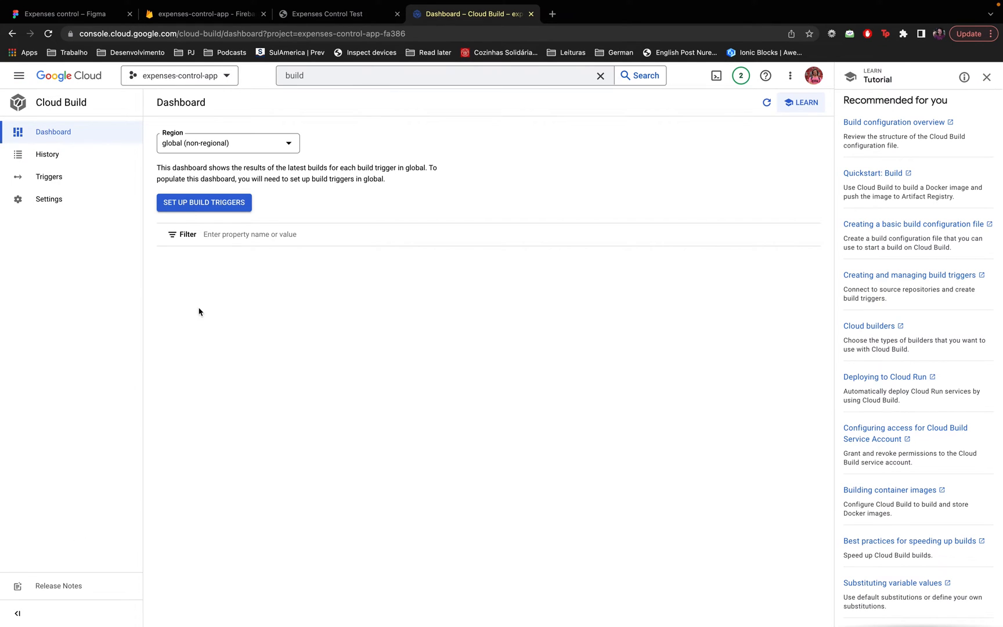
pyautogui.moveTo(213, 207)
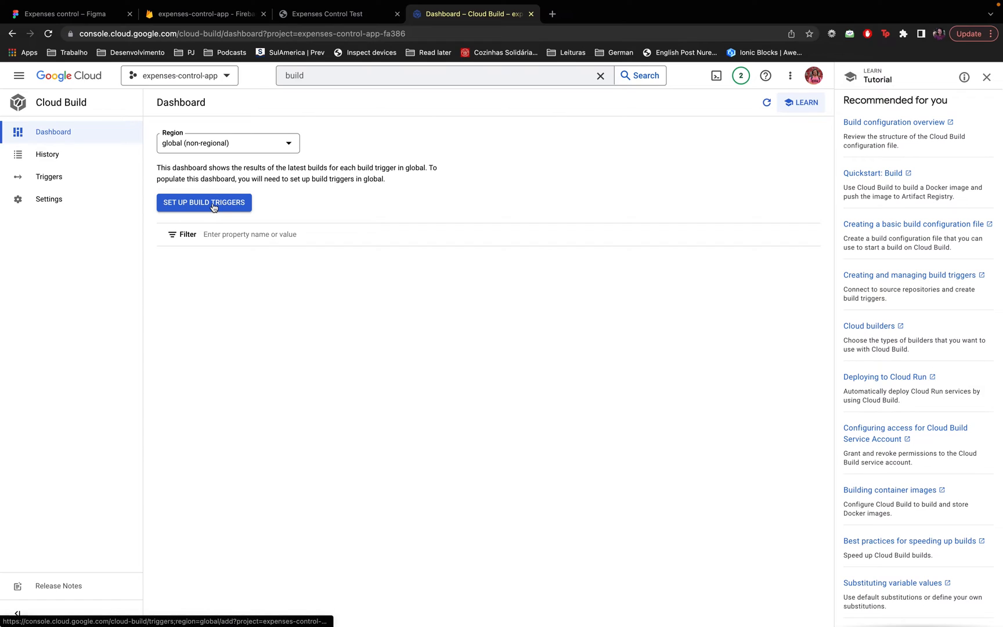
# - Start a new Cloud Build trigger from the dashboard and scroll through the blank Create trigger form
pyautogui.click(203, 202)
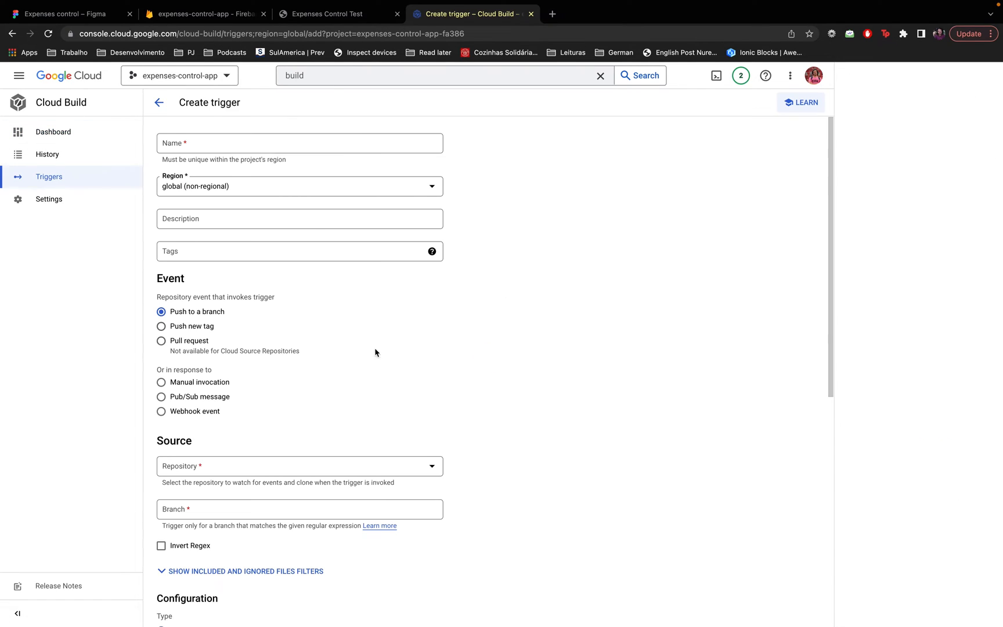
pyautogui.click(800, 102)
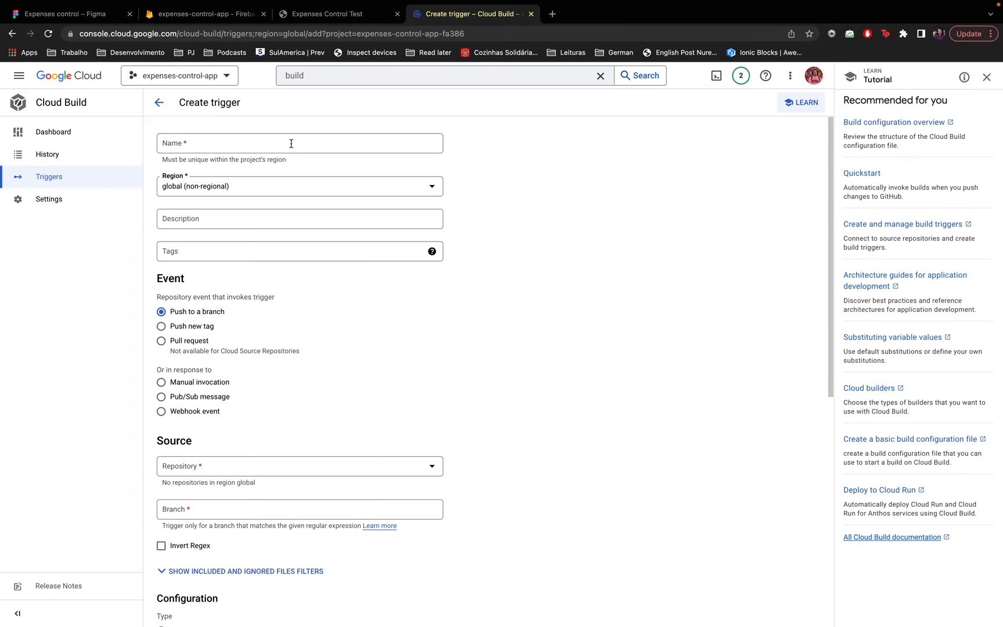
pyautogui.moveTo(281, 138)
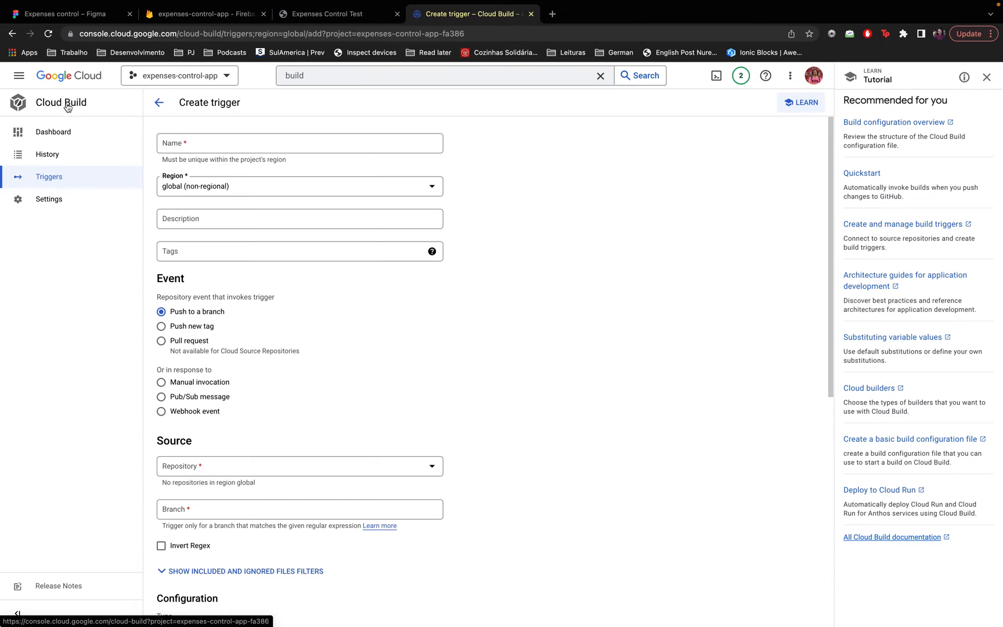
pyautogui.moveTo(397, 378)
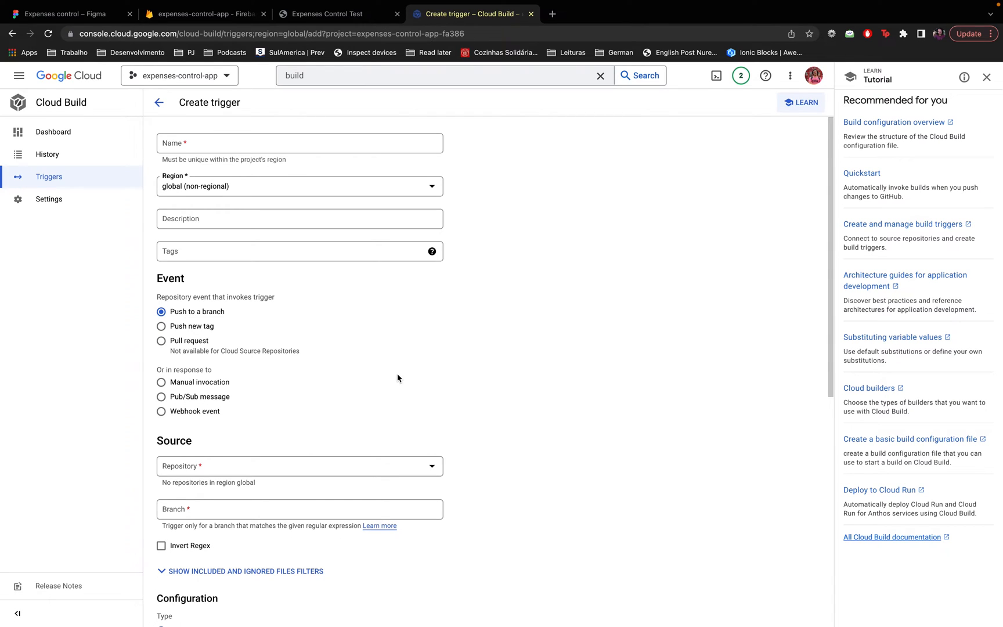
pyautogui.scroll(-3)
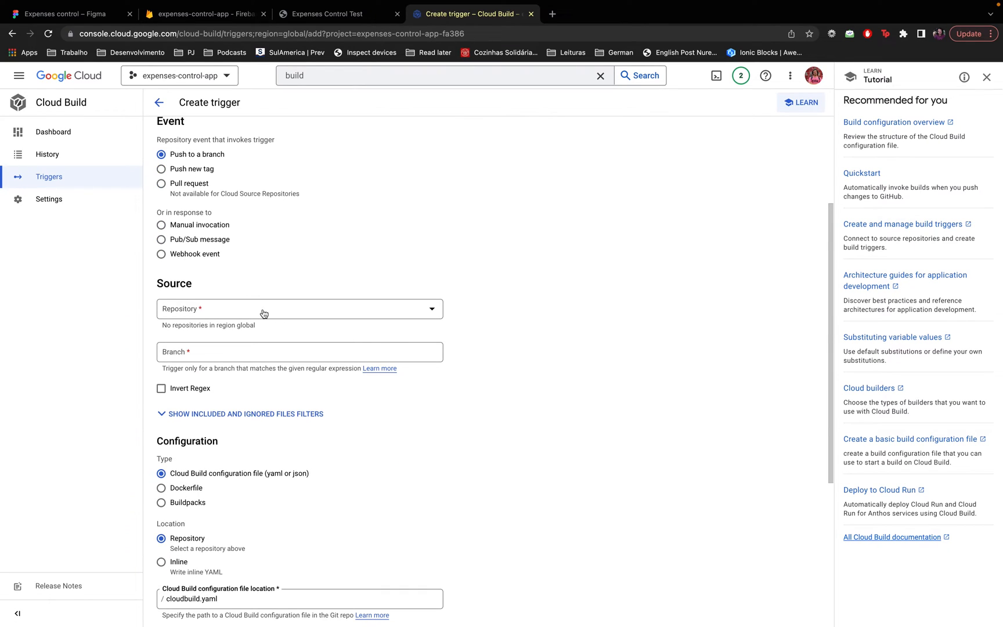
pyautogui.moveTo(457, 337)
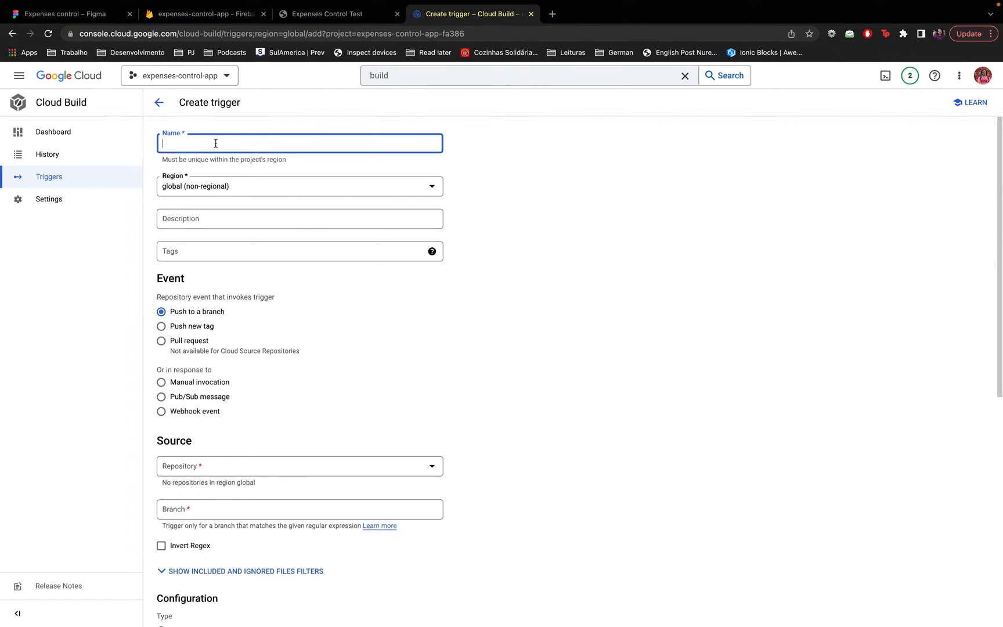
# - Enter 'frontend-angular' as the new trigger's name
pyautogui.write('angular')
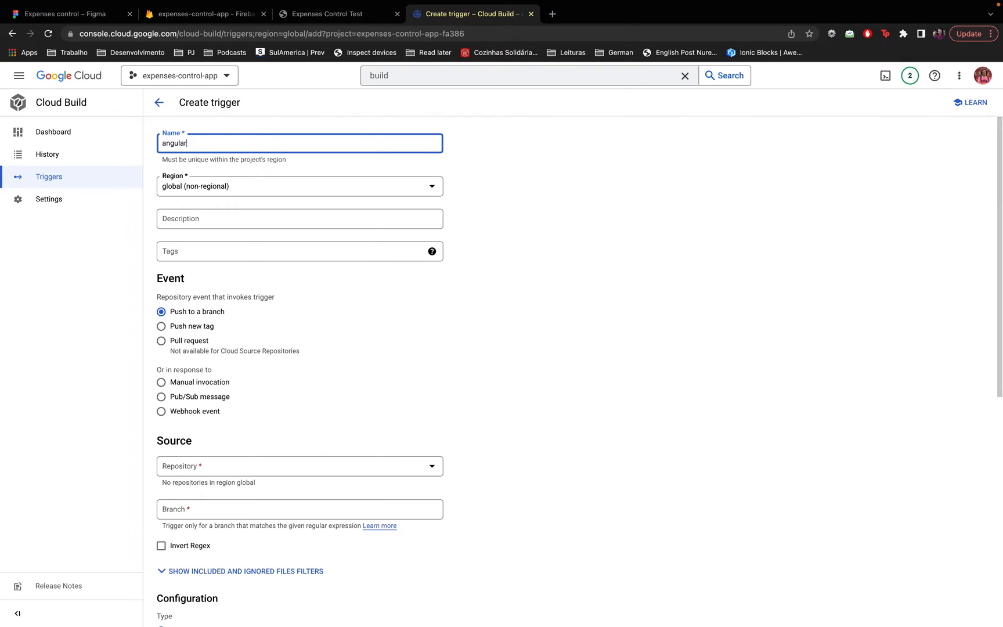
pyautogui.write('-frontend-')
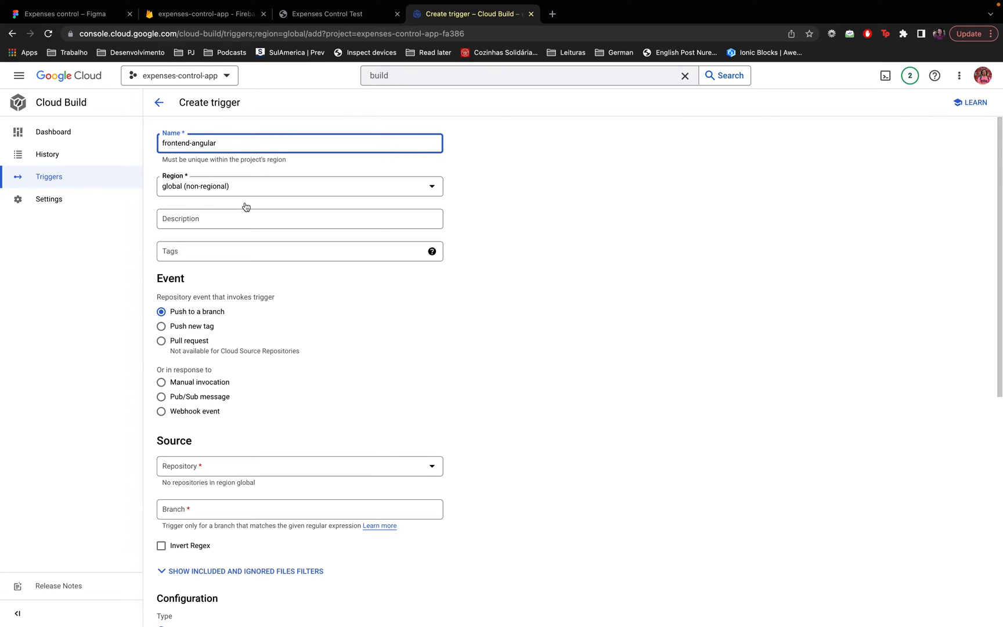
pyautogui.moveTo(213, 134)
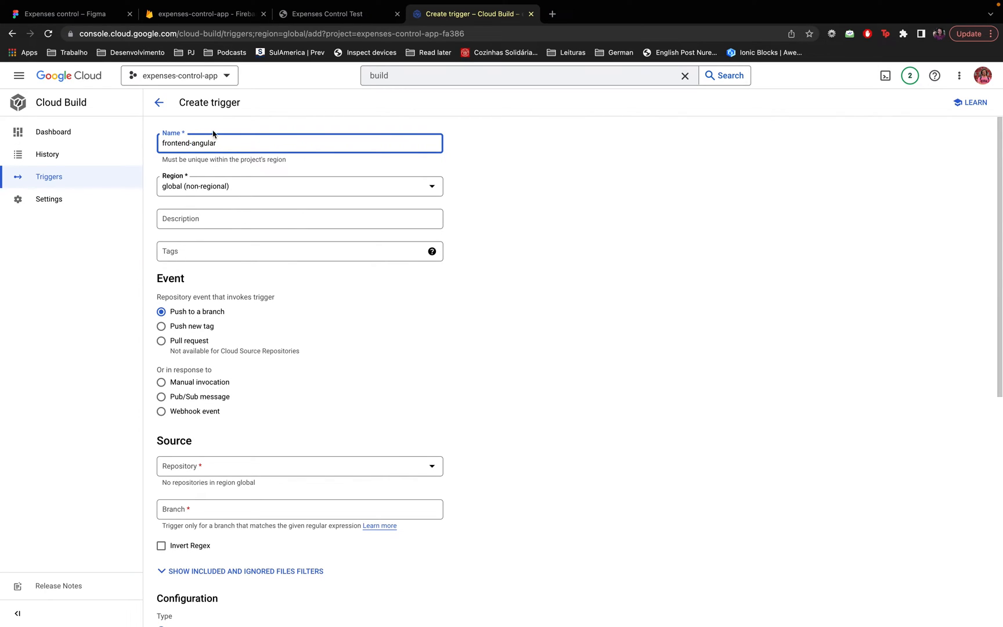
pyautogui.moveTo(275, 343)
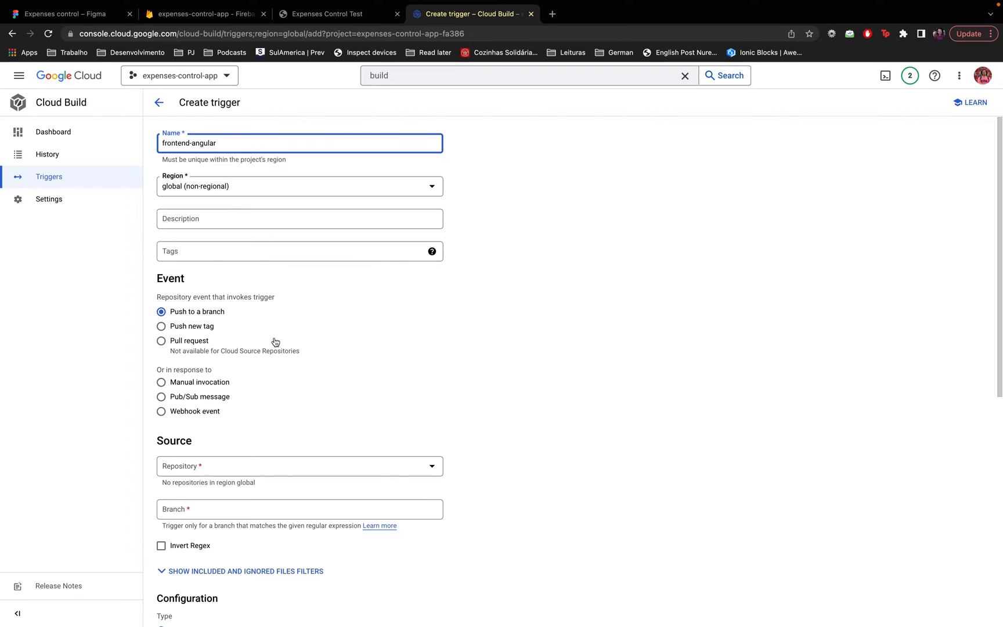
pyautogui.scroll(-3)
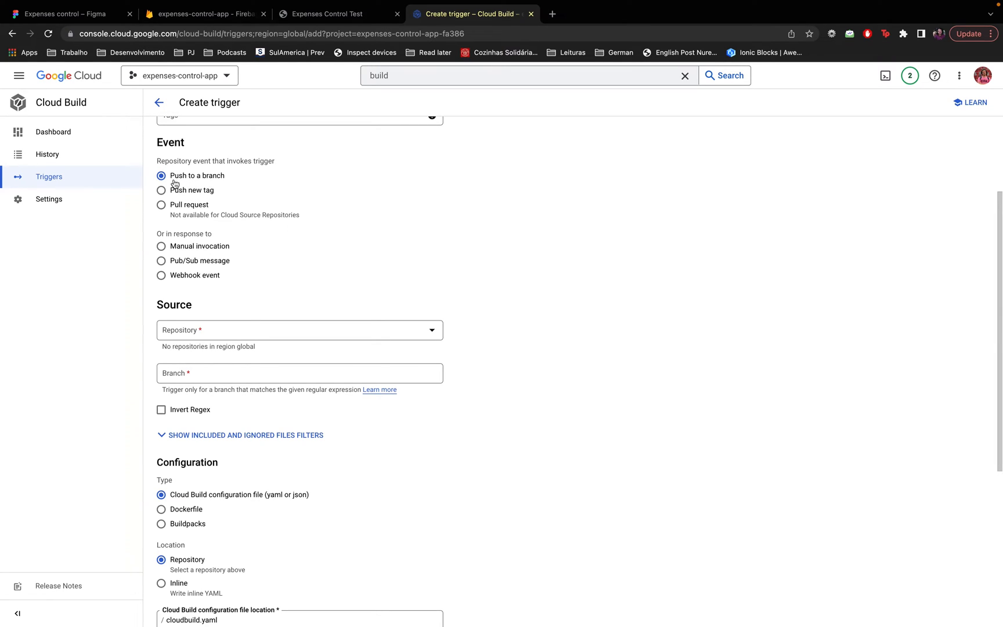
pyautogui.moveTo(186, 337)
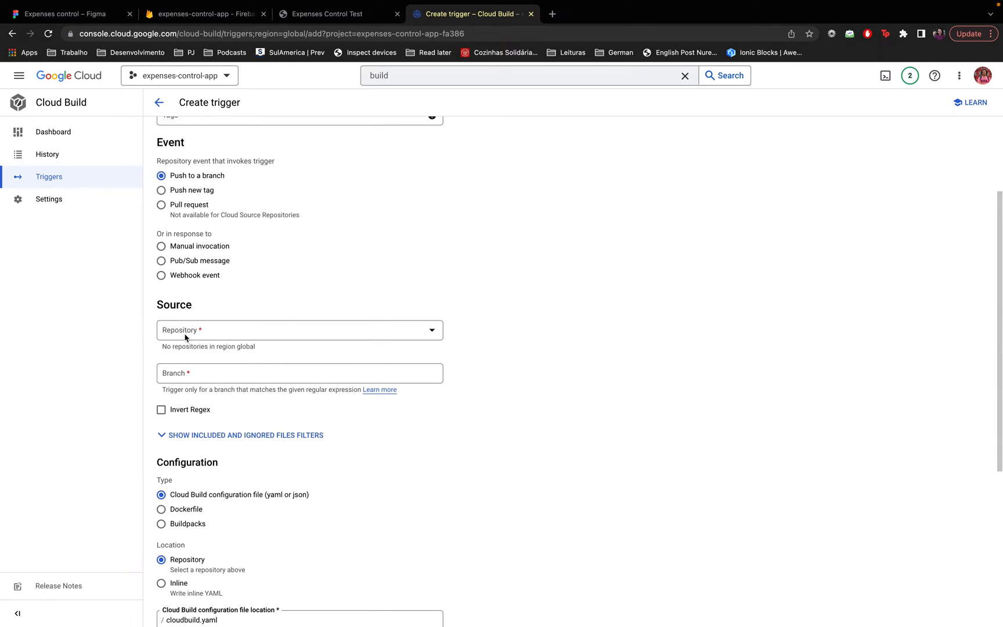
# - Begin connecting a GitHub source repository and select the linked GitHub account
pyautogui.scroll(-3)
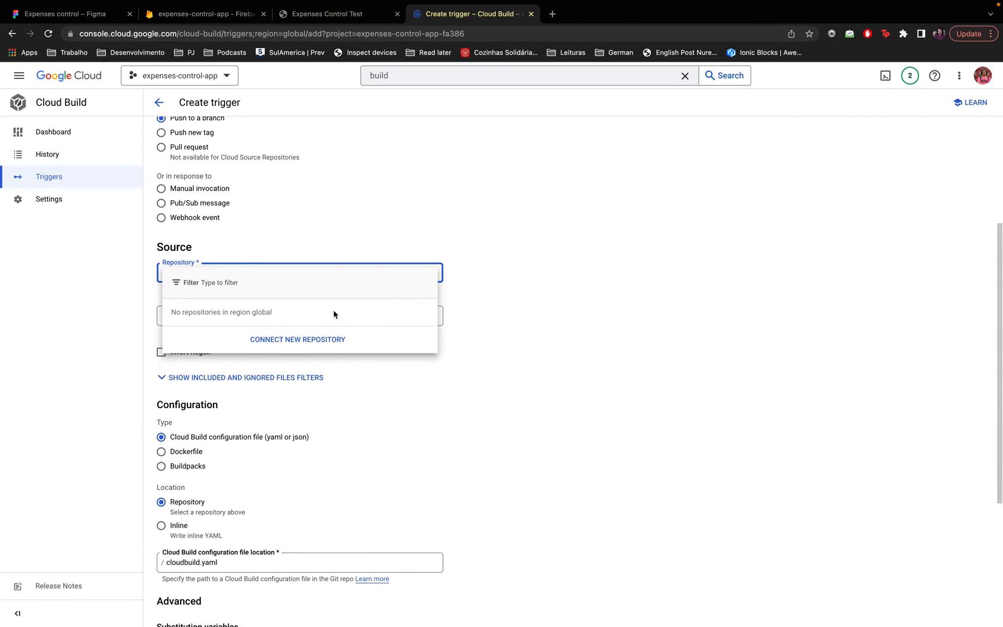
pyautogui.moveTo(297, 340)
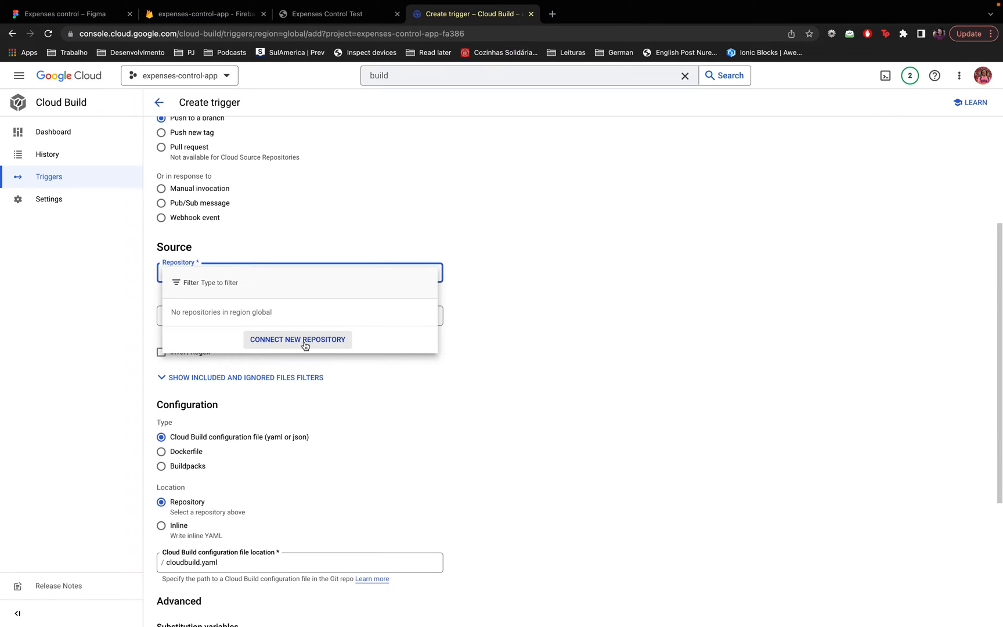
pyautogui.click(296, 339)
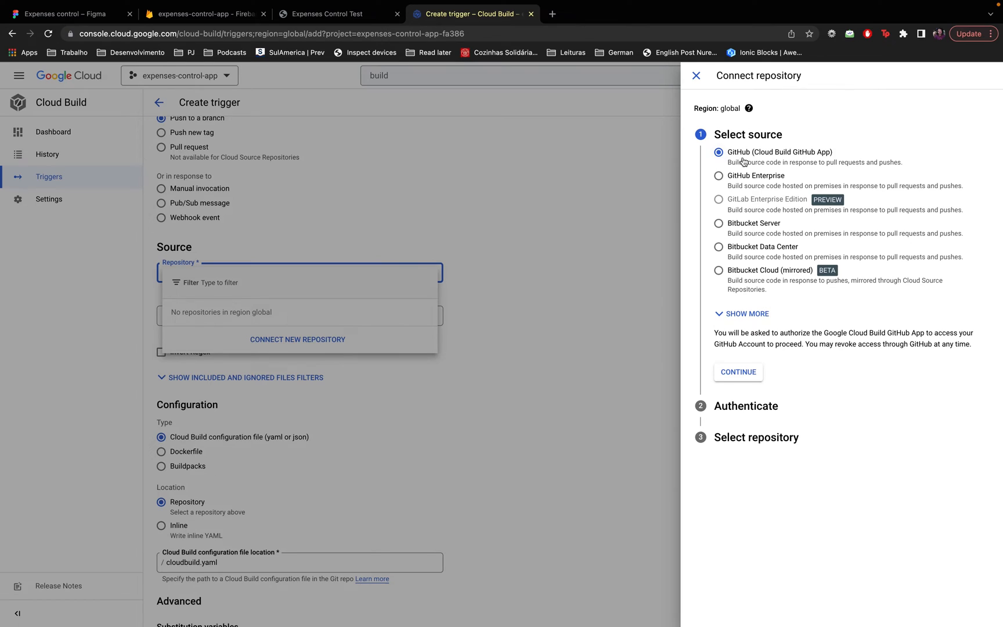
pyautogui.moveTo(763, 180)
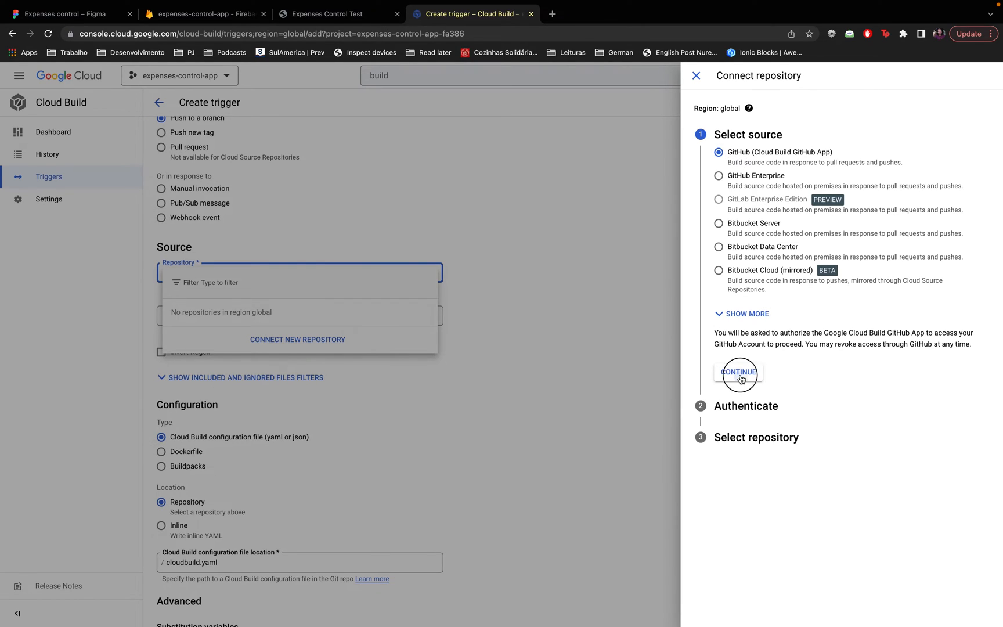
pyautogui.click(738, 371)
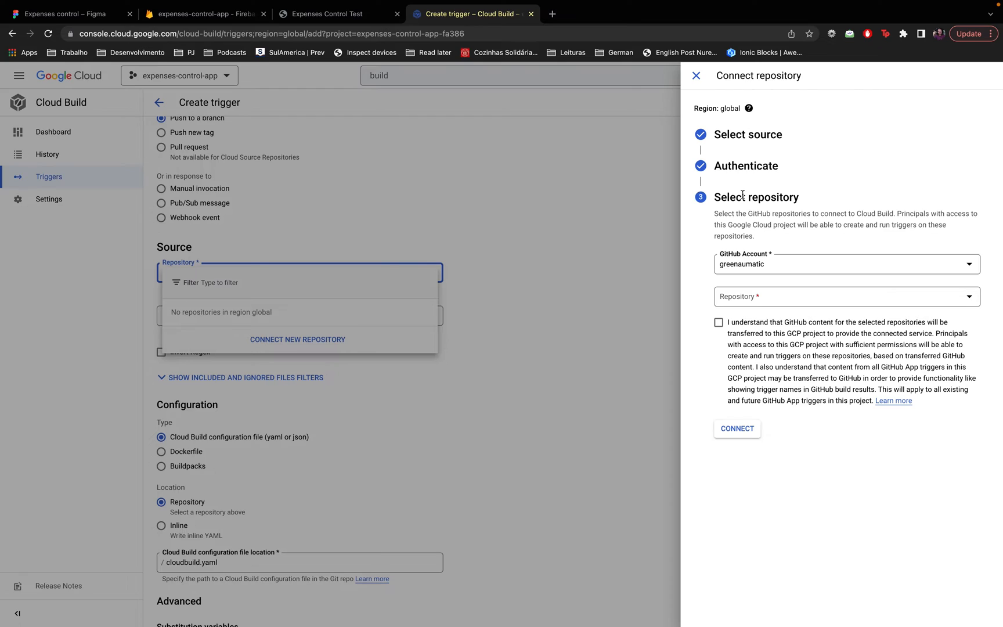
pyautogui.click(845, 264)
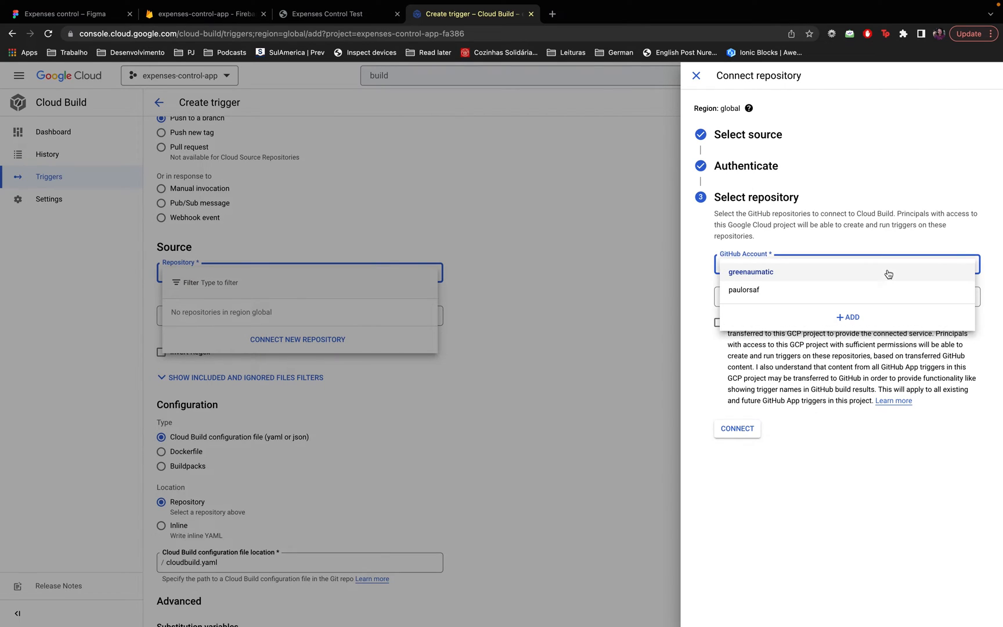
pyautogui.click(743, 289)
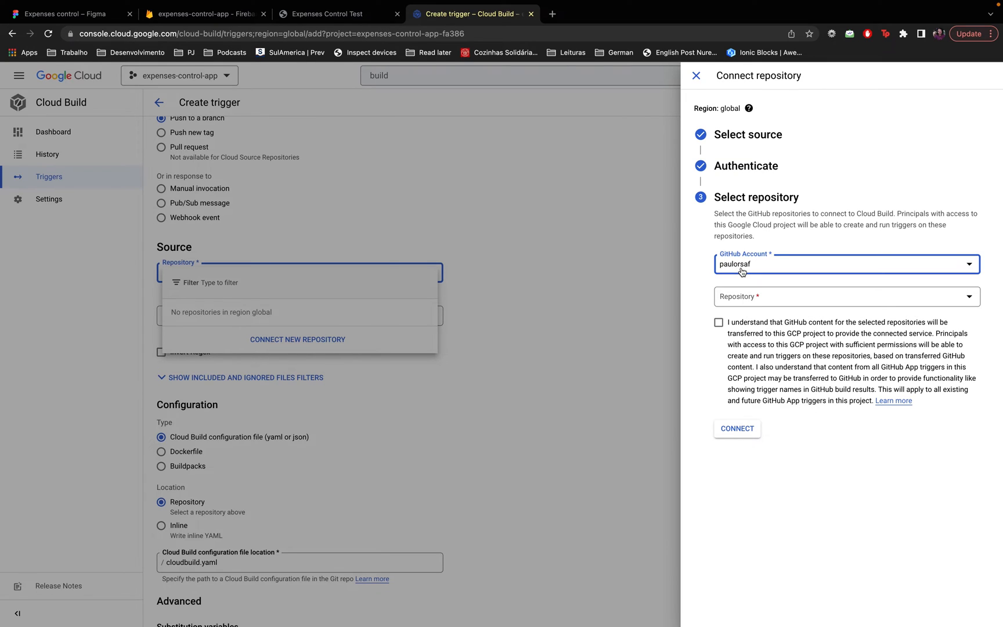
# - Choose paulorsaf/expenses-control-angular, accept the GitHub terms, and connect it
pyautogui.click(844, 296)
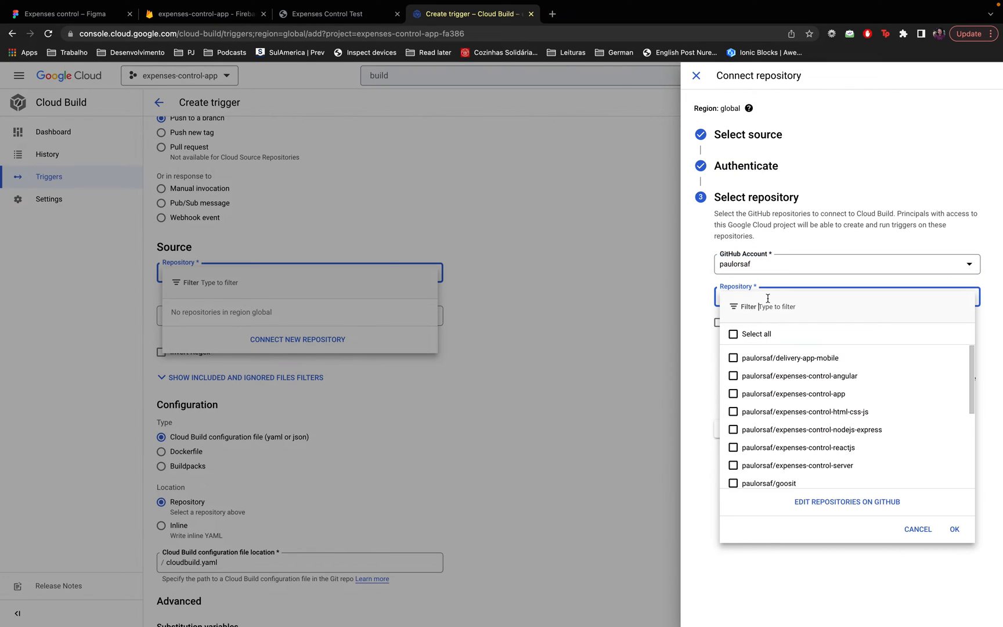
pyautogui.write('and')
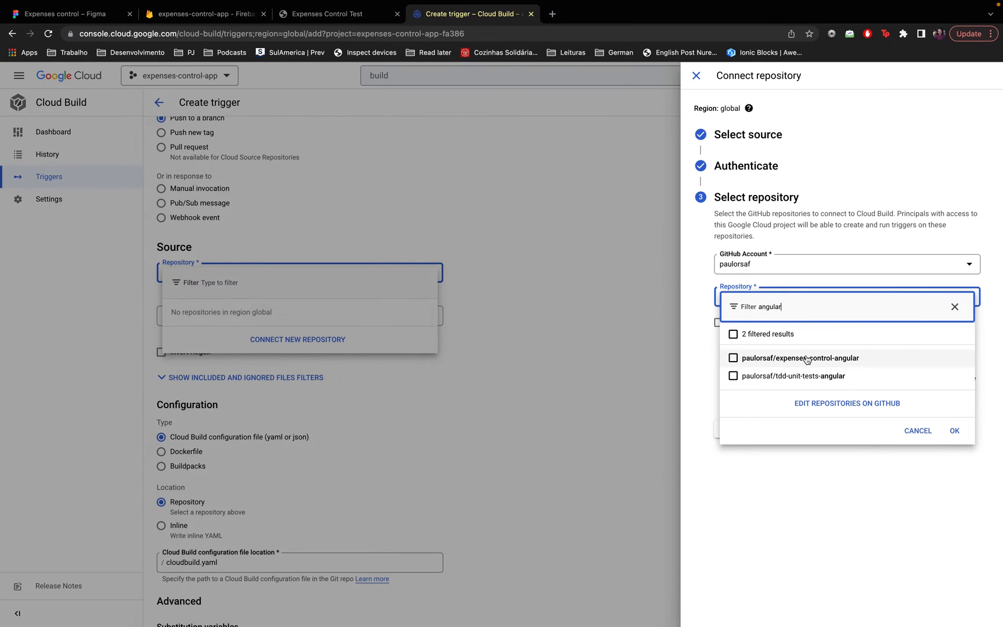
pyautogui.click(733, 357)
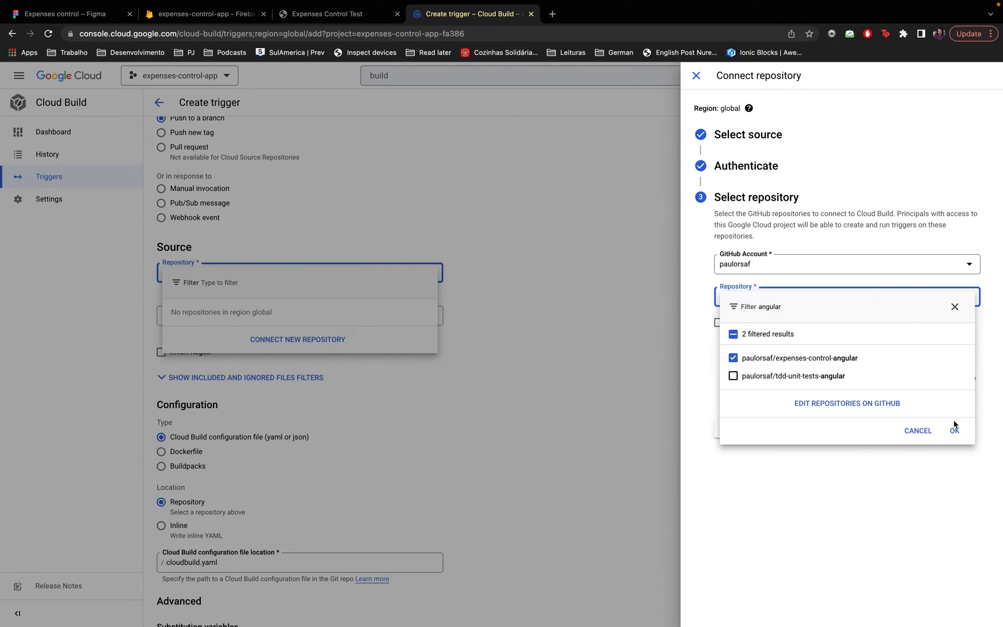
pyautogui.click(954, 430)
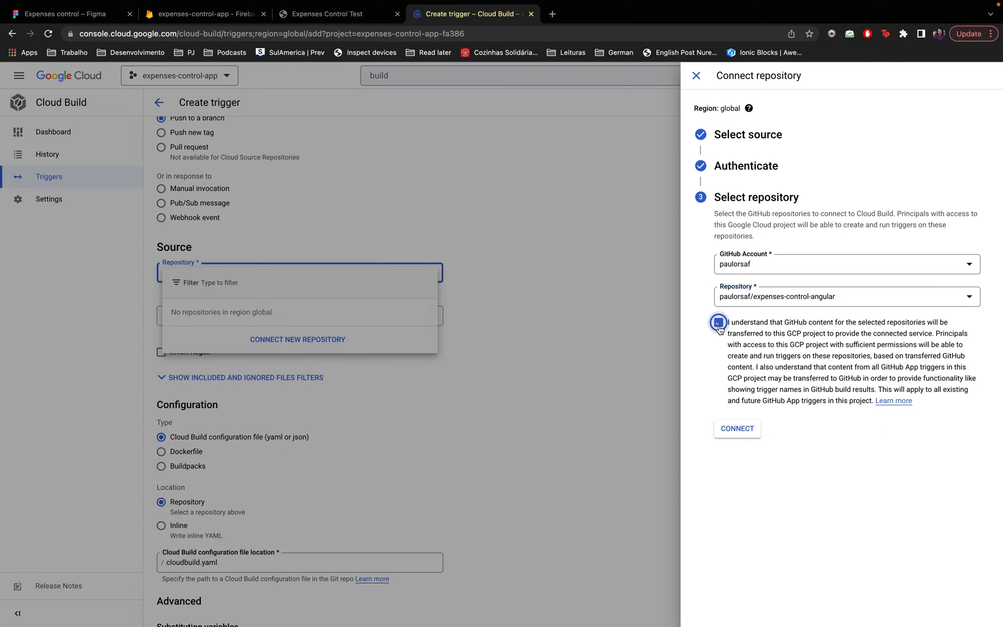
pyautogui.click(719, 322)
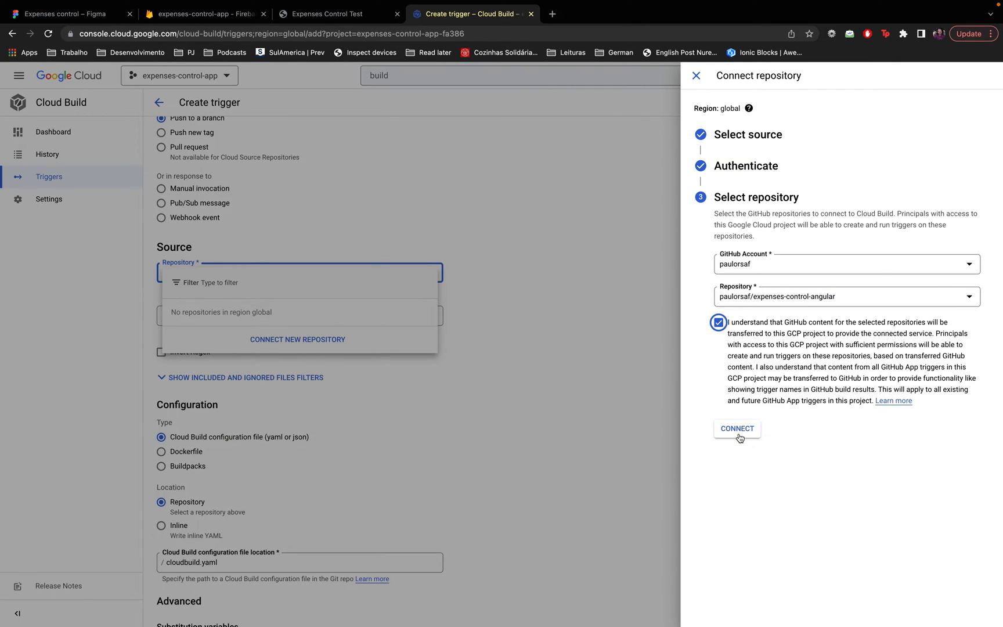
pyautogui.click(737, 427)
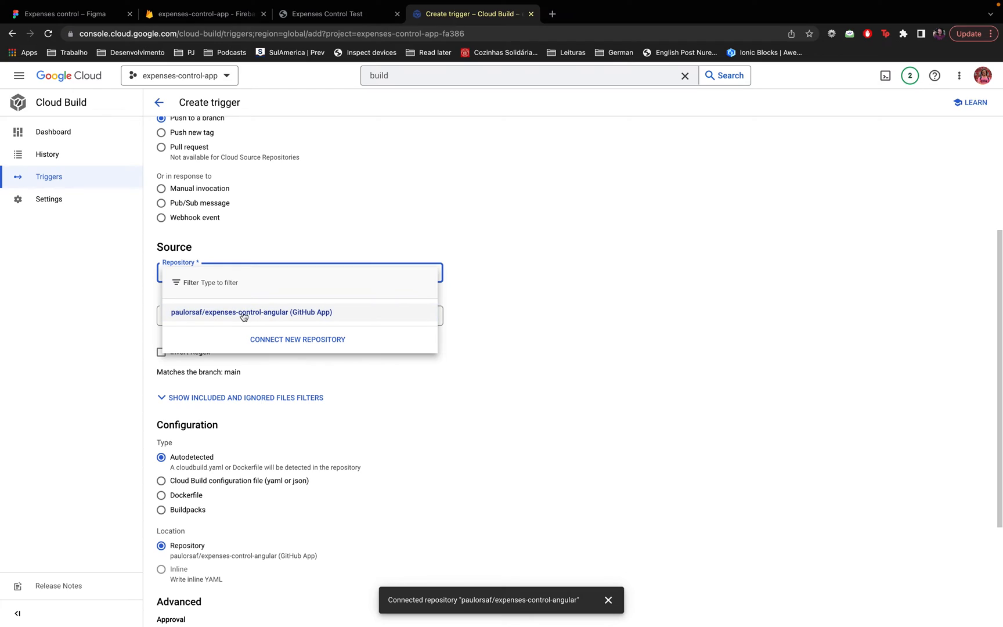
# - Select expenses-control-angular as the trigger's source repository
pyautogui.click(251, 312)
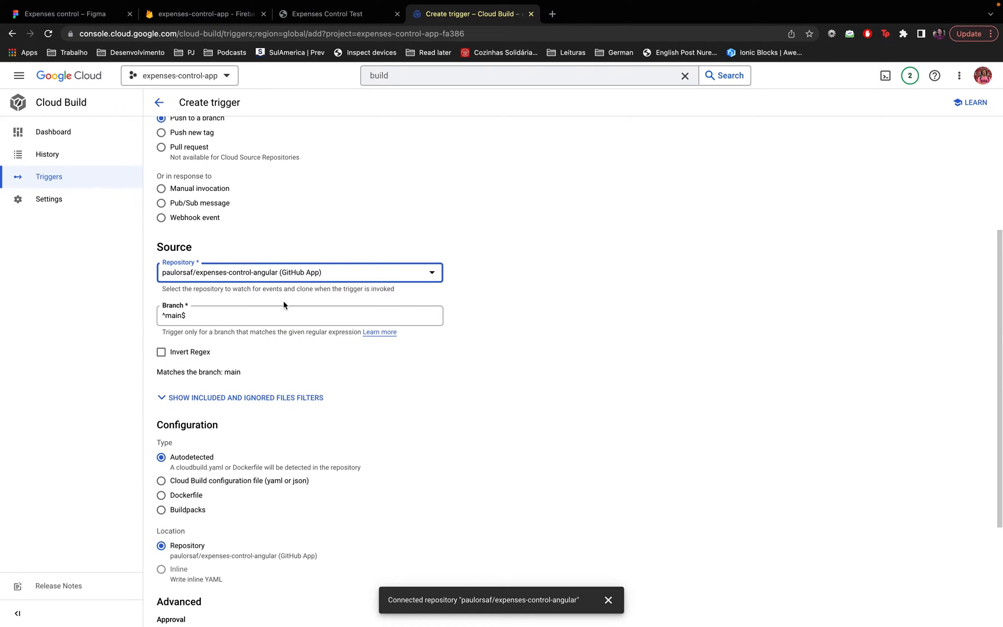
pyautogui.moveTo(265, 260)
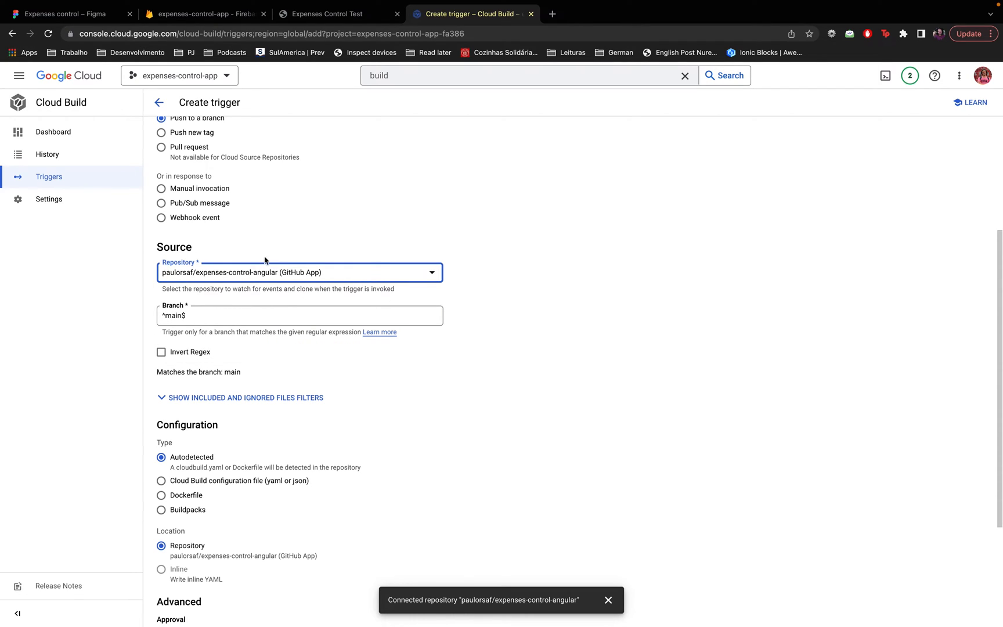
pyautogui.moveTo(188, 352)
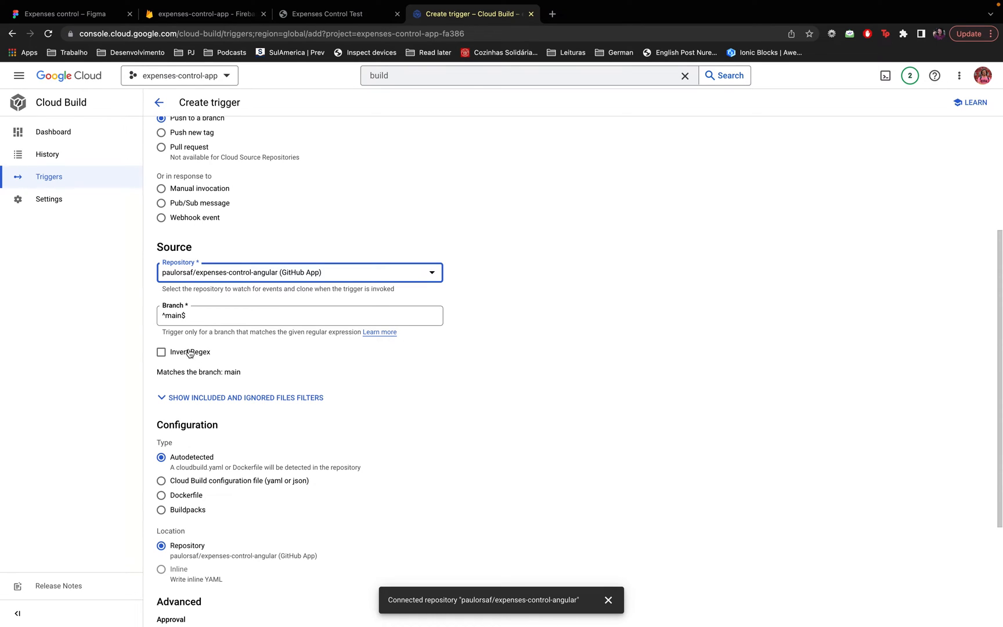
pyautogui.scroll(3)
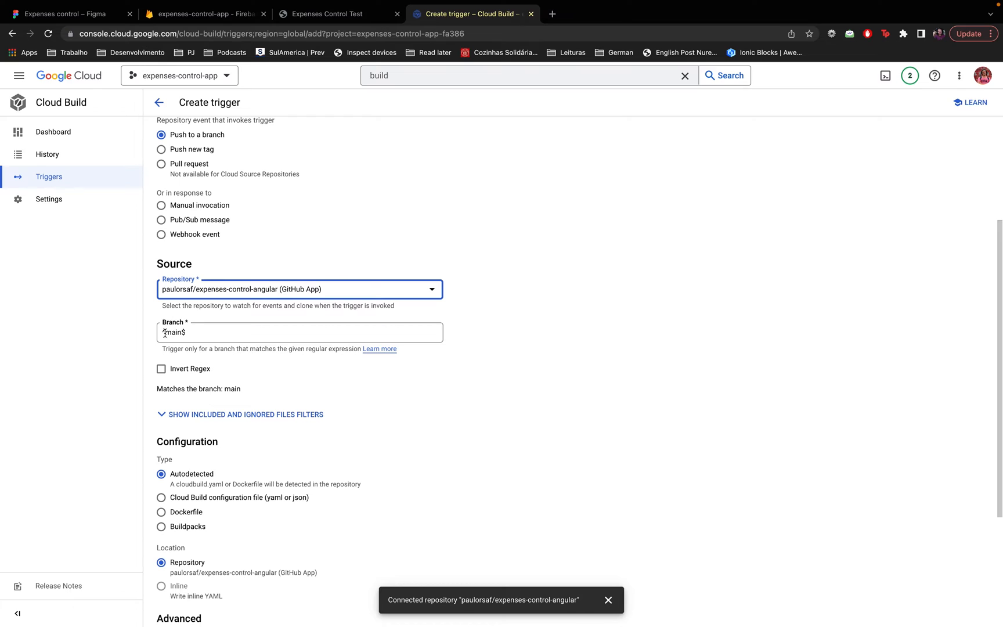
pyautogui.scroll(-3)
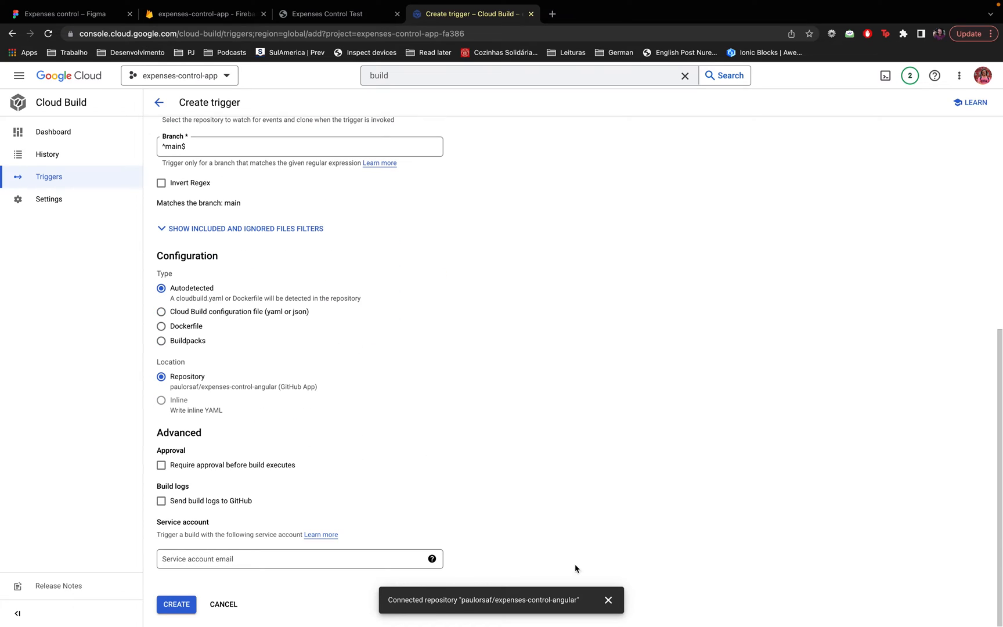
pyautogui.scroll(3)
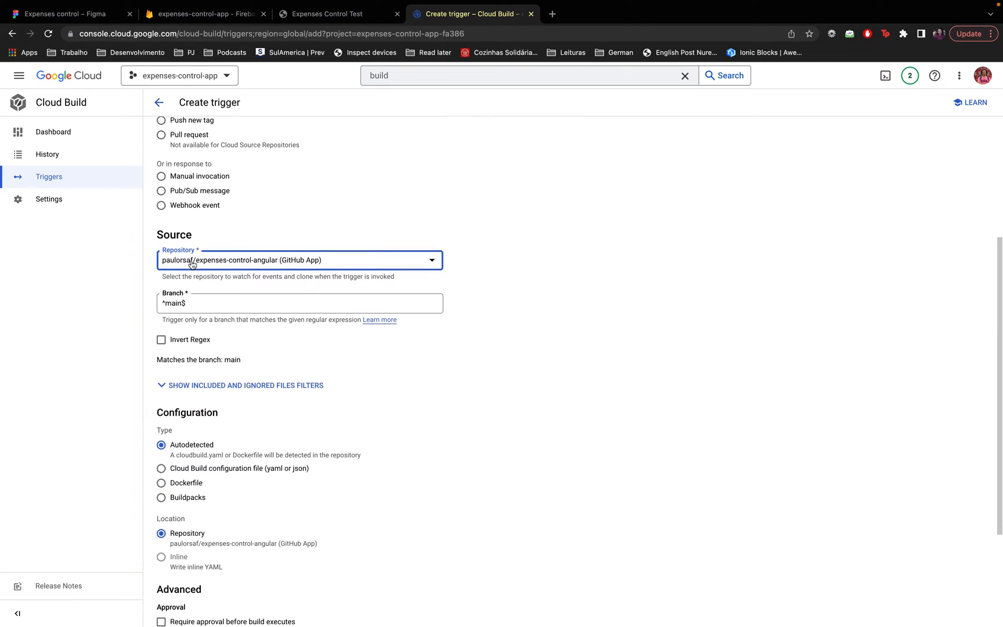
pyautogui.scroll(3)
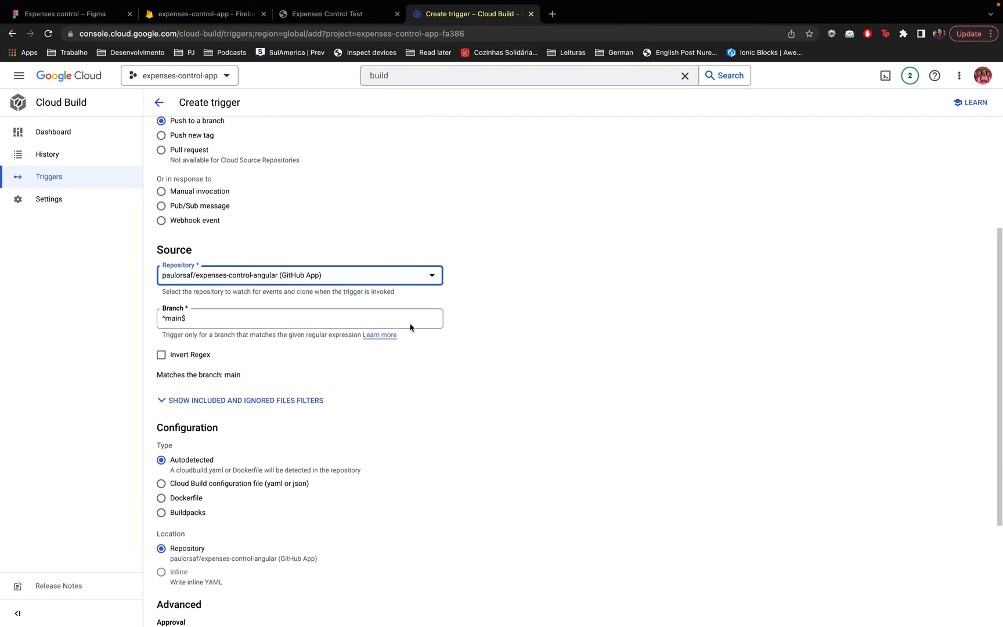
pyautogui.scroll(-3)
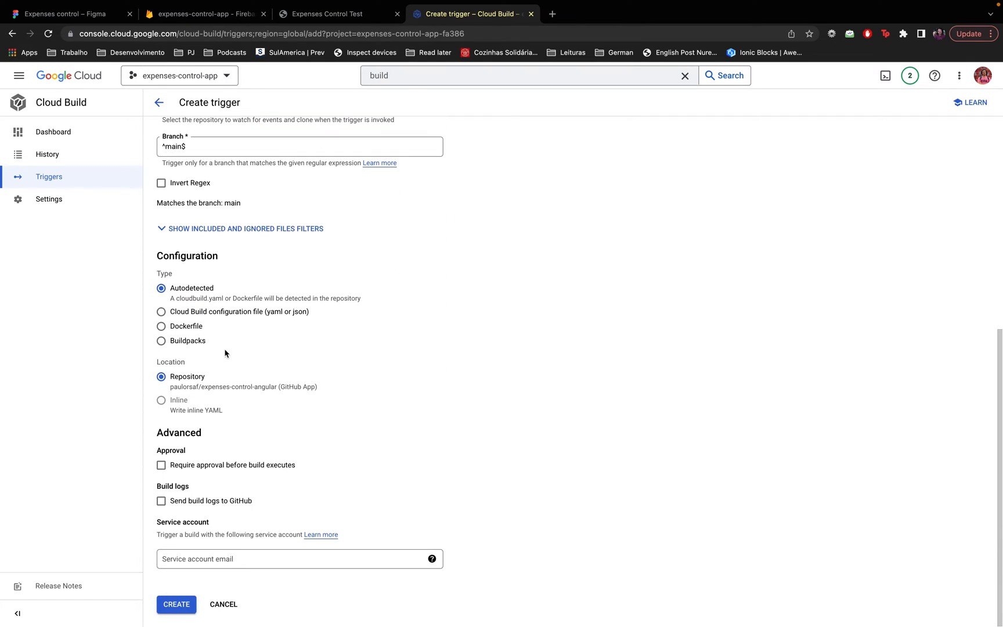
pyautogui.doubleClick(187, 256)
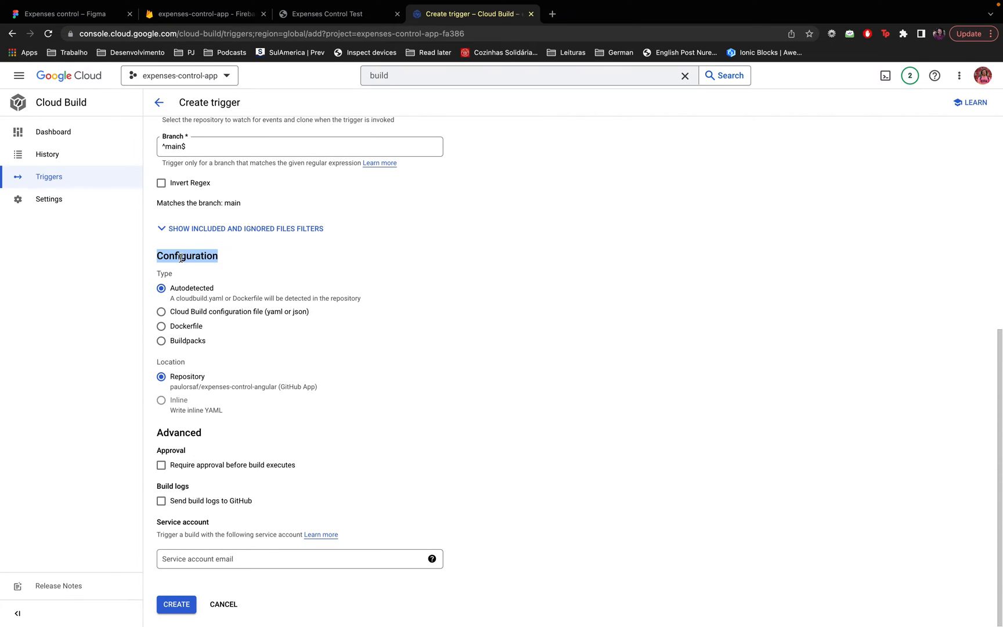
pyautogui.moveTo(153, 318)
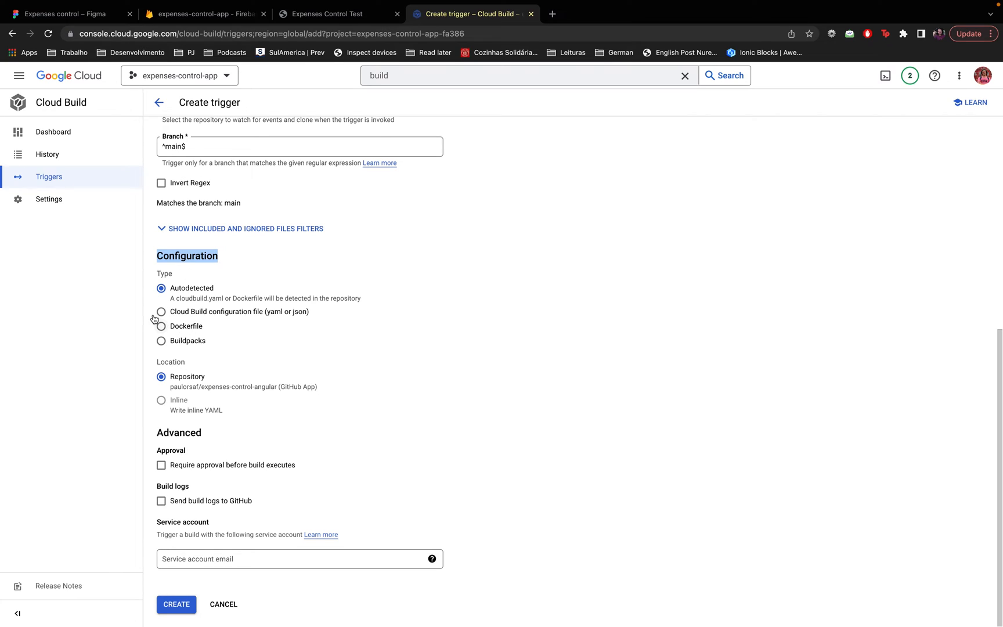
pyautogui.moveTo(175, 314)
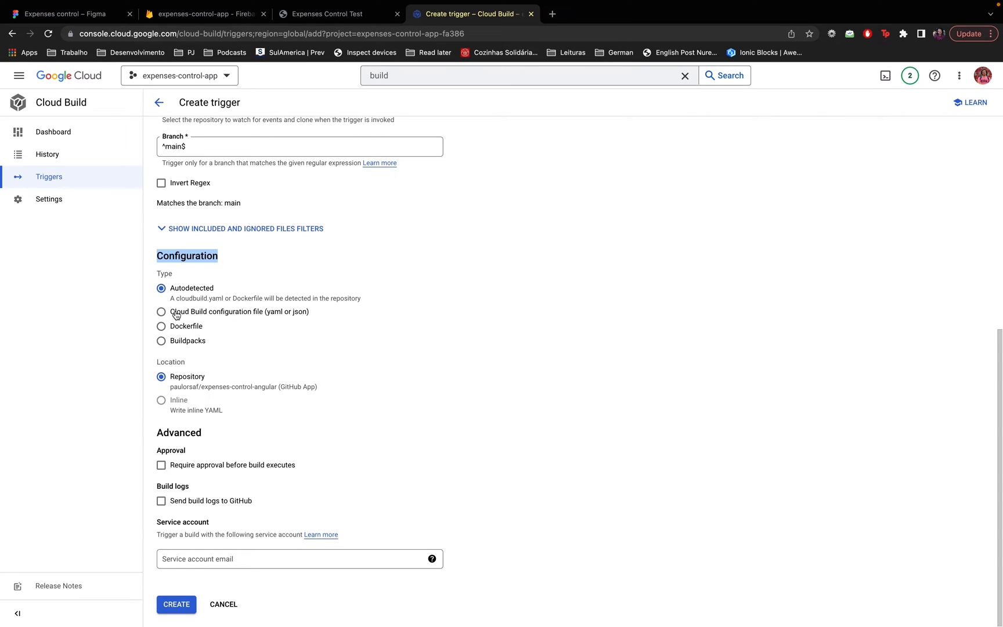
# - Set the trigger type to Cloud Build configuration file at pipelines/build.yaml
pyautogui.click(162, 312)
pyautogui.write('pipelines/build.yaml')
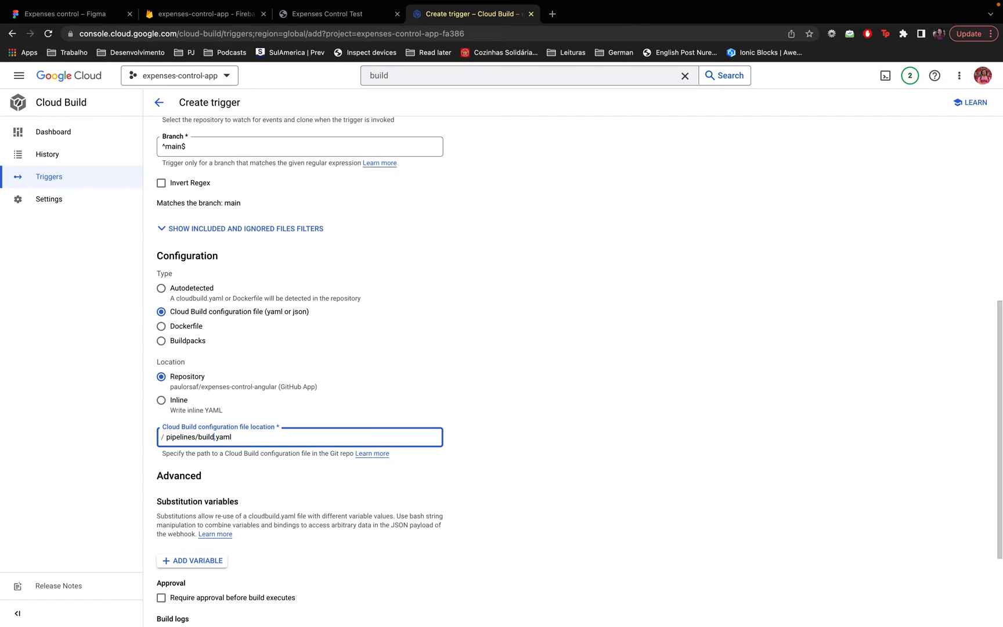
pyautogui.moveTo(177, 430)
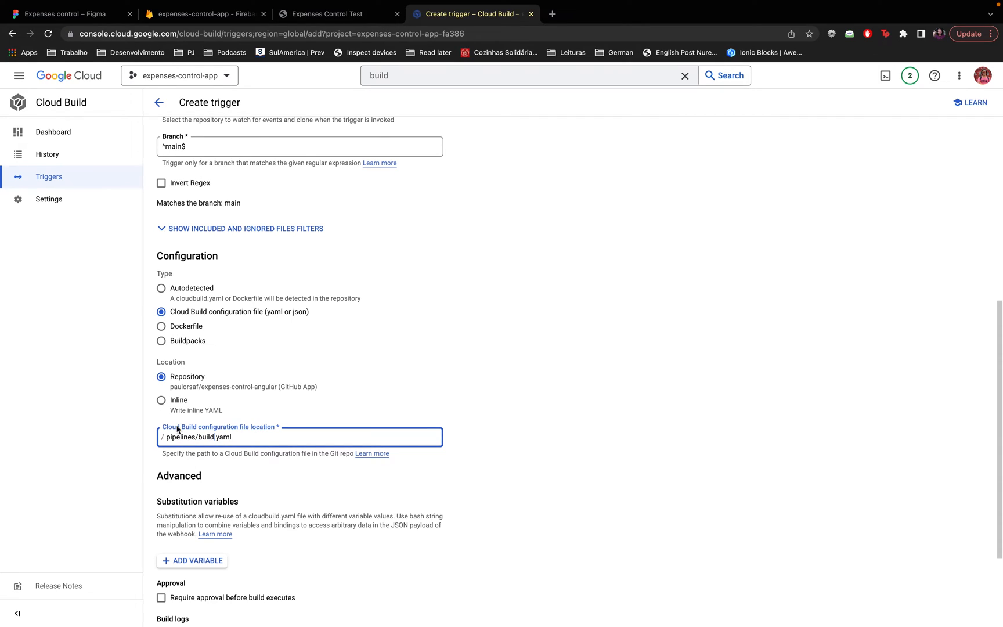
pyautogui.scroll(-3)
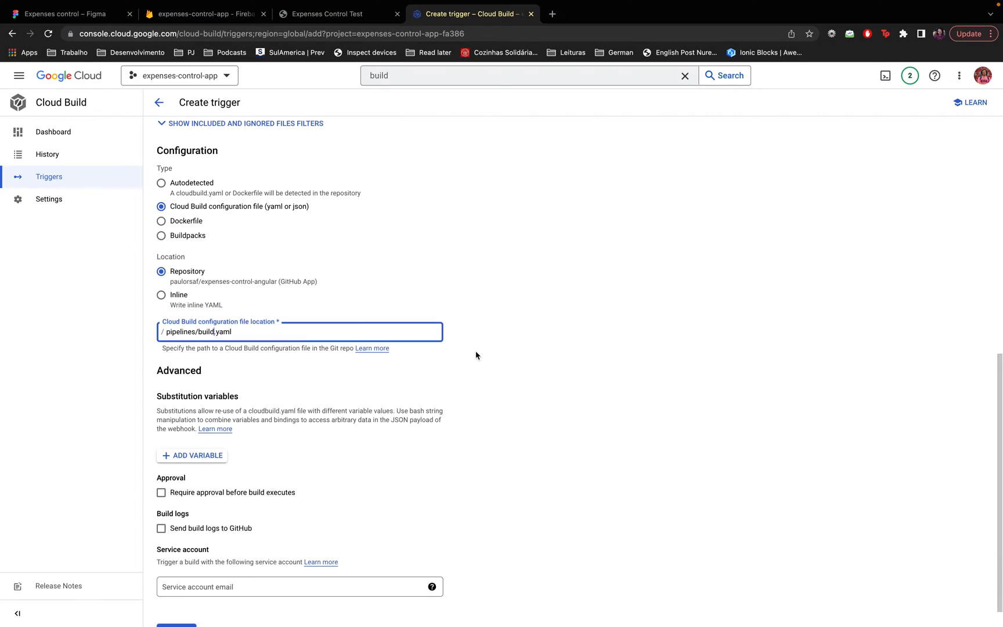
pyautogui.scroll(-3)
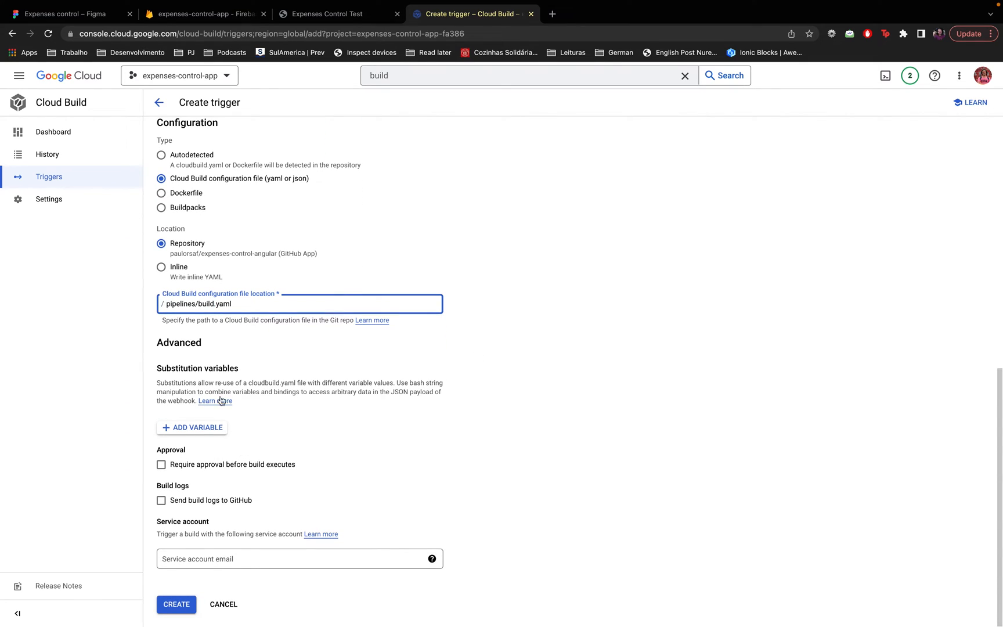
pyautogui.moveTo(213, 493)
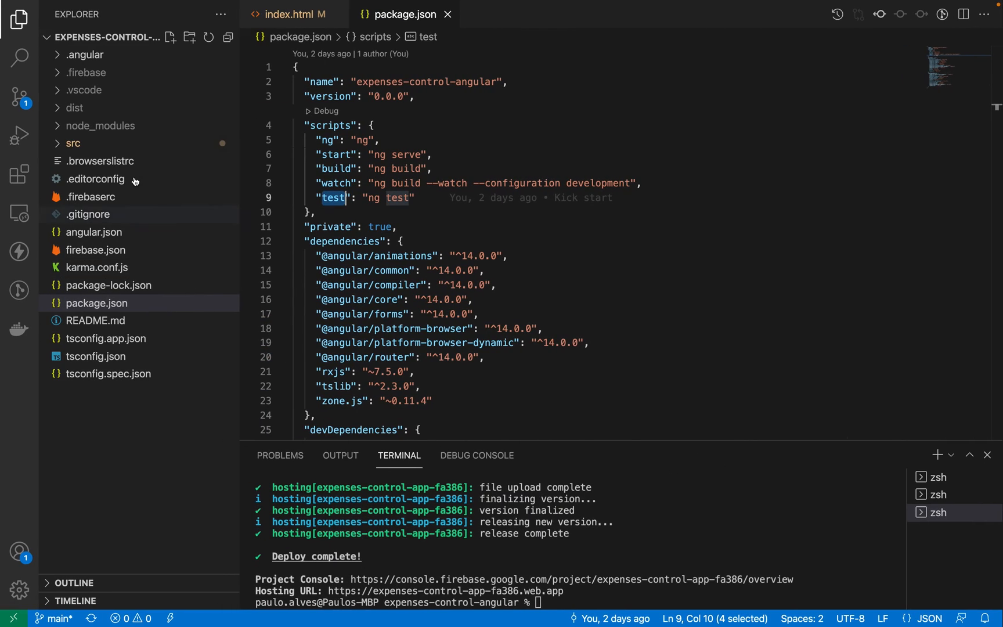
# - Create a pipelines folder containing a new build.yaml file
pyautogui.click(170, 37)
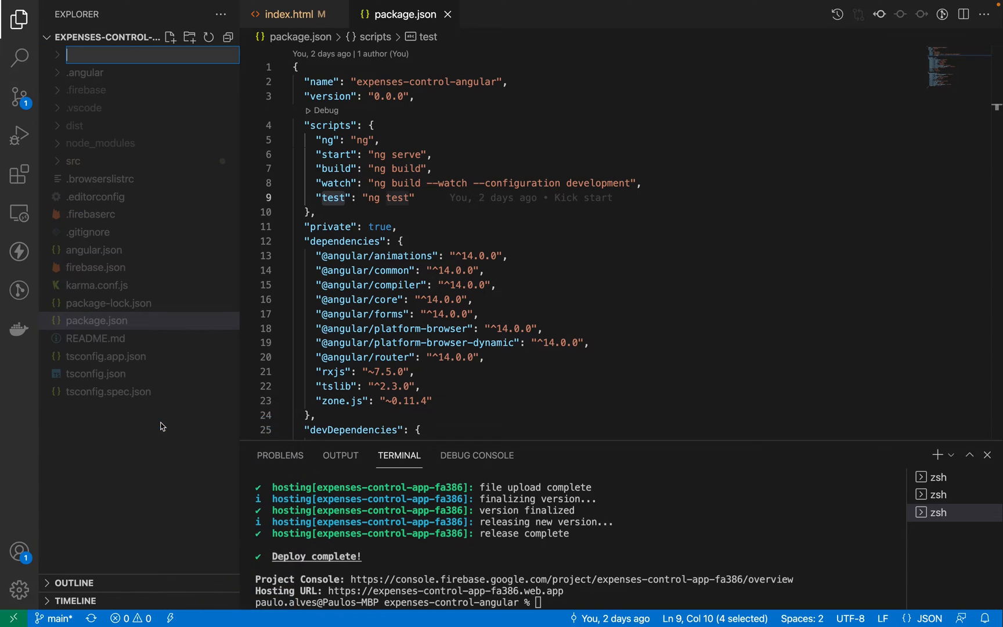
pyautogui.write('pipelines')
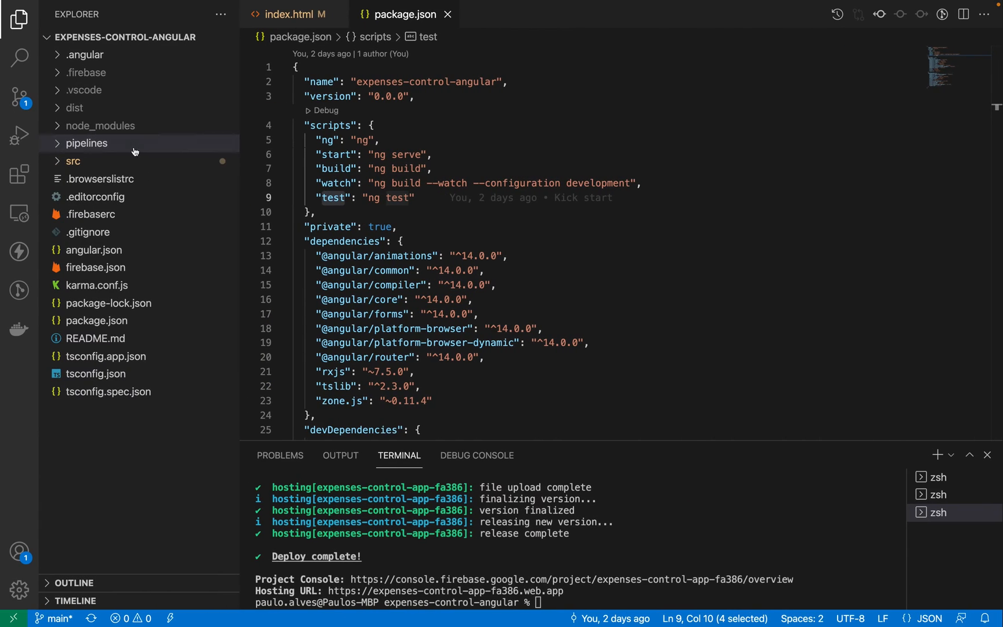
pyautogui.rightClick(87, 143)
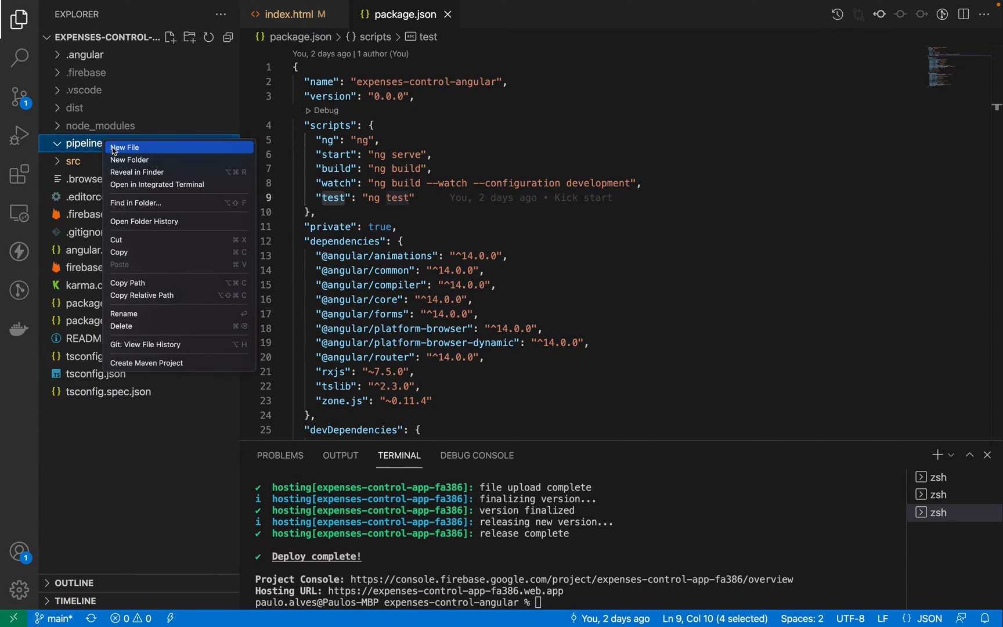
pyautogui.click(125, 148)
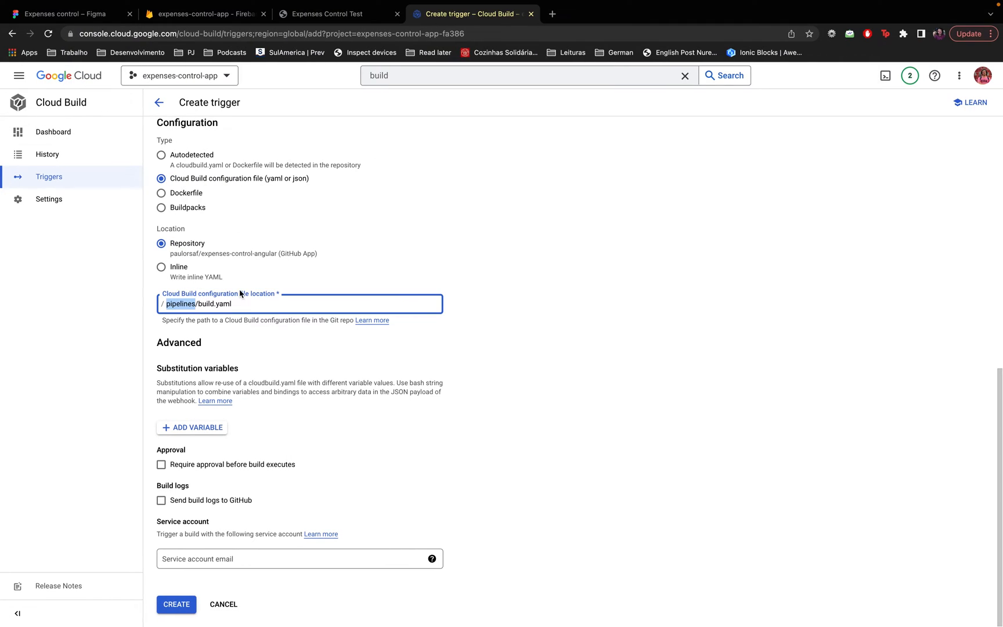
pyautogui.moveTo(588, 350)
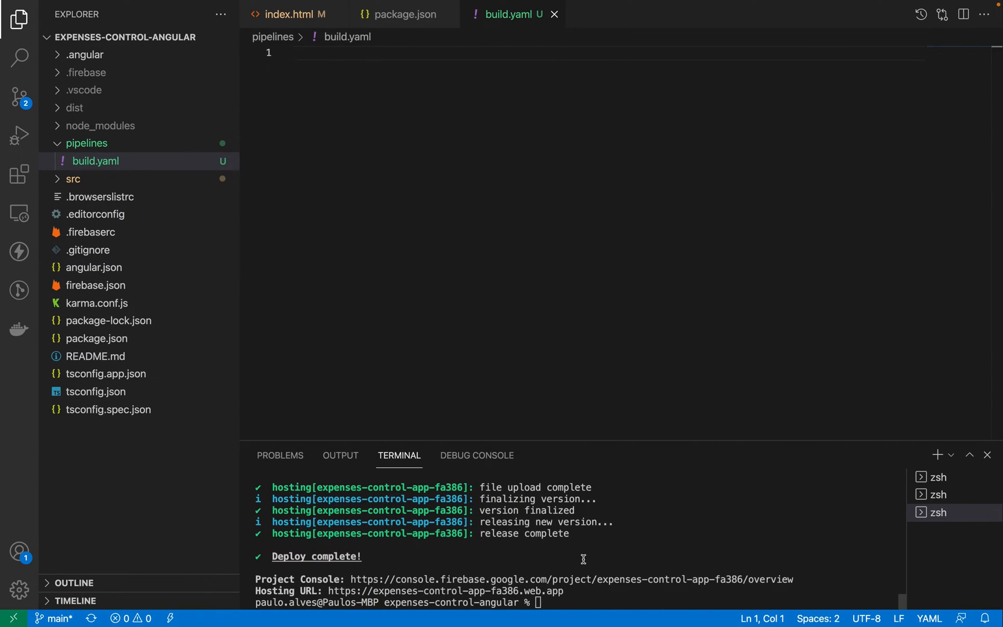
pyautogui.write('npm run build')
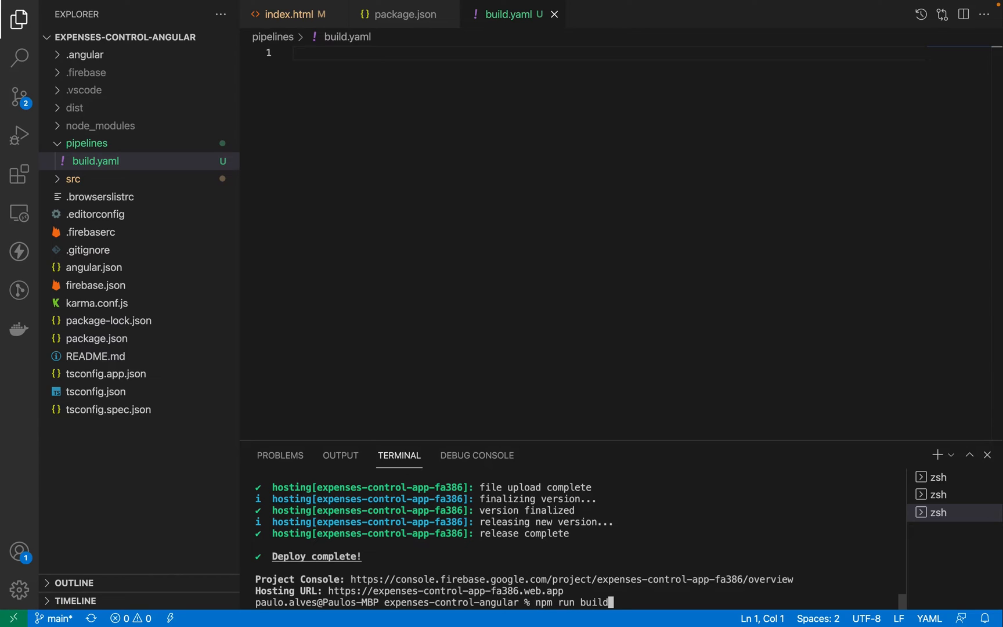
pyautogui.write('firebase deploy')
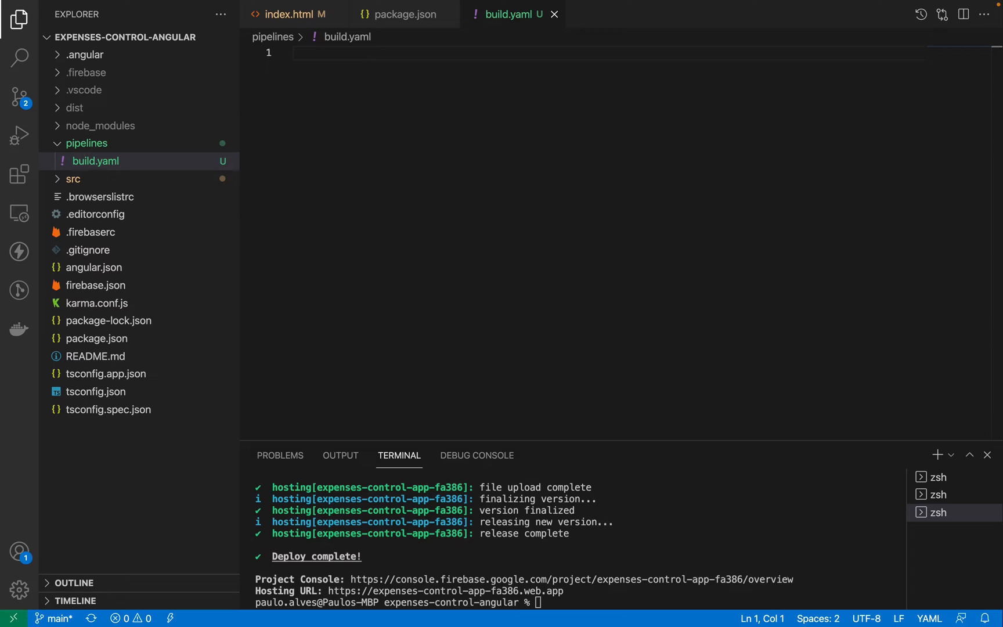
pyautogui.moveTo(577, 109)
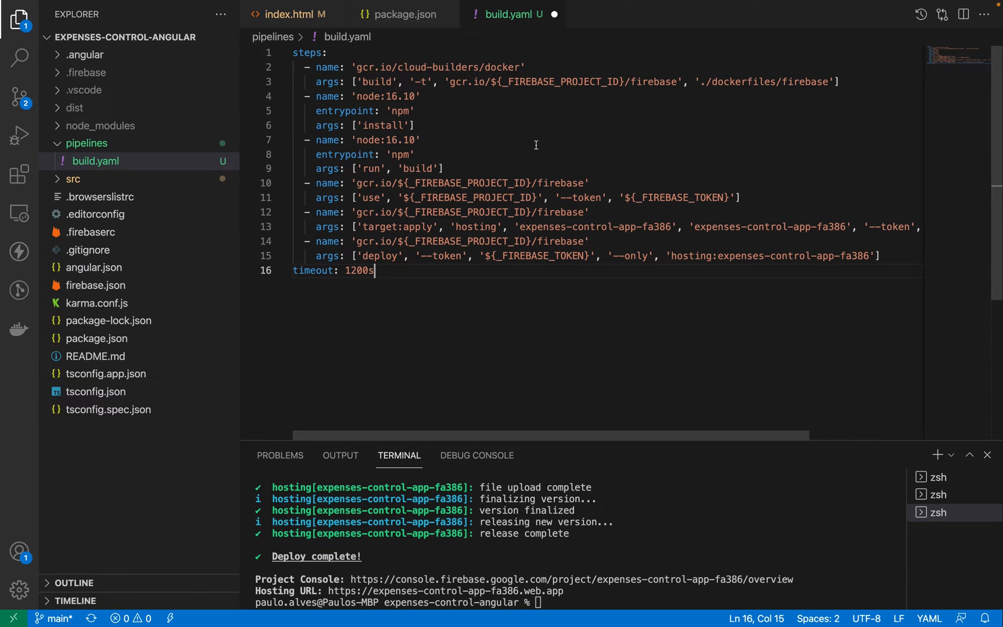
pyautogui.moveTo(332, 151)
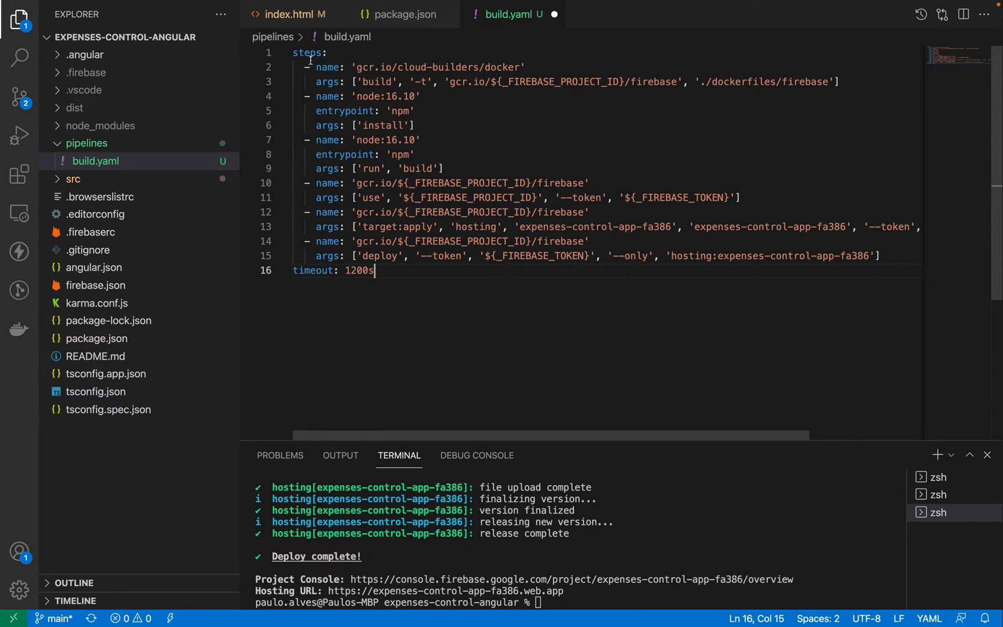
pyautogui.doubleClick(307, 52)
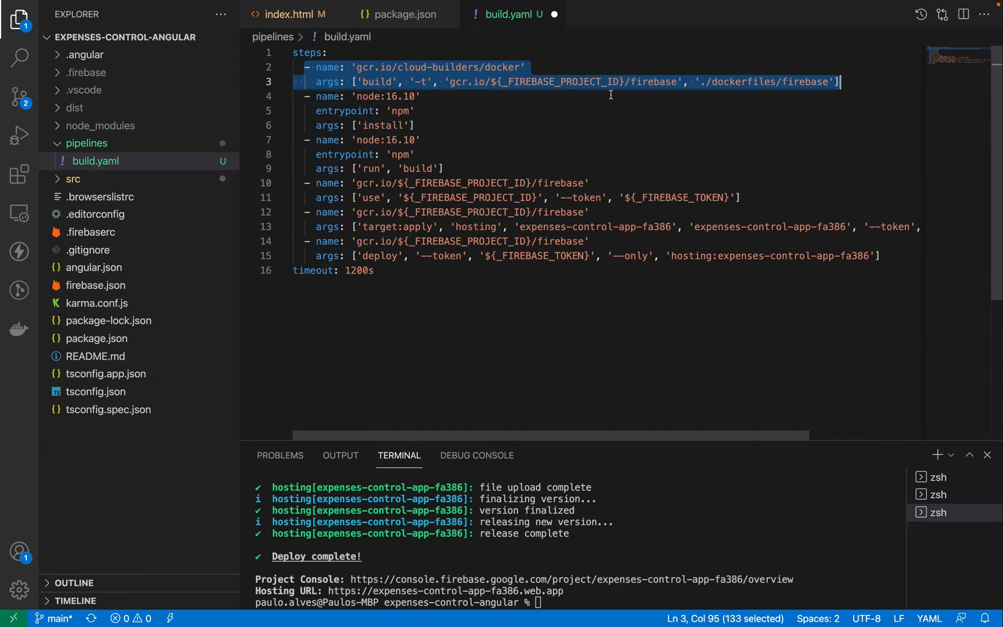
pyautogui.moveTo(520, 89)
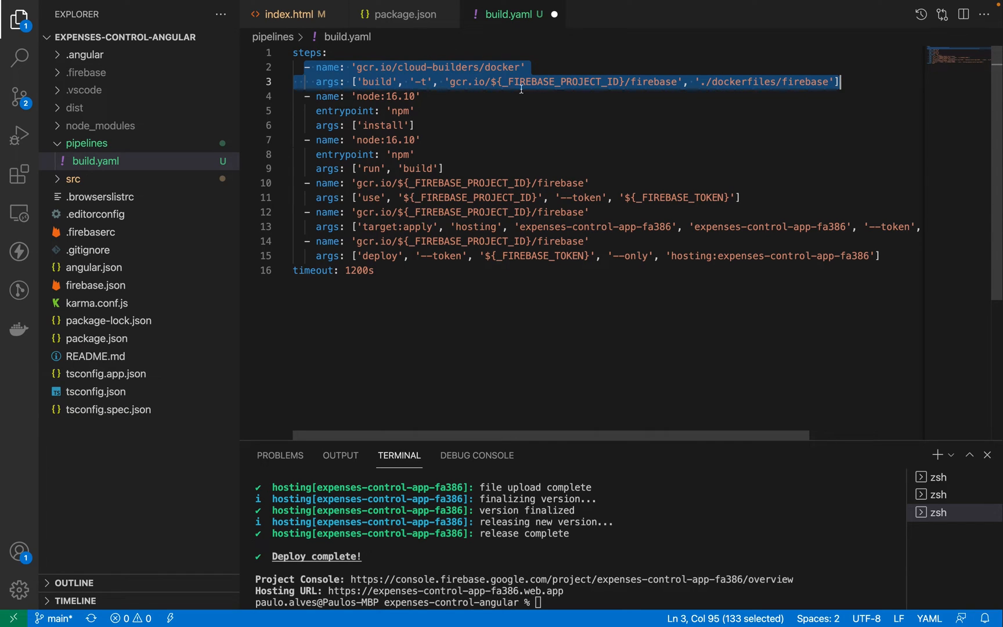
pyautogui.click(306, 95)
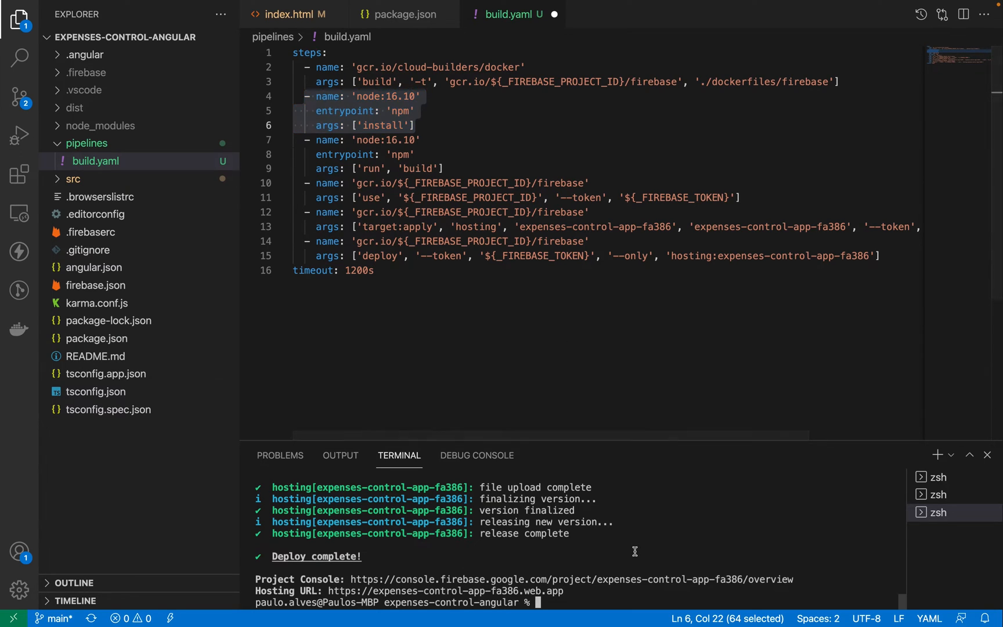
pyautogui.click(86, 143)
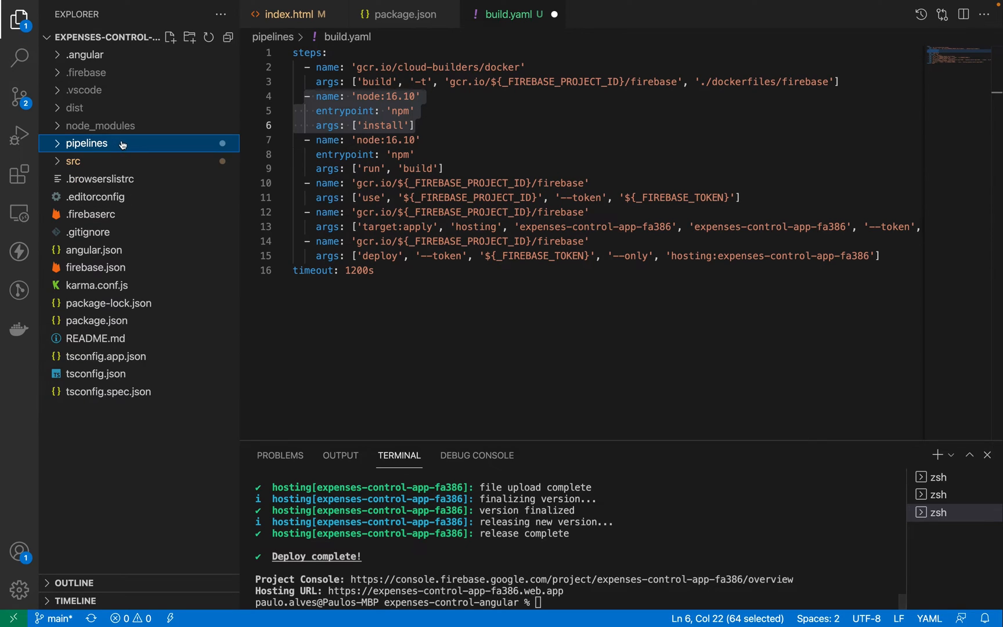
pyautogui.moveTo(100, 125)
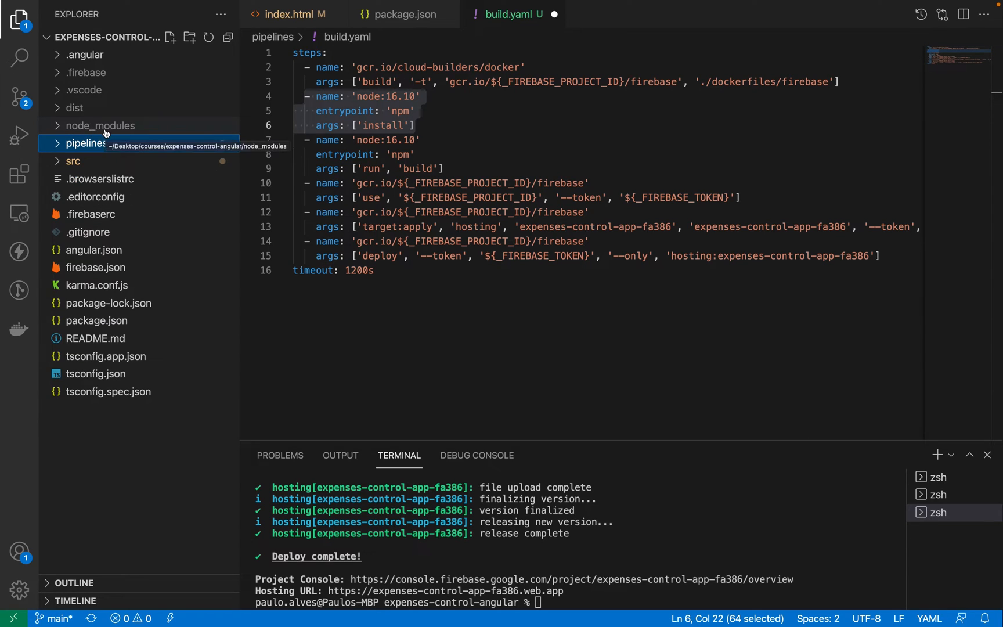
pyautogui.click(100, 125)
pyautogui.write('npm run build')
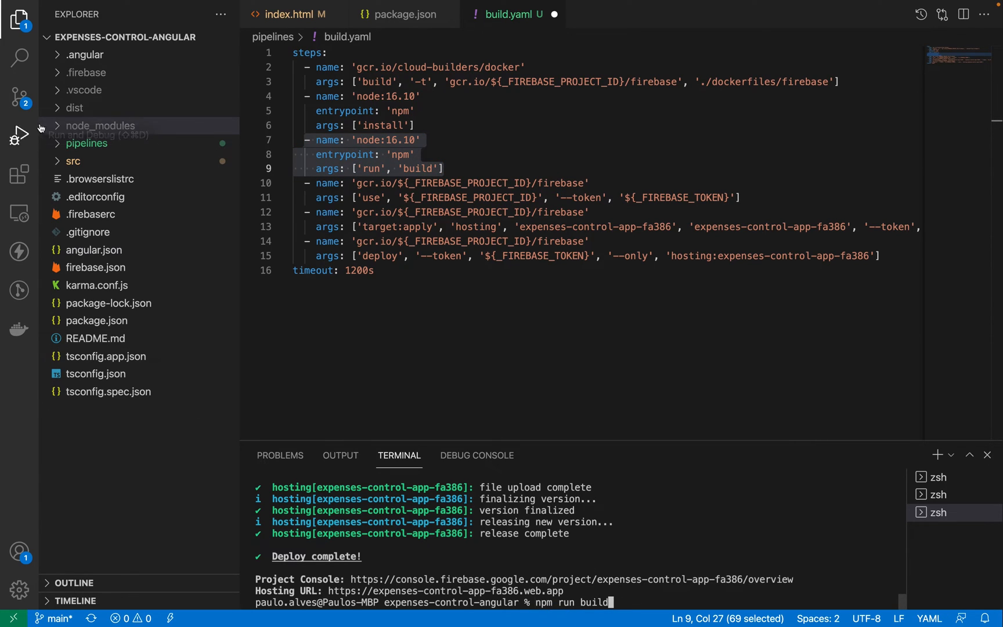
pyautogui.click(75, 107)
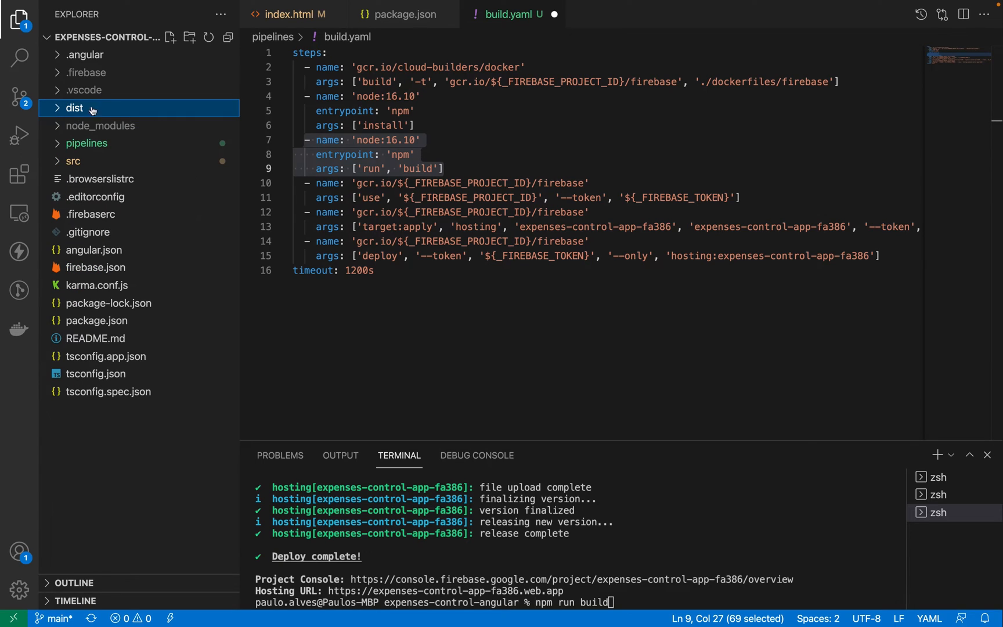
pyautogui.moveTo(398, 307)
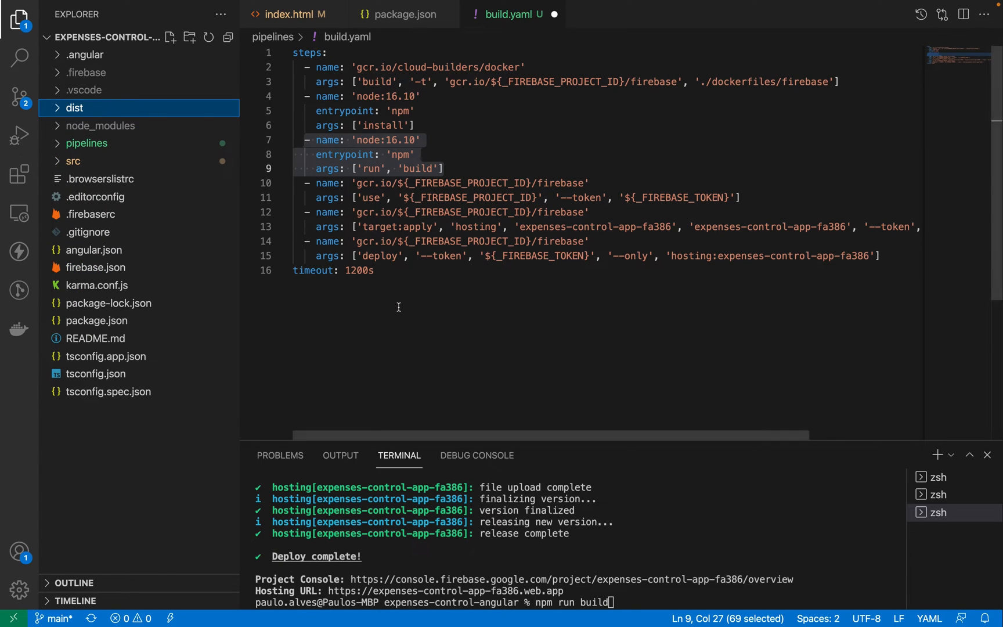
pyautogui.click(305, 183)
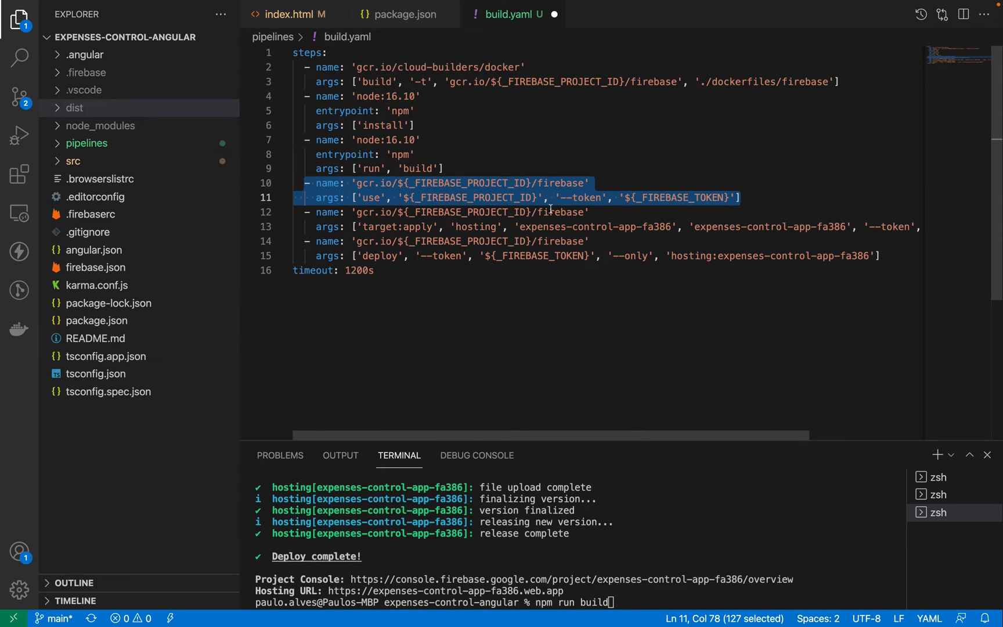
pyautogui.click(585, 197)
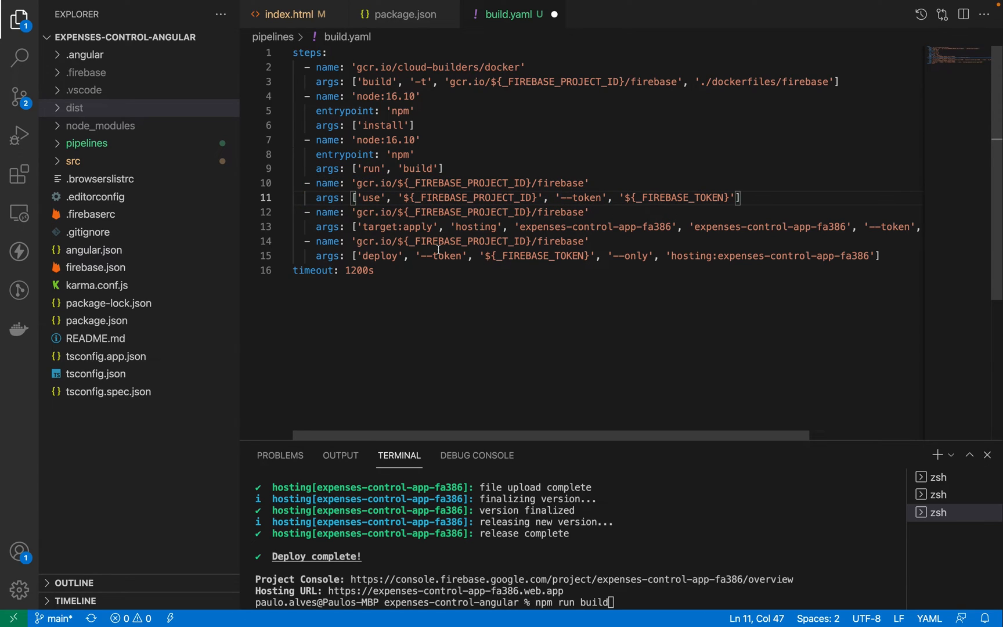
pyautogui.click(305, 212)
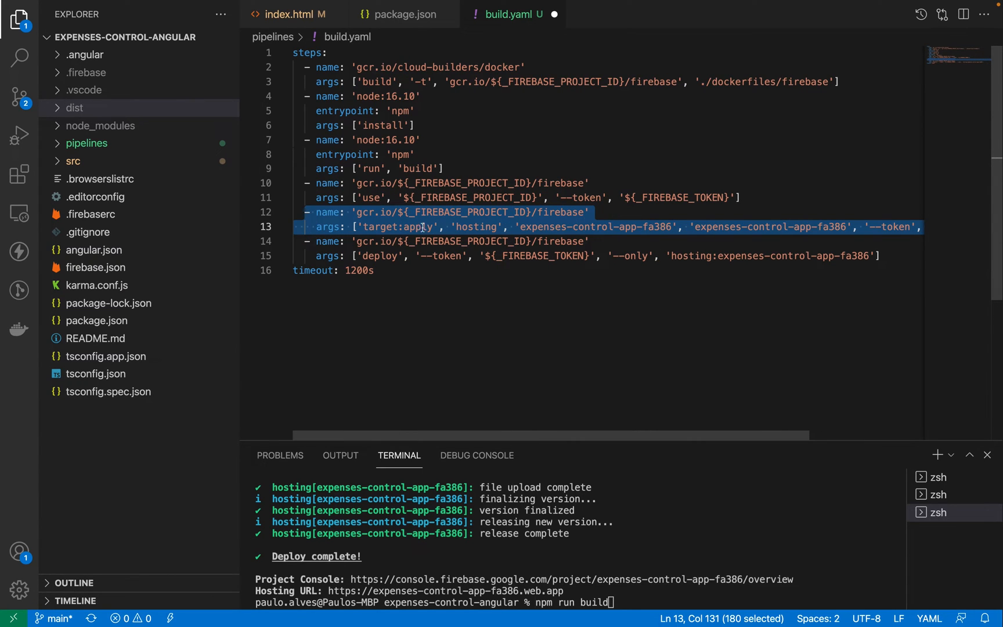
pyautogui.doubleClick(397, 227)
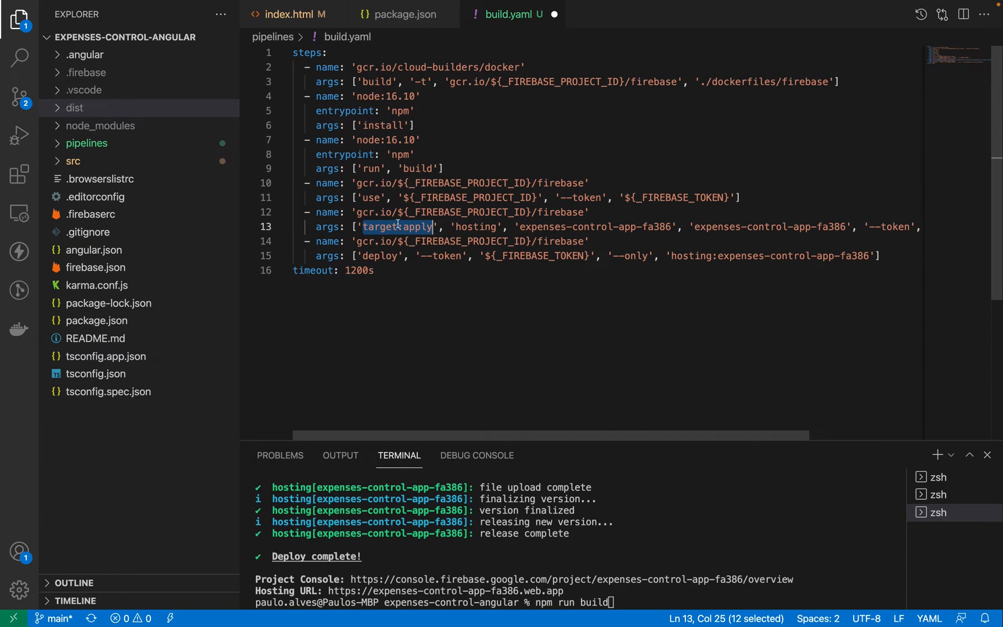
pyautogui.click(518, 227)
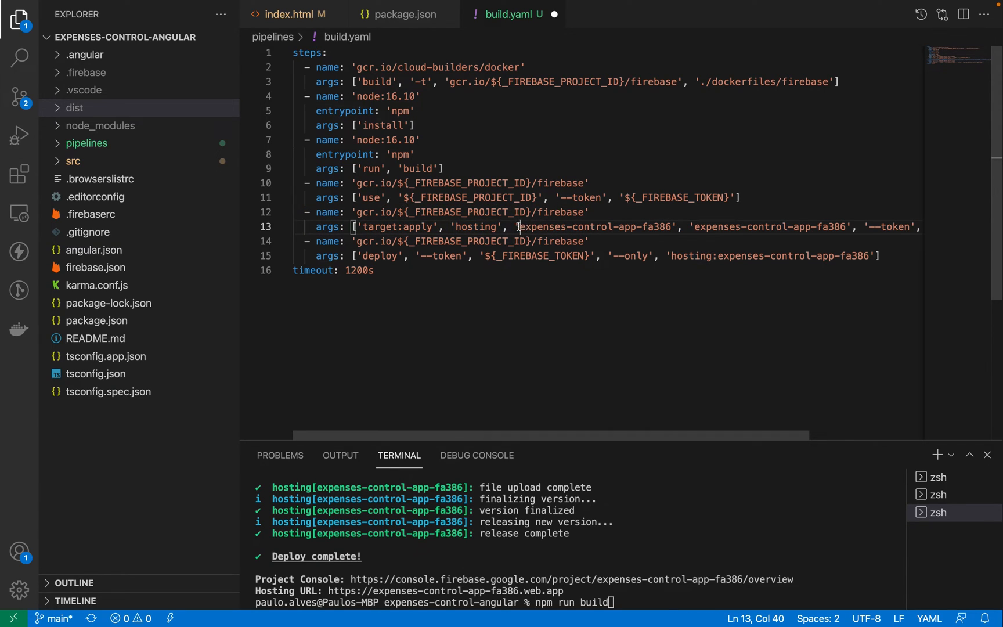
pyautogui.doubleClick(595, 226)
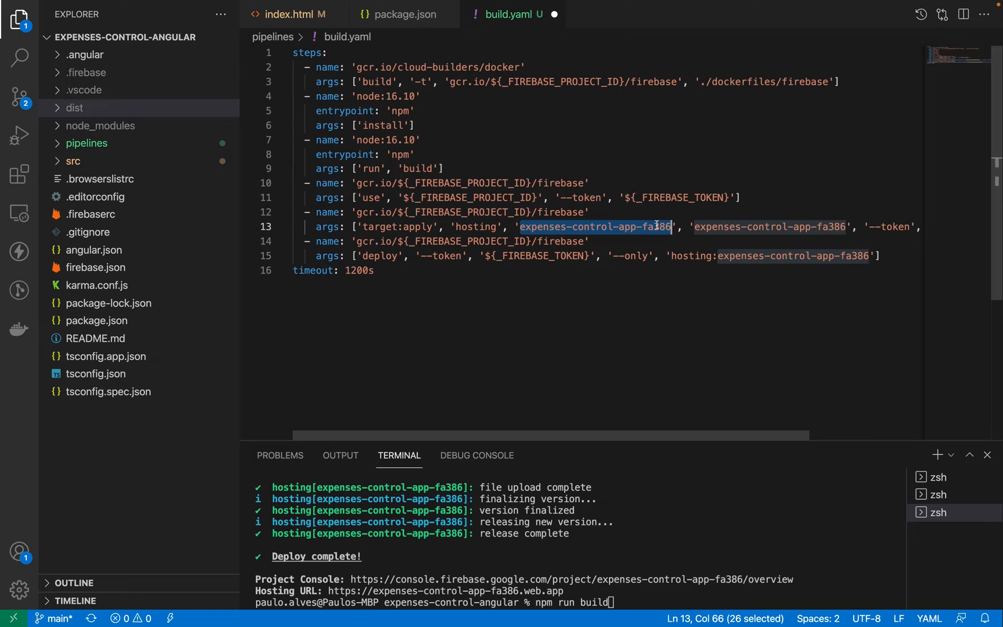
pyautogui.hscroll(3)
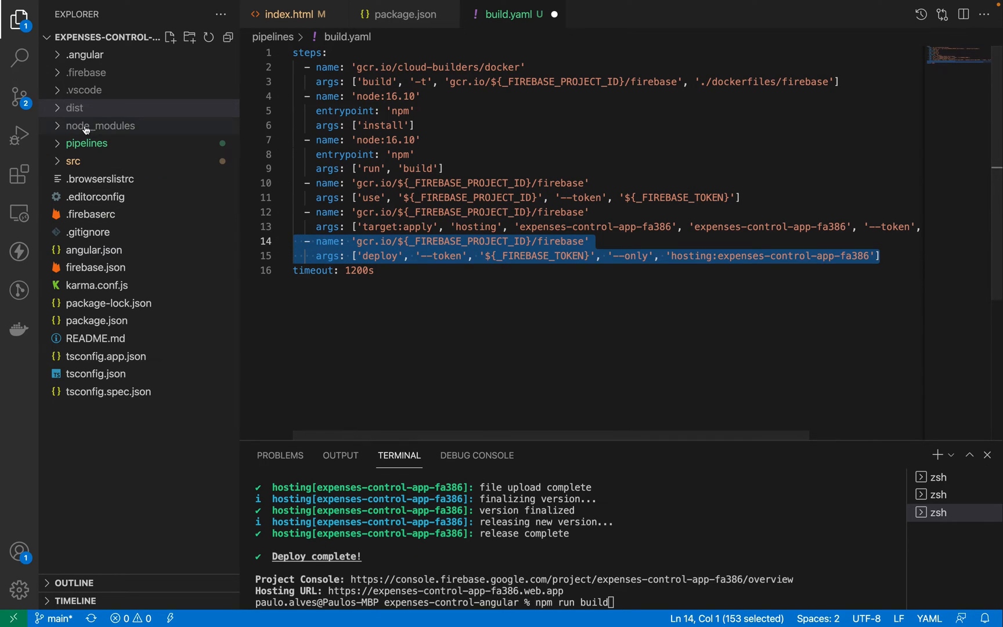
pyautogui.click(75, 107)
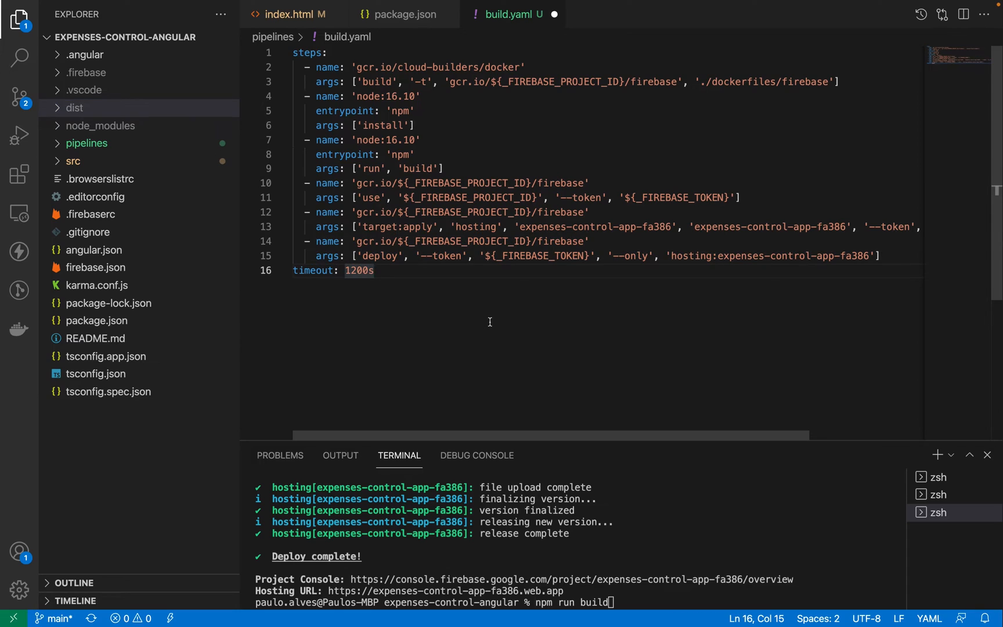
pyautogui.click(373, 269)
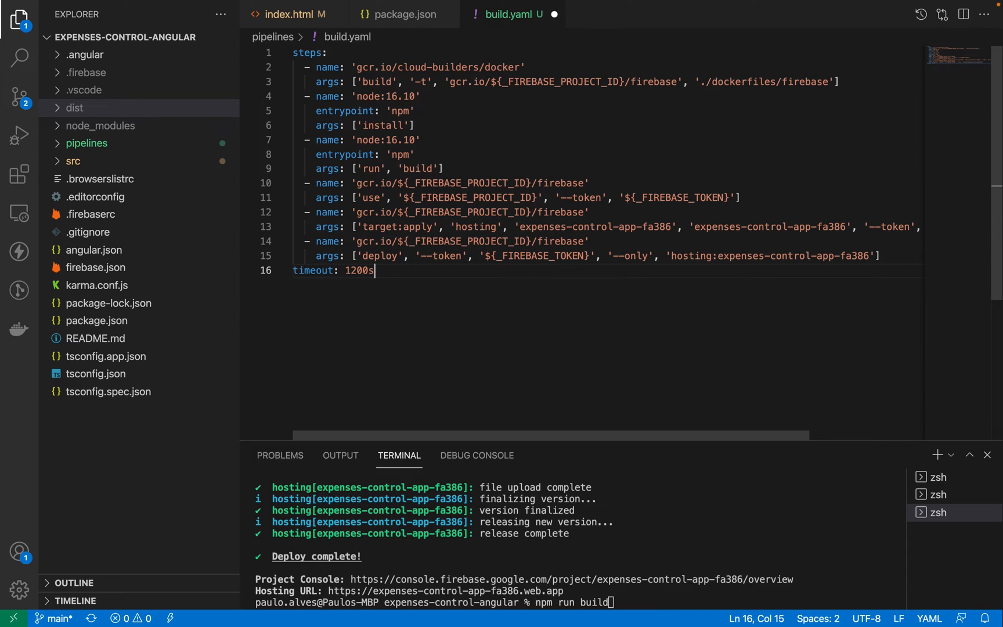
pyautogui.click(303, 67)
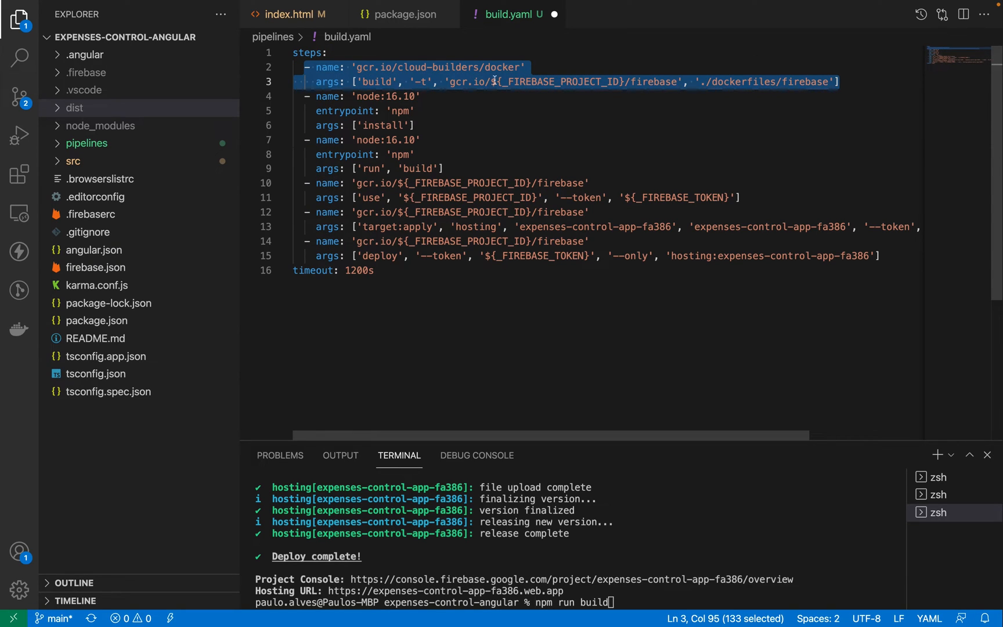
pyautogui.moveTo(643, 81)
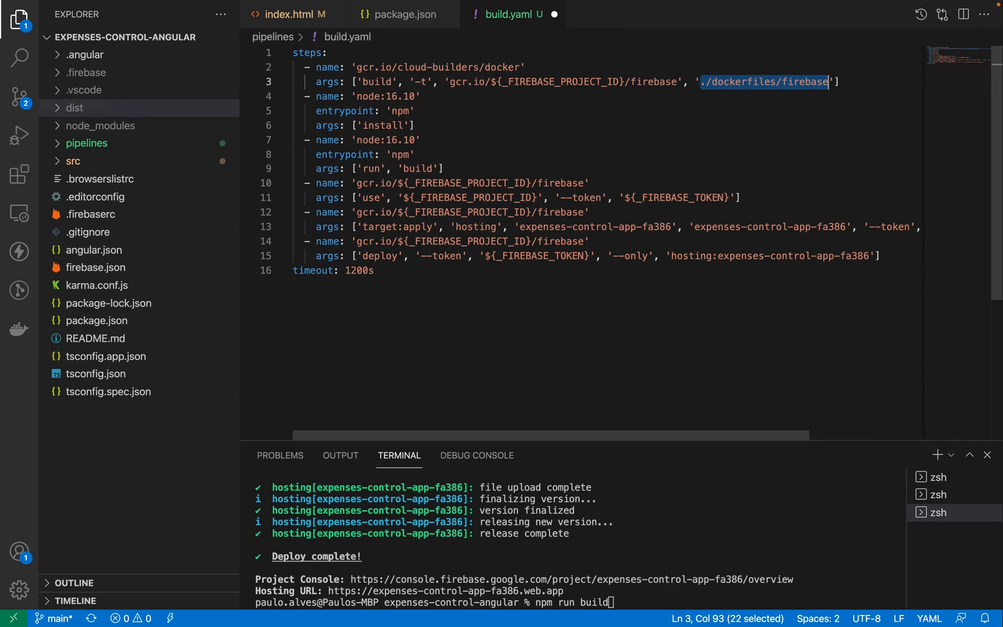
pyautogui.moveTo(772, 81)
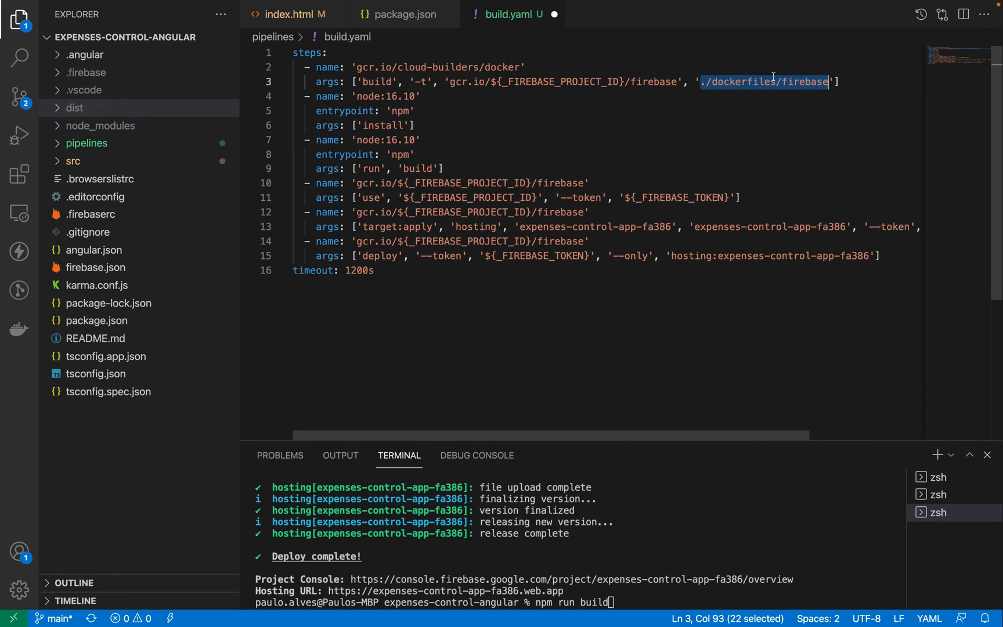
pyautogui.moveTo(130, 446)
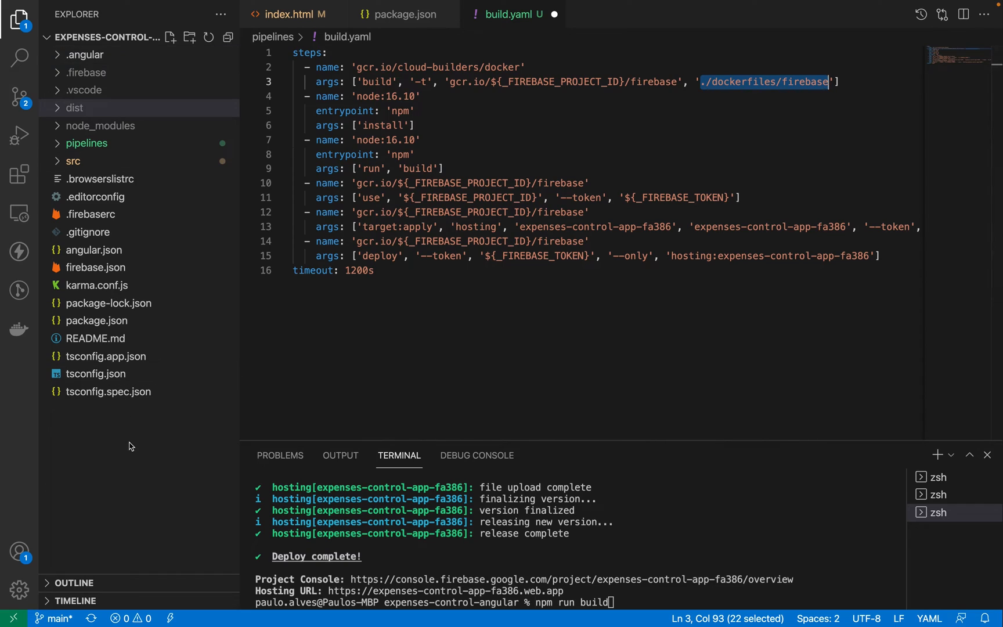
# - Create a dockerfiles/firebase folder and add a new Dockerfile inside it
pyautogui.click(171, 37)
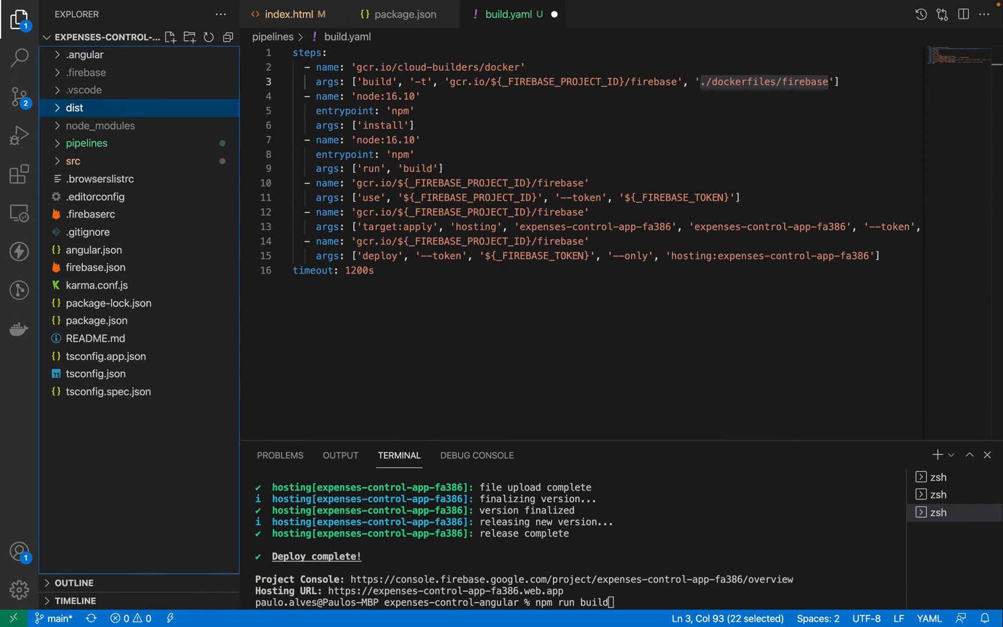
pyautogui.rightClick(85, 126)
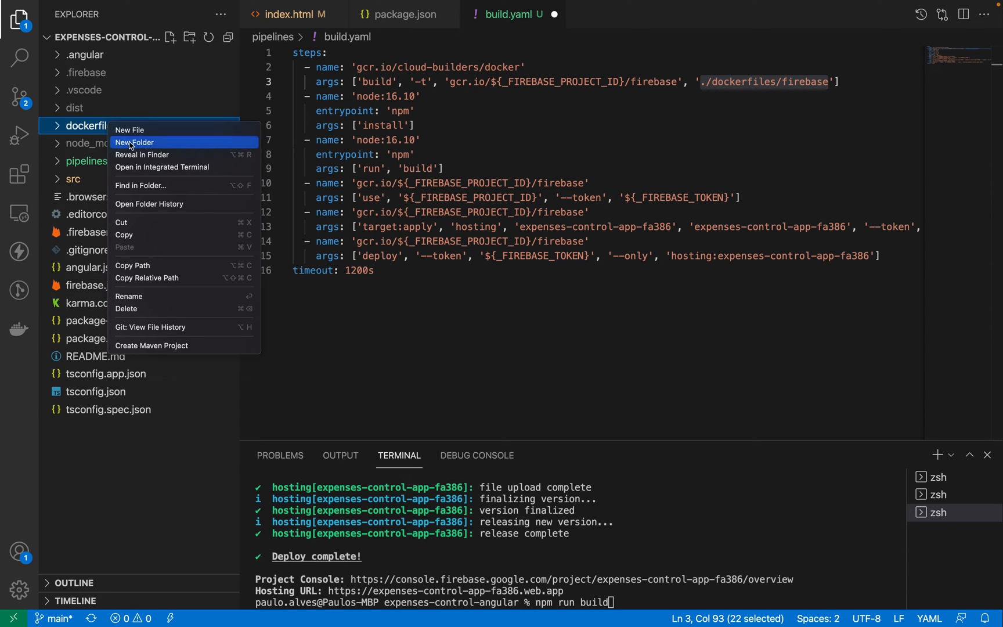
pyautogui.click(134, 142)
pyautogui.write('firebase')
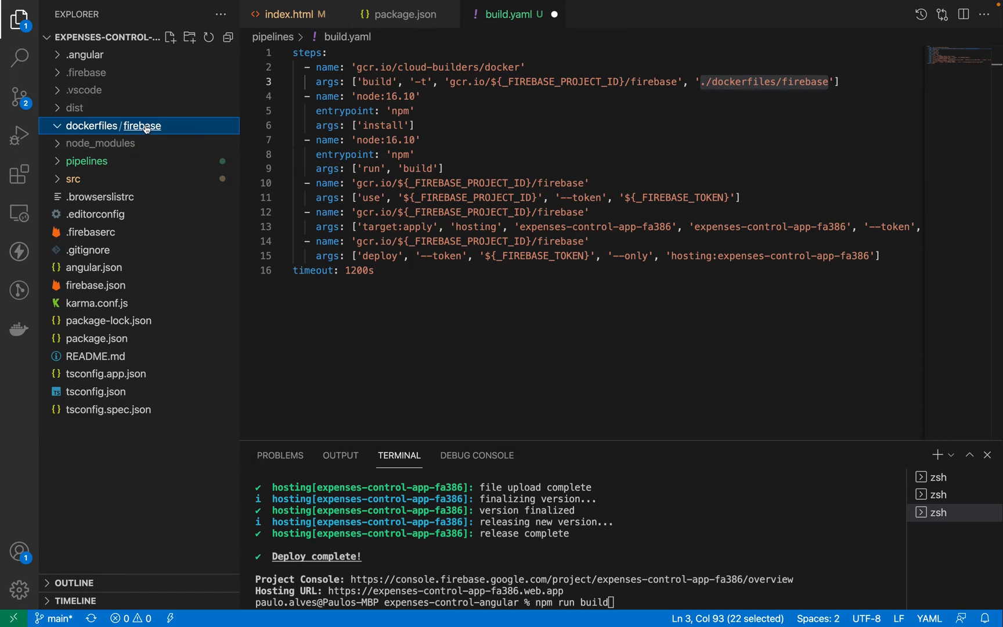
pyautogui.rightClick(115, 125)
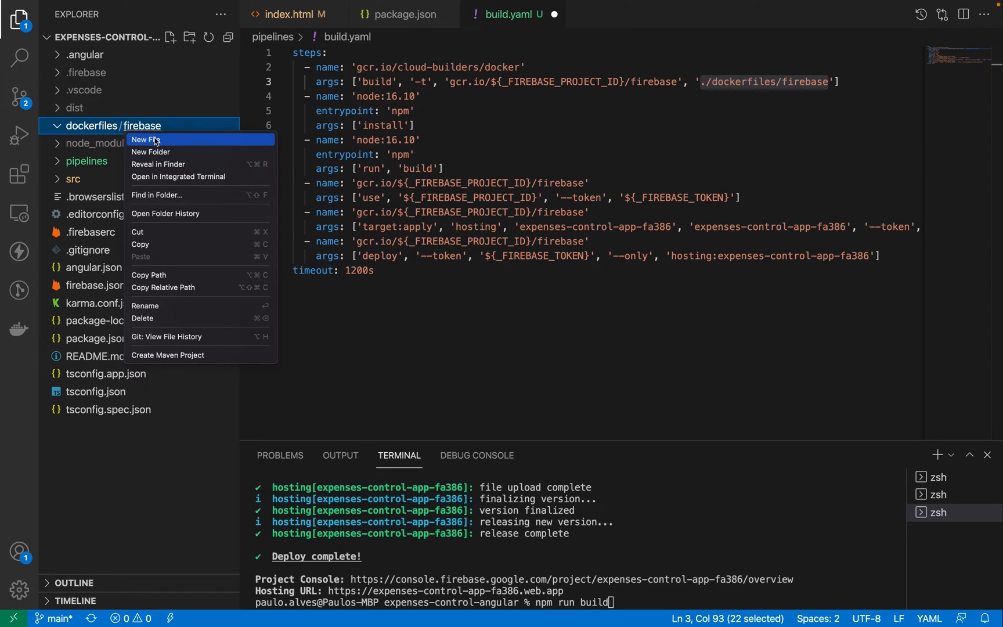
pyautogui.click(145, 140)
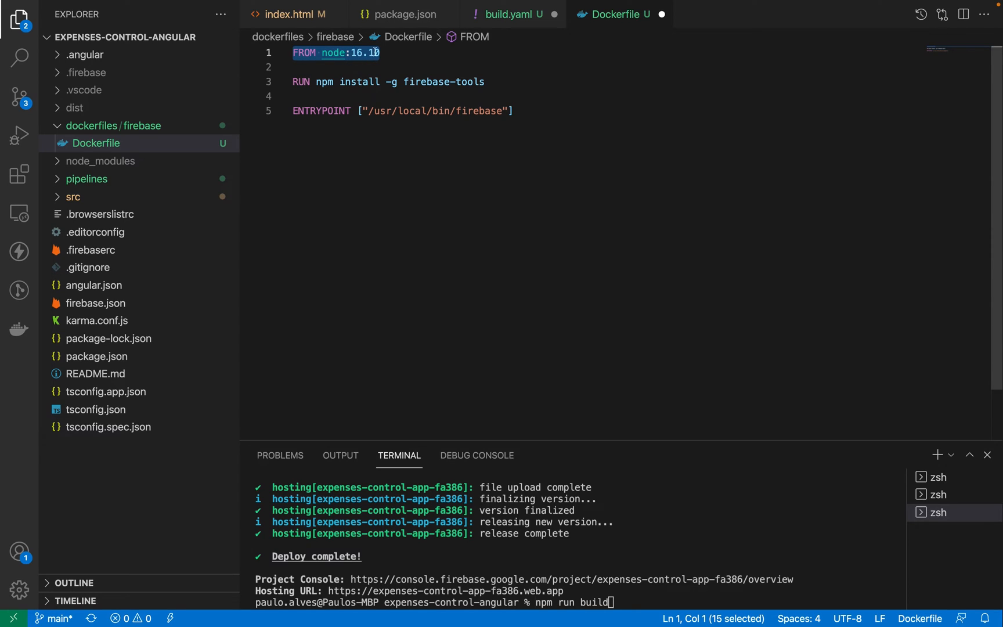
pyautogui.click(381, 53)
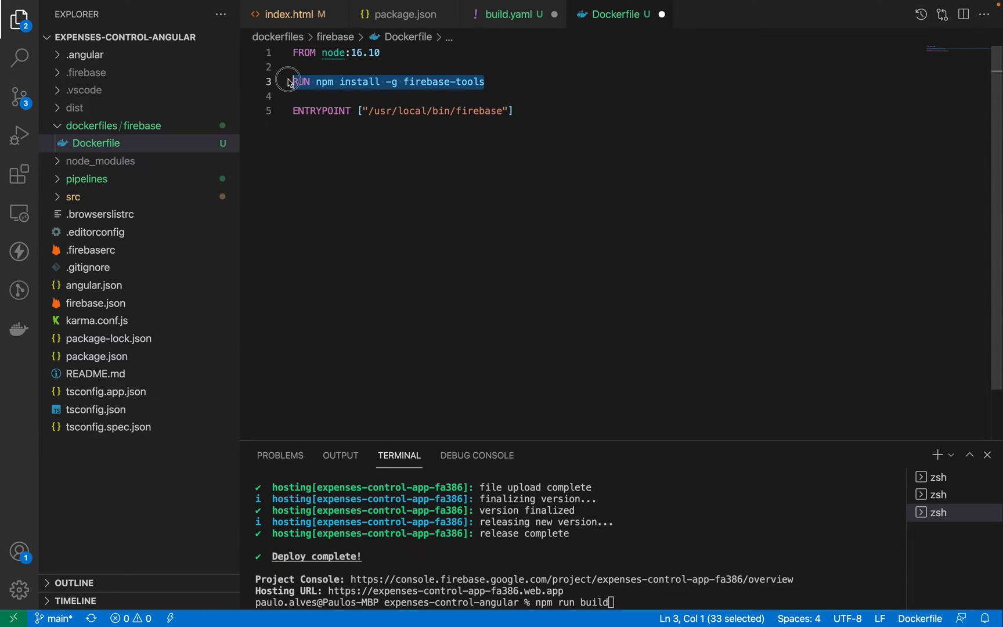
pyautogui.doubleClick(325, 82)
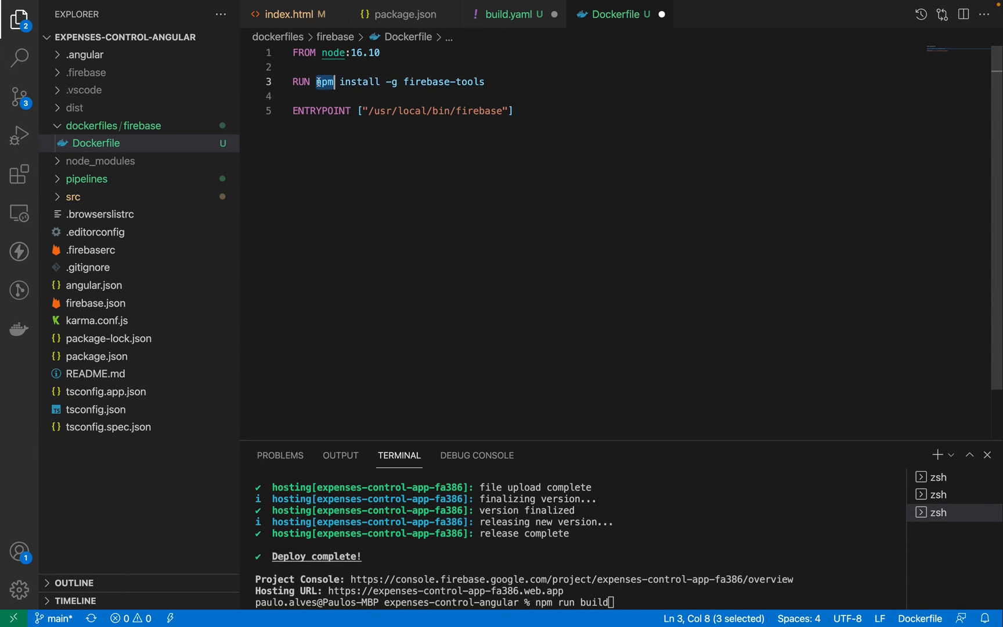
pyautogui.doubleClick(391, 81)
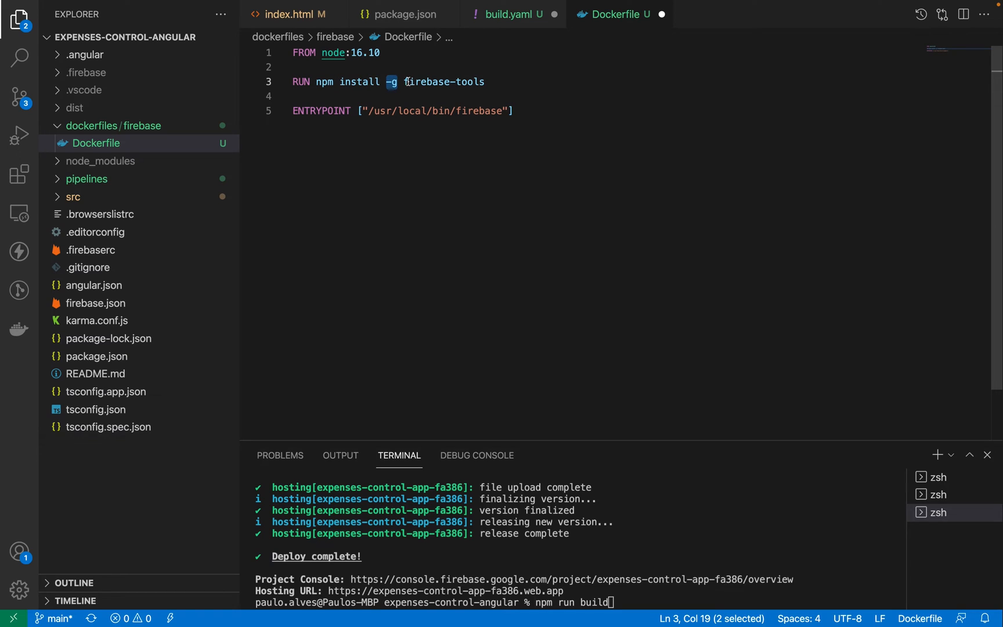
pyautogui.doubleClick(444, 81)
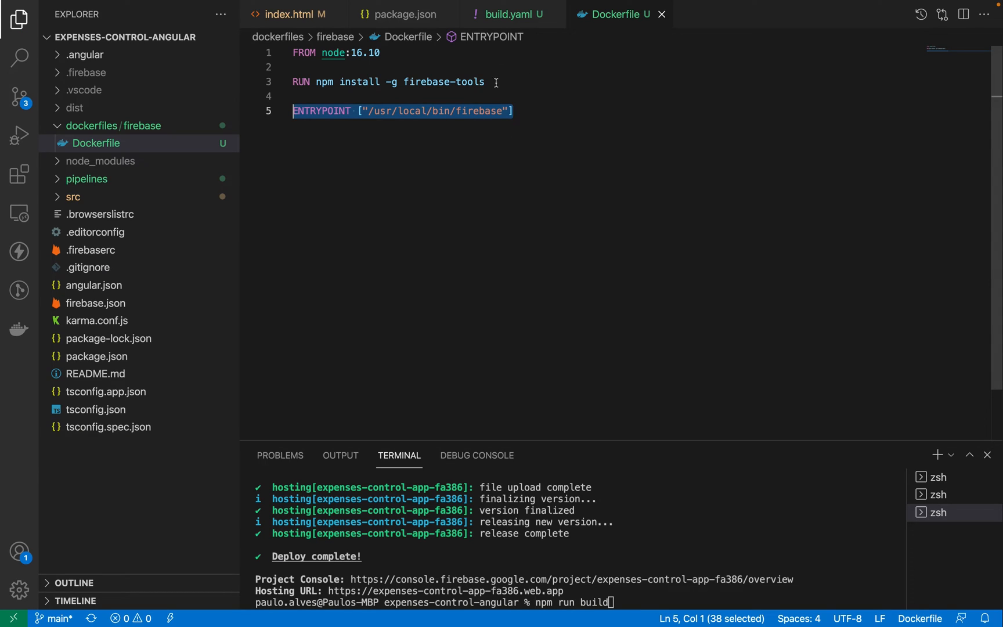
pyautogui.moveTo(513, 14)
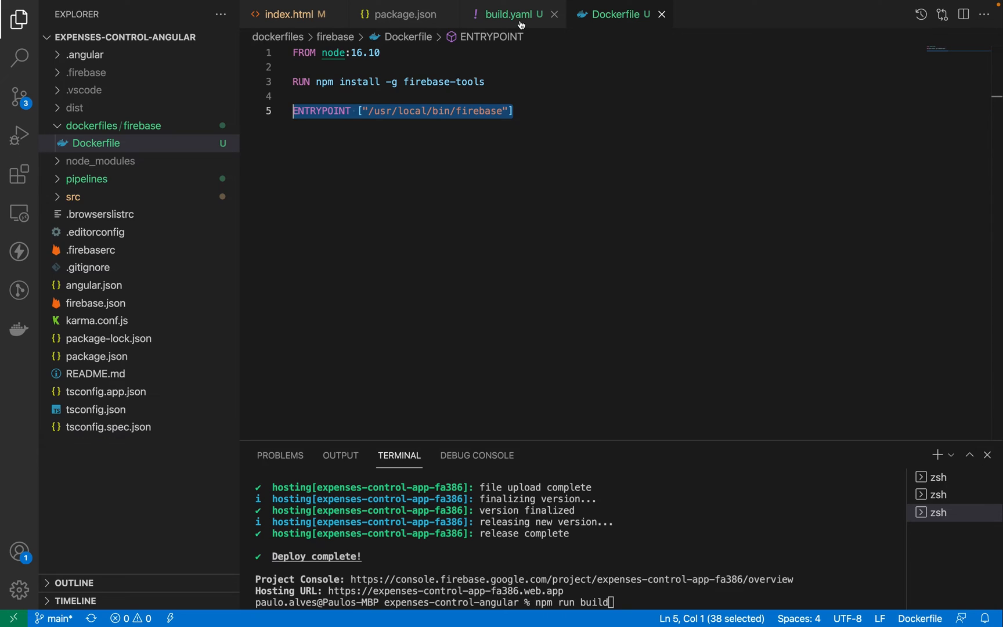
pyautogui.moveTo(506, 14)
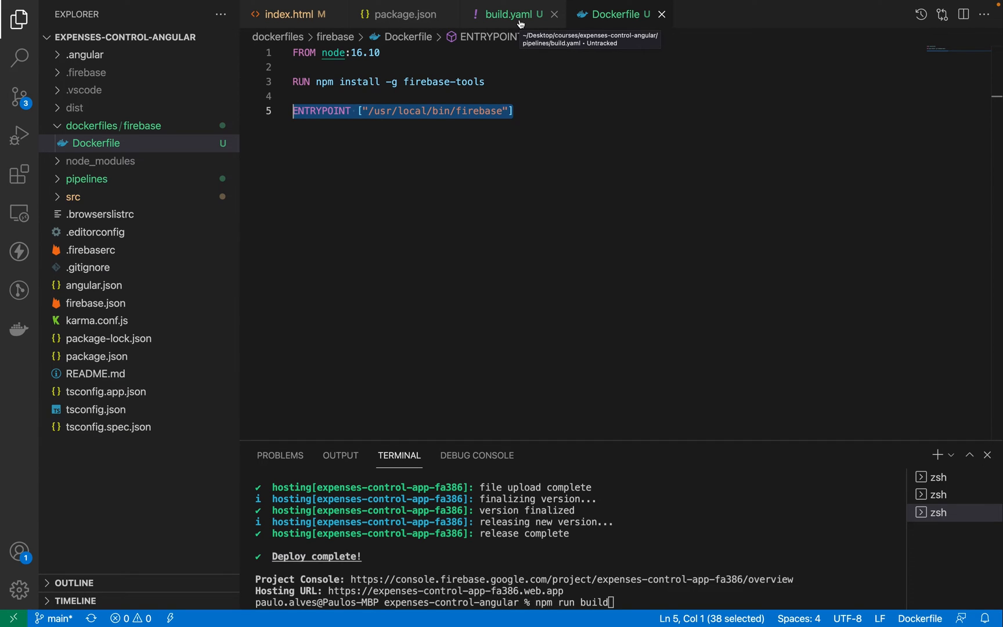
# - Open build.yaml and select the _FIREBASE_PROJECT_ID variable in step one's args
pyautogui.click(512, 14)
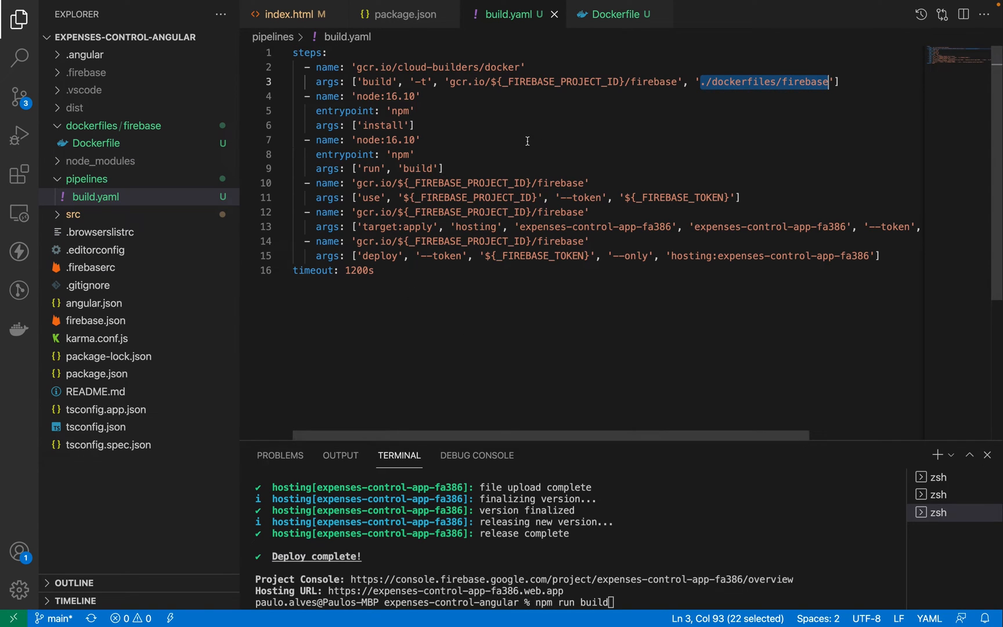
pyautogui.moveTo(453, 26)
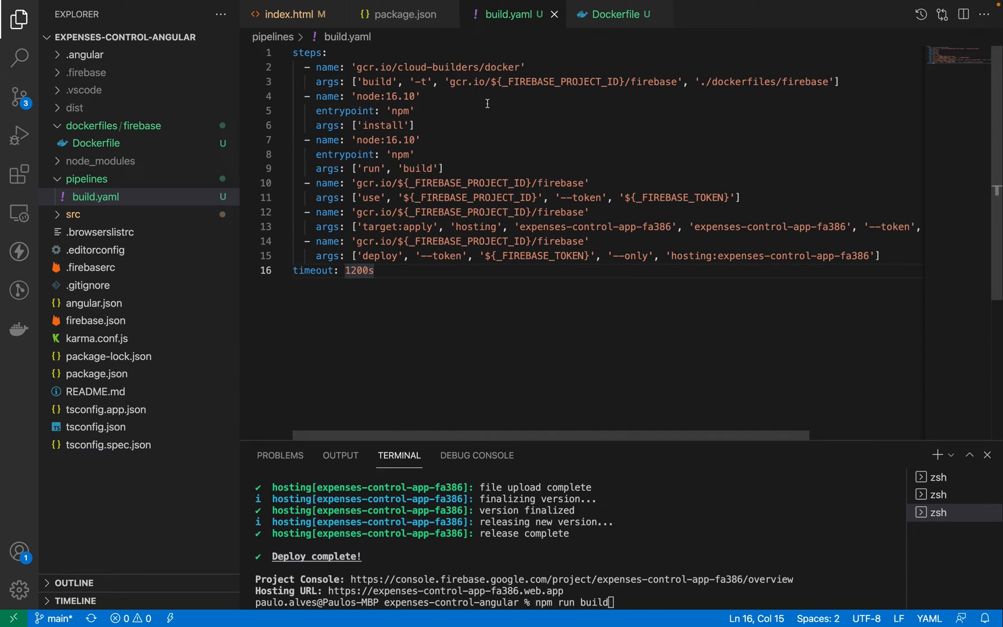
pyautogui.click(528, 82)
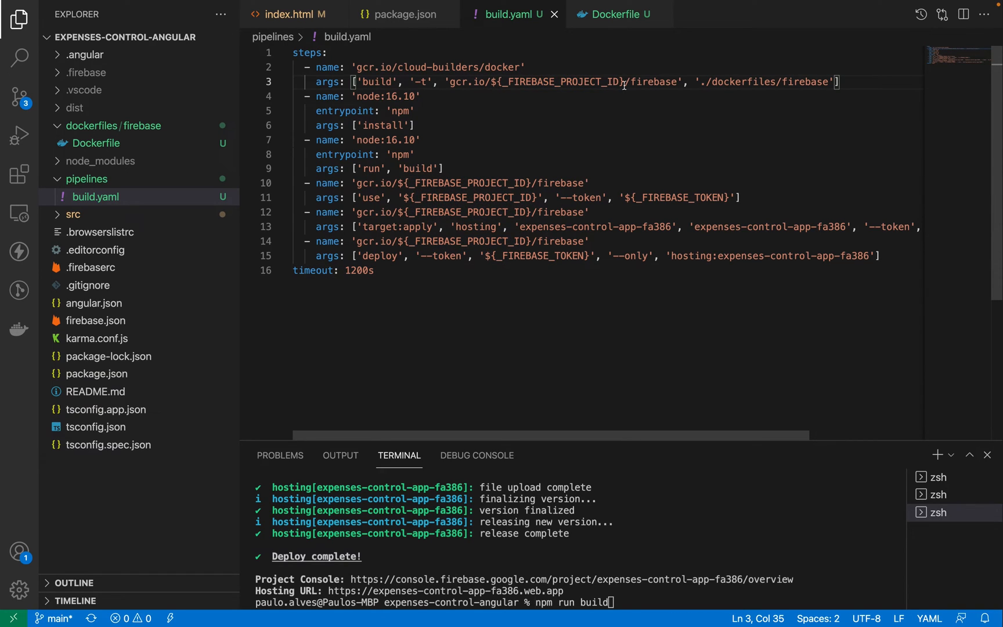
pyautogui.doubleClick(558, 82)
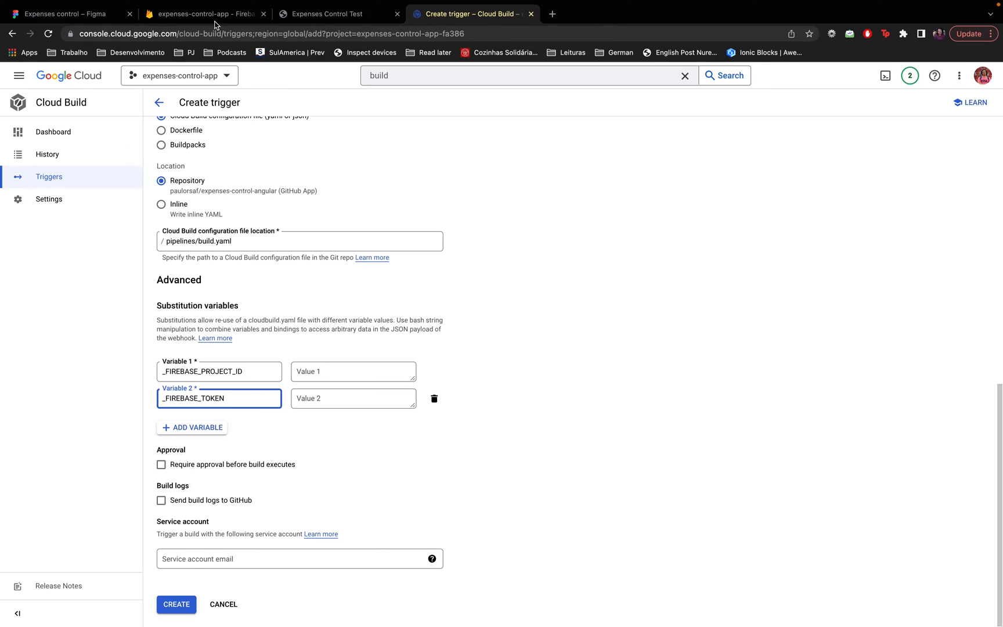
# - Copy project ID expenses-control-app-fa386 from Firebase settings into the trigger's Value 1
pyautogui.click(201, 13)
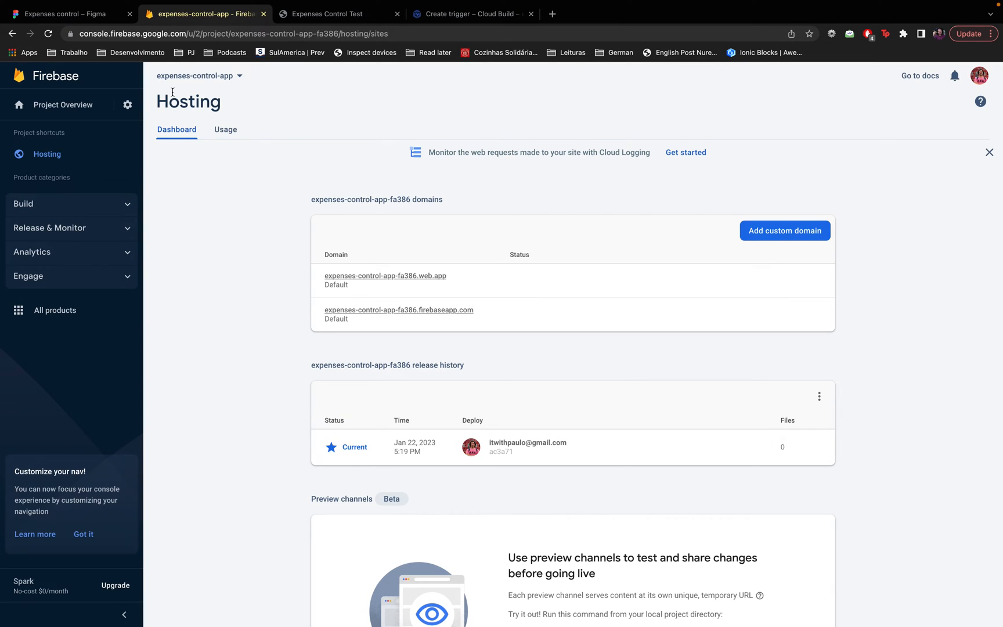
pyautogui.click(127, 105)
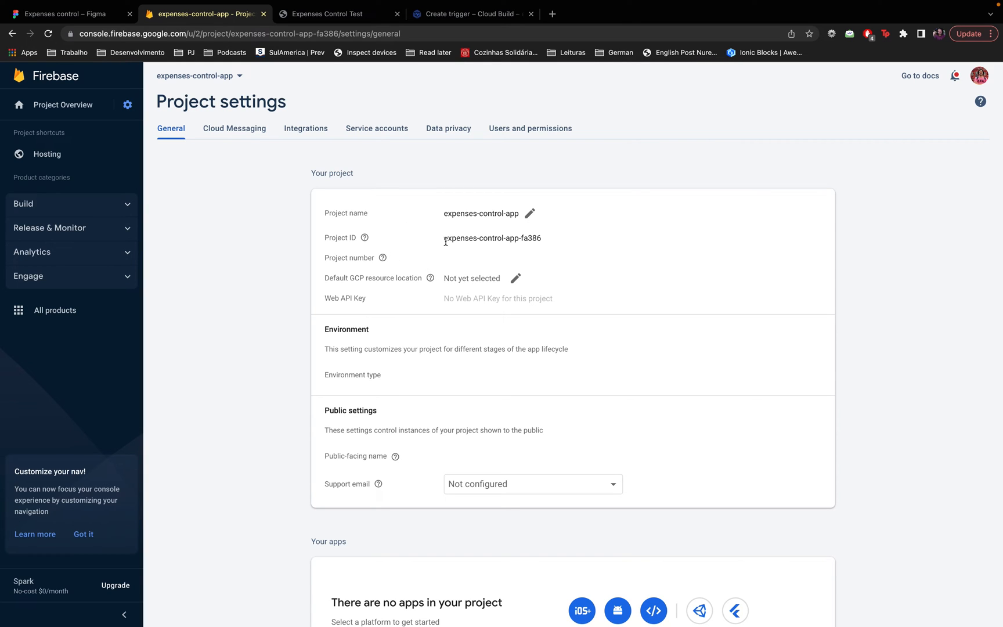
pyautogui.doubleClick(491, 238)
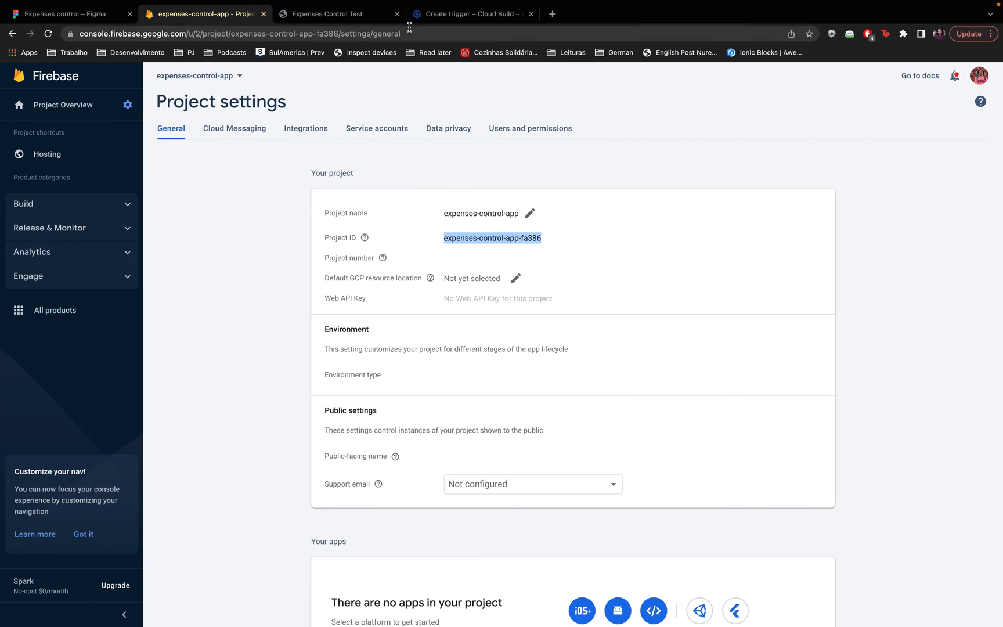
pyautogui.click(472, 13)
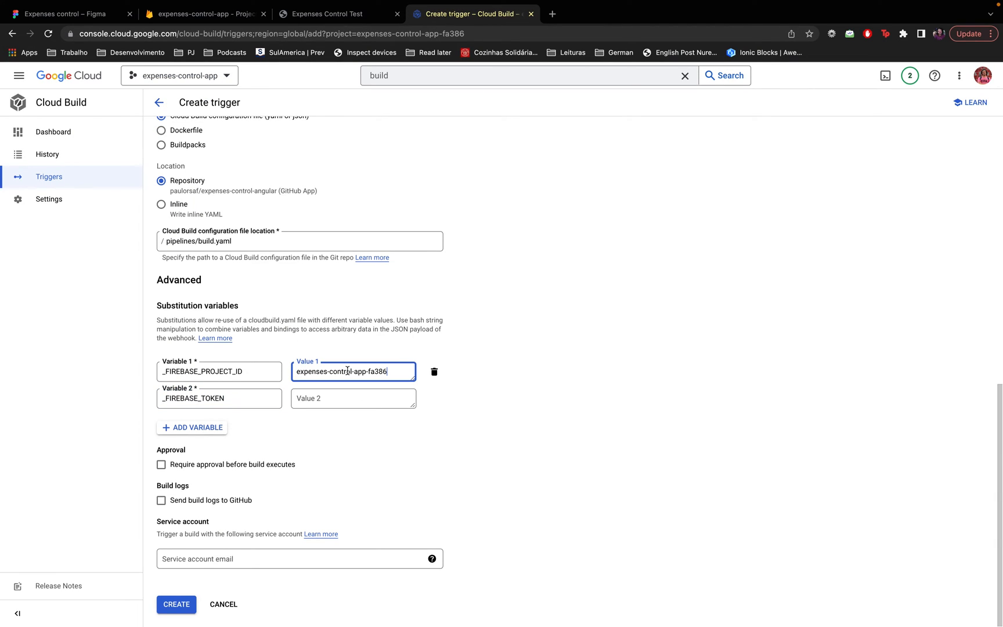
pyautogui.click(353, 398)
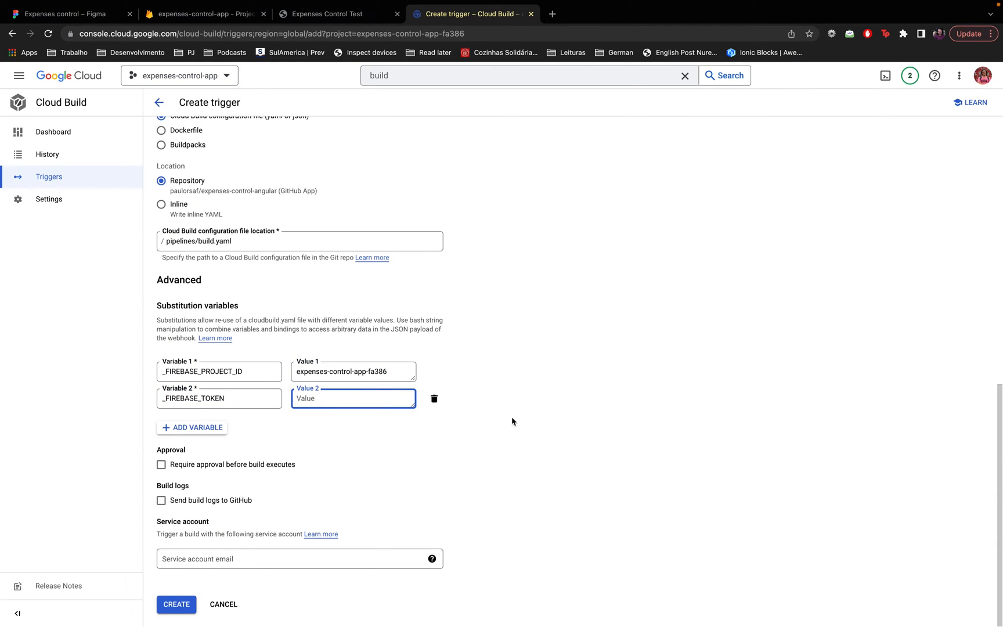
pyautogui.moveTo(534, 439)
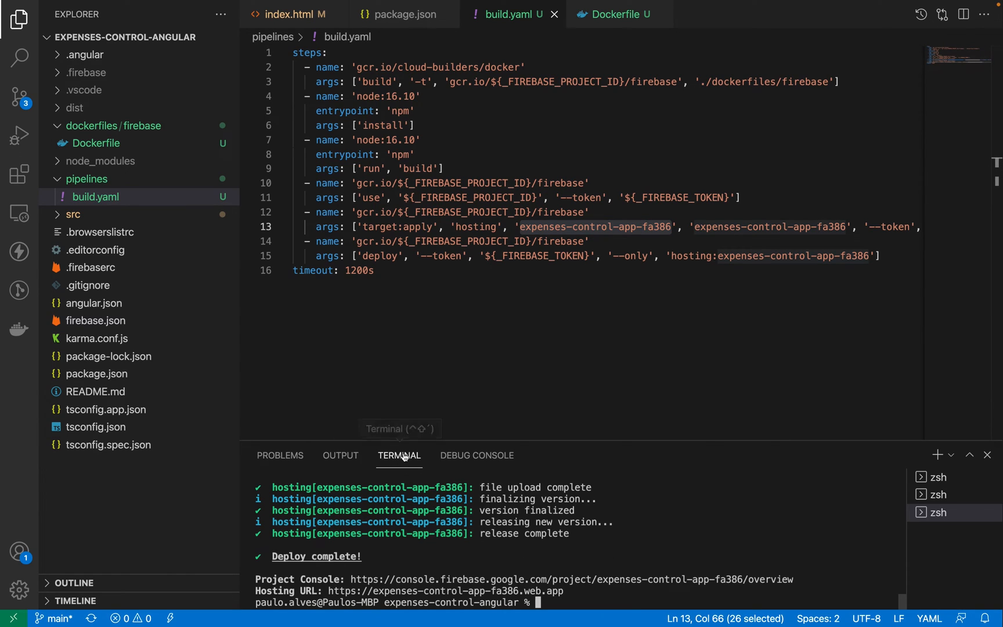
pyautogui.moveTo(600, 515)
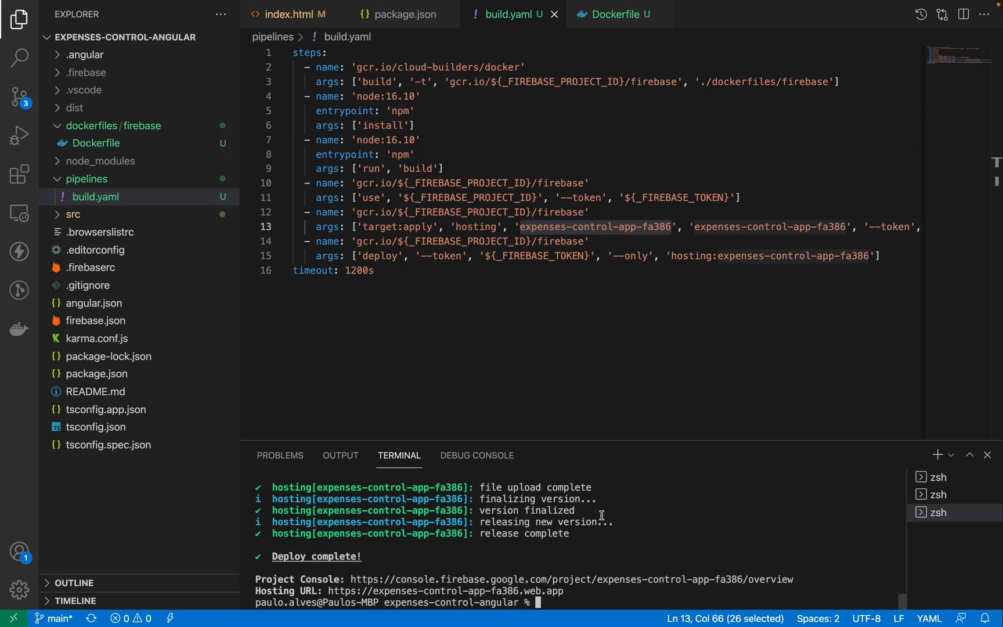
# - Run firebase login:ci in the VS Code terminal
pyautogui.write('firebase')
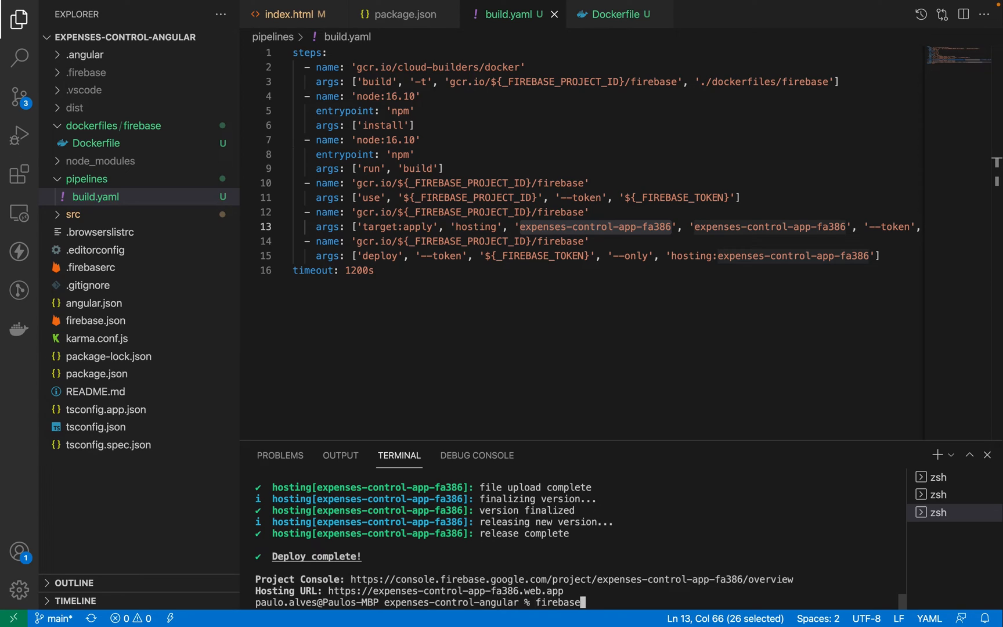
pyautogui.write('login:')
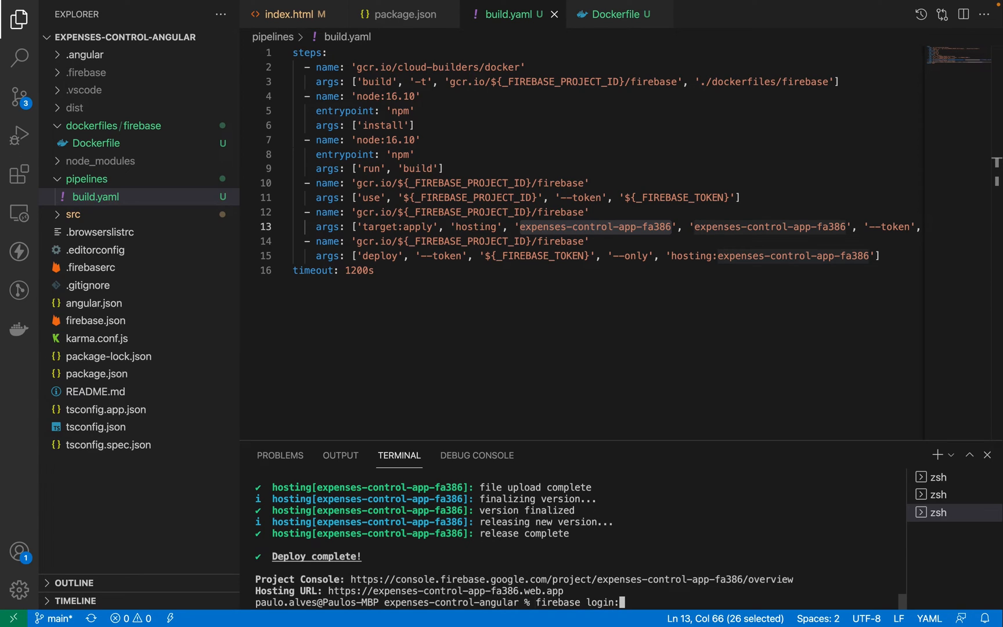
pyautogui.write('ci')
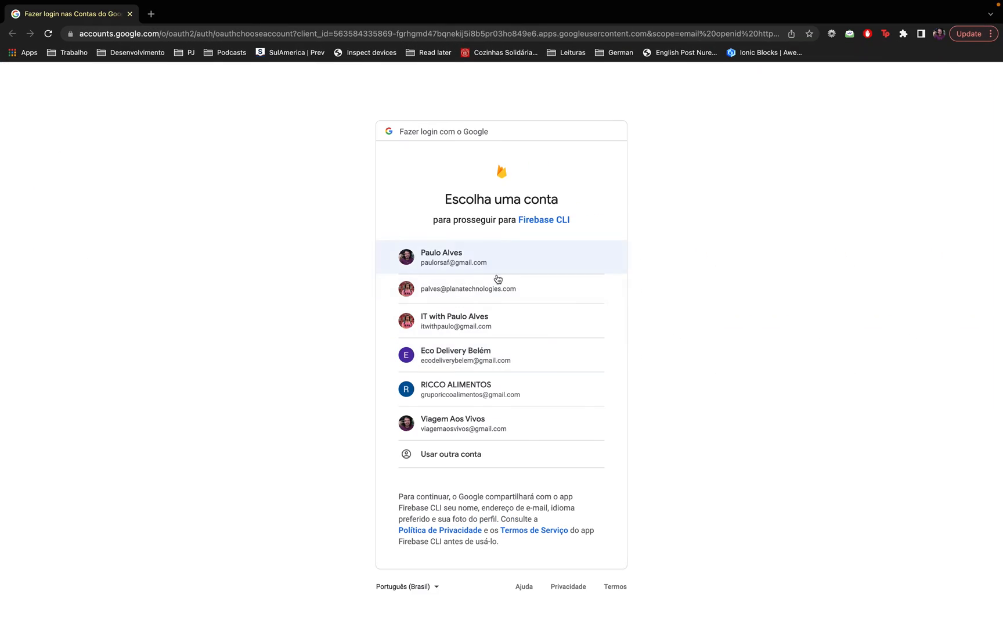
# - Pick the Google account and grant Firebase CLI access
pyautogui.click(501, 258)
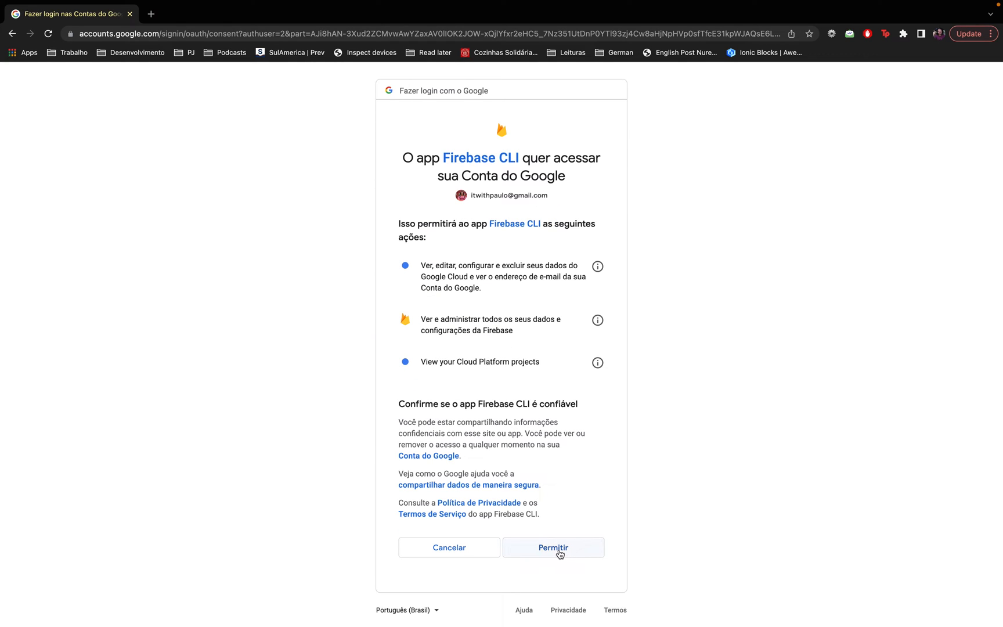
pyautogui.click(553, 547)
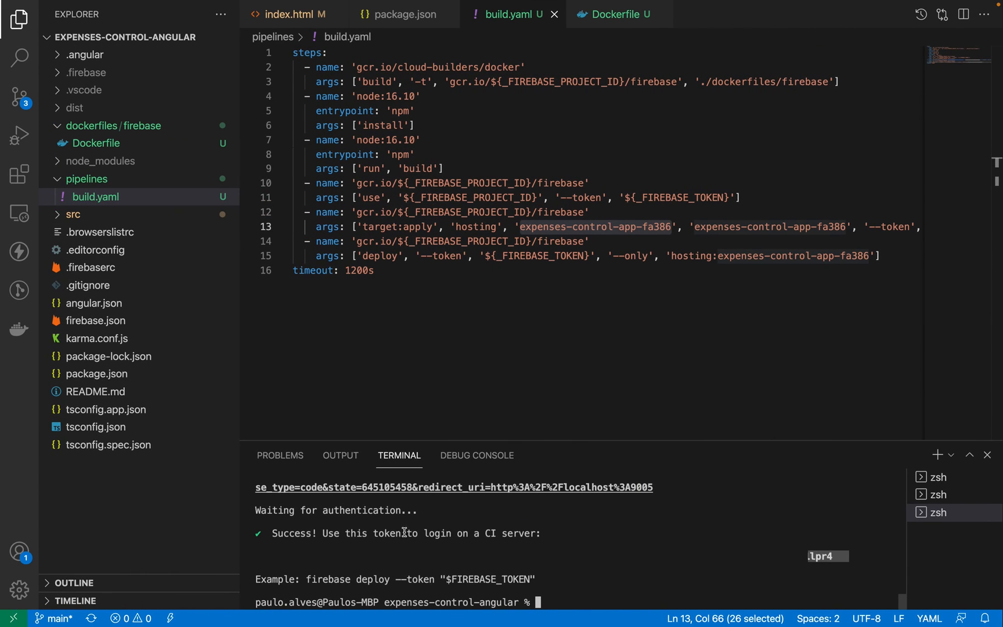
pyautogui.moveTo(719, 582)
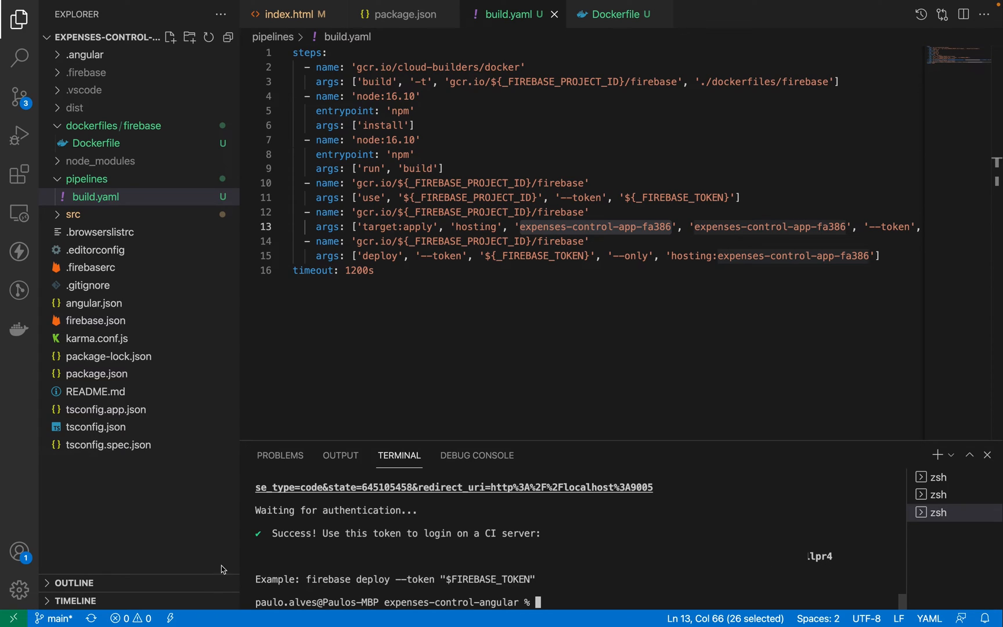
pyautogui.moveTo(570, 568)
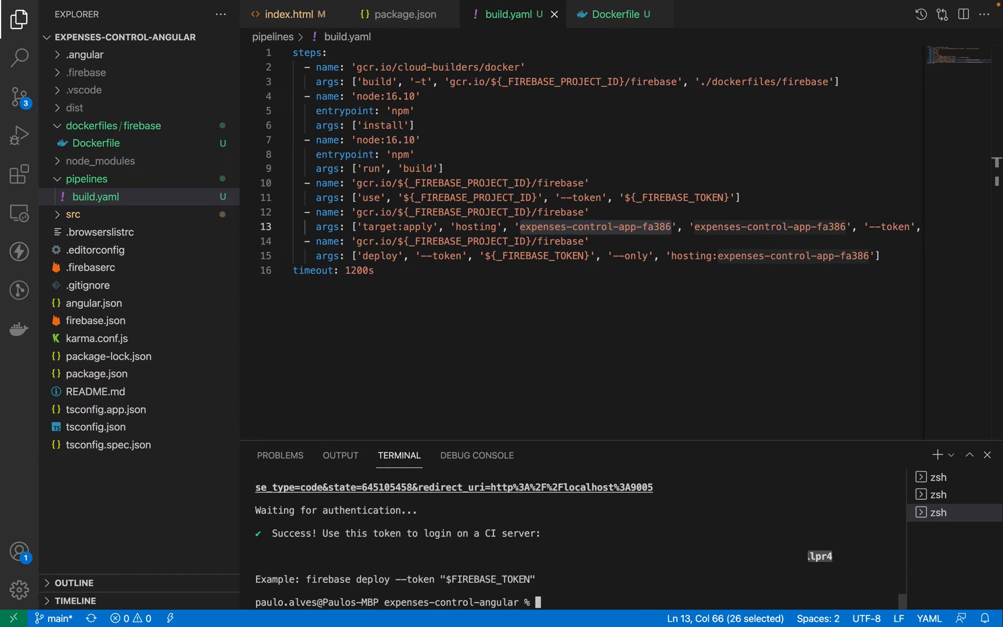
pyautogui.moveTo(571, 538)
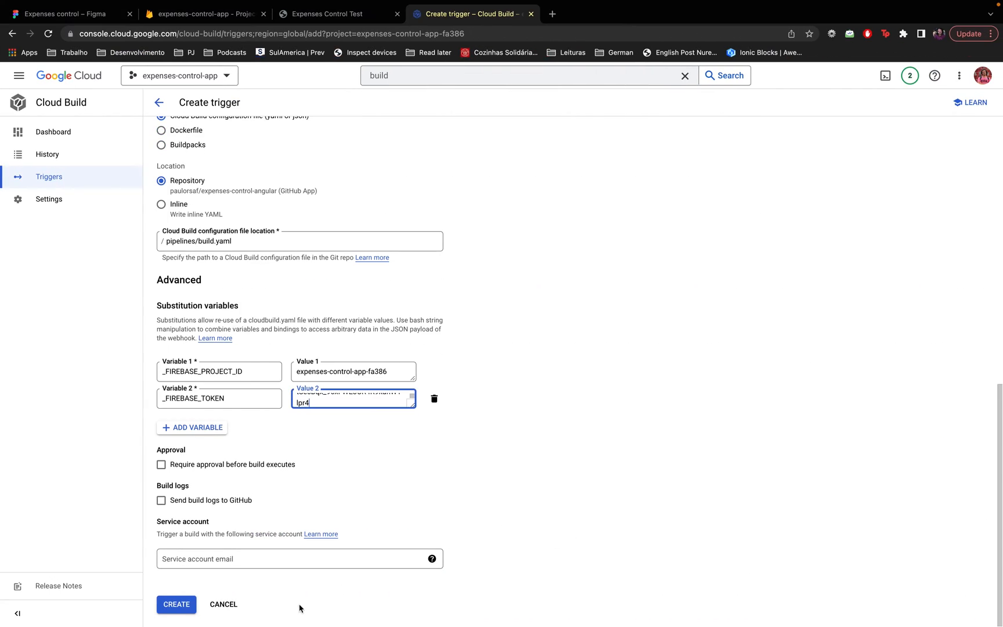
# - Create the frontend-angular push trigger with the Firebase token substitution value
pyautogui.scroll(3)
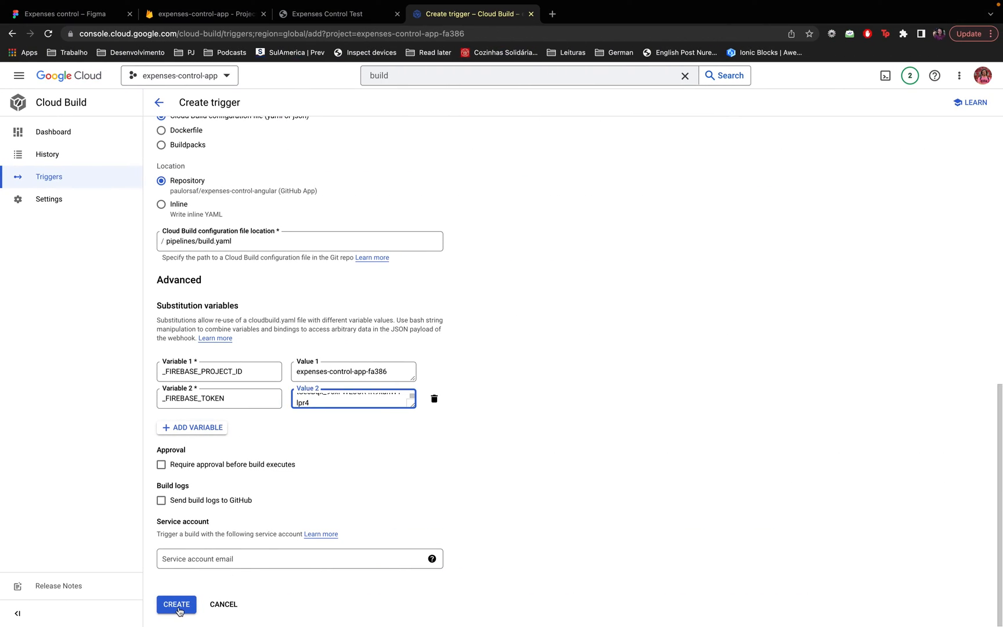
pyautogui.click(176, 604)
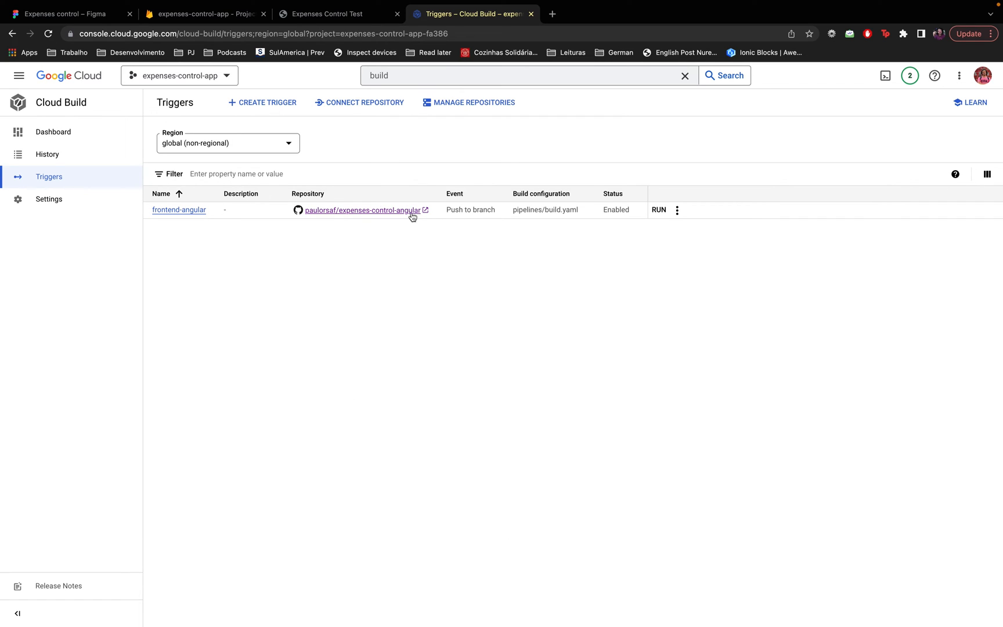
pyautogui.moveTo(498, 161)
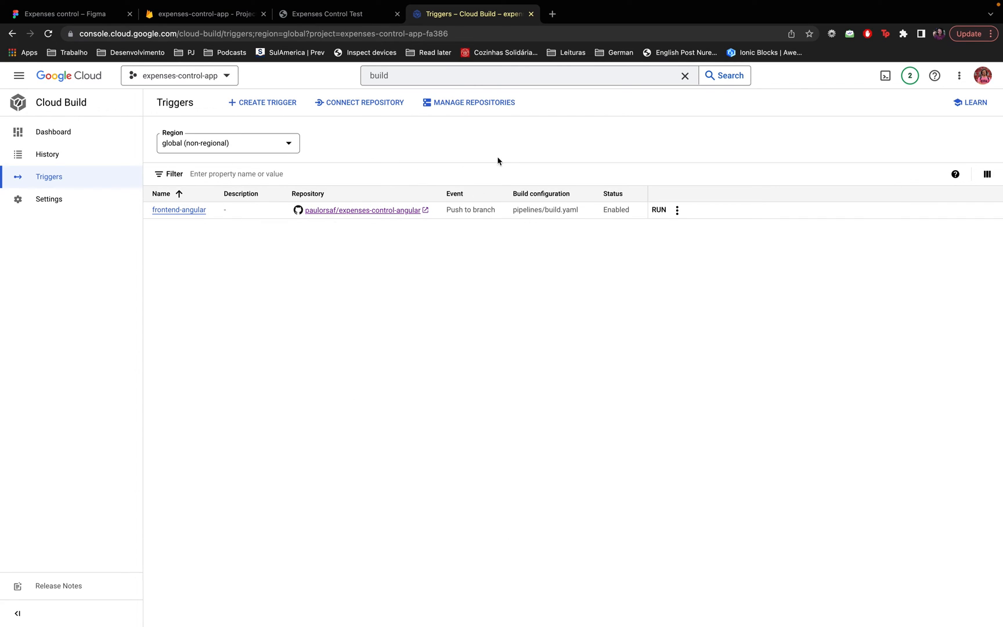
pyautogui.moveTo(426, 310)
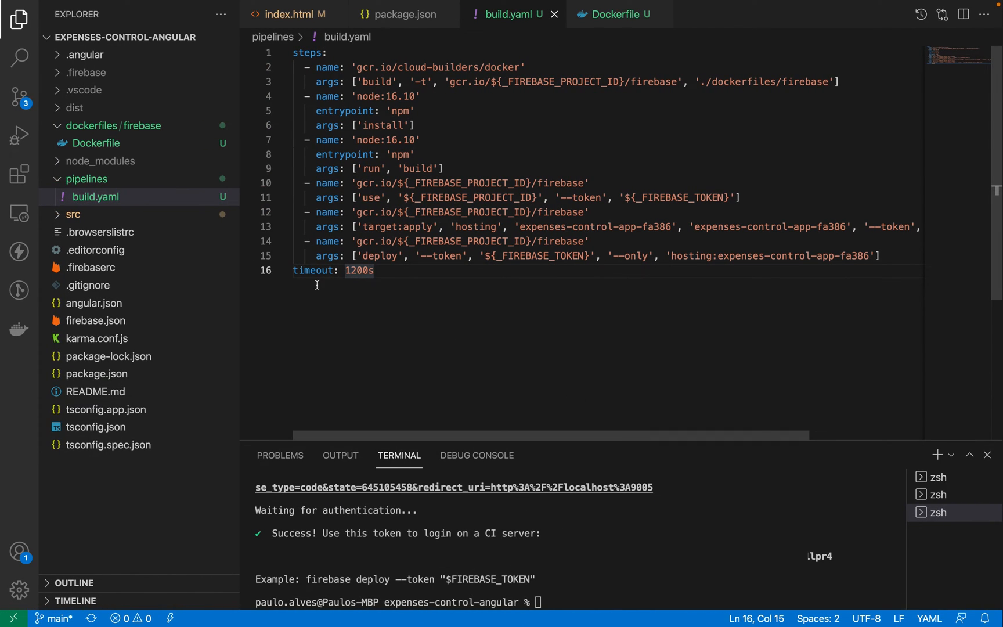
pyautogui.moveTo(19, 134)
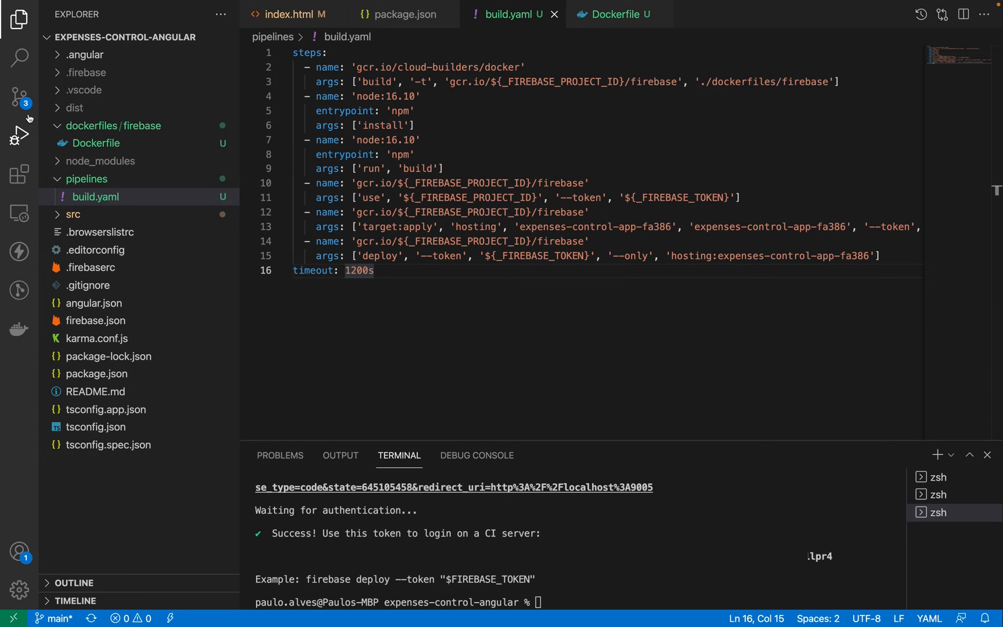
# - Review the index.html title diff ('Expenses Control Angular') and the new build.yaml diff
pyautogui.click(19, 97)
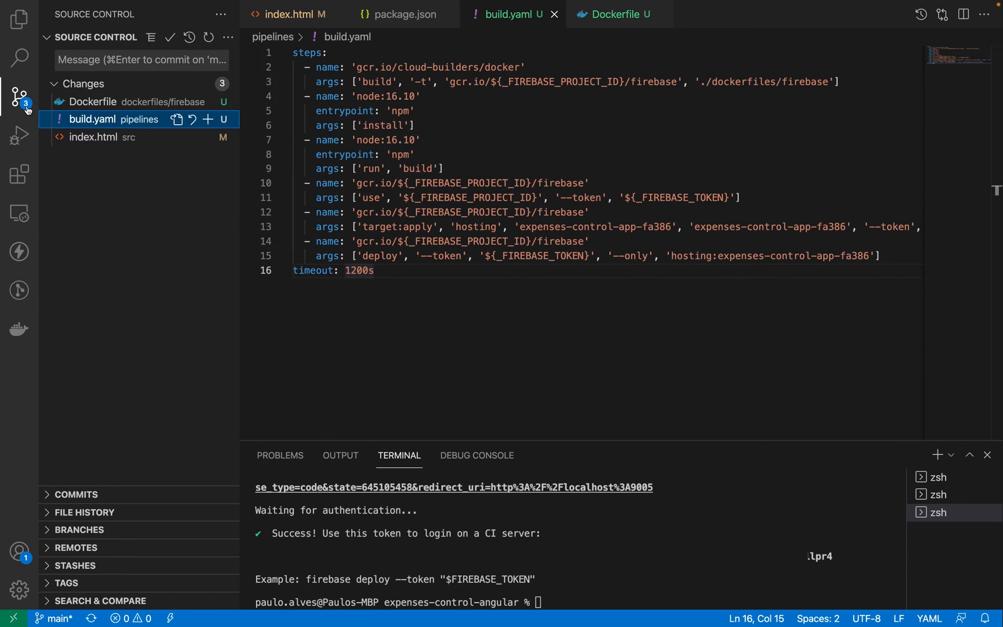
pyautogui.click(93, 137)
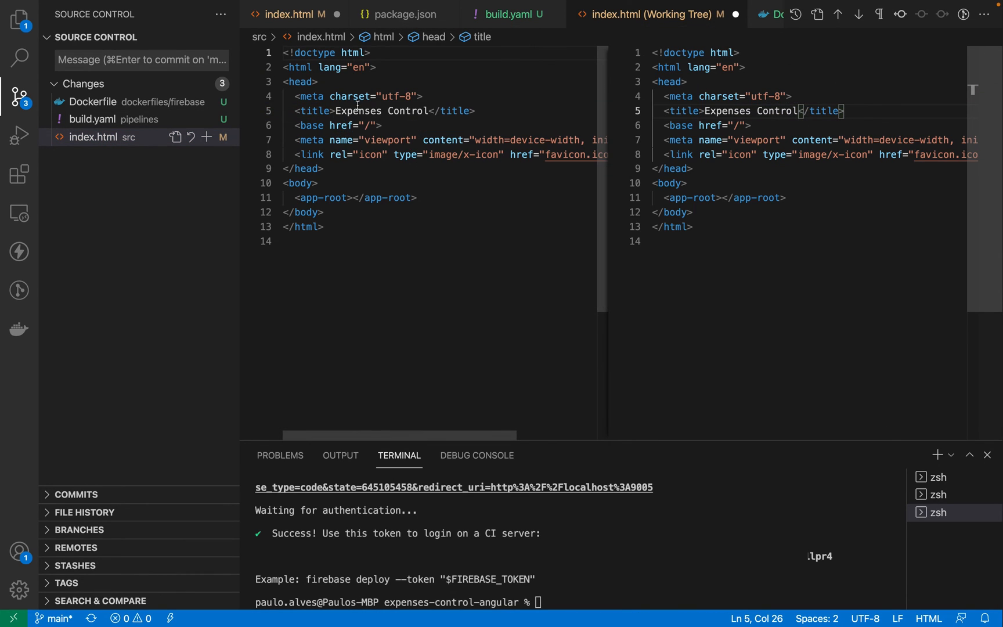
pyautogui.moveTo(478, 220)
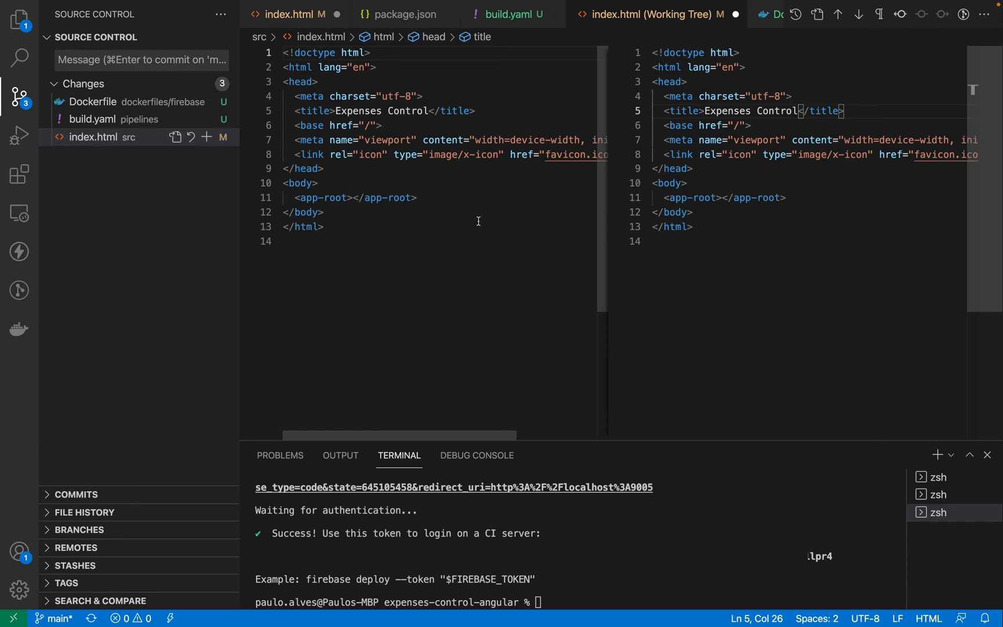
pyautogui.write('Agn')
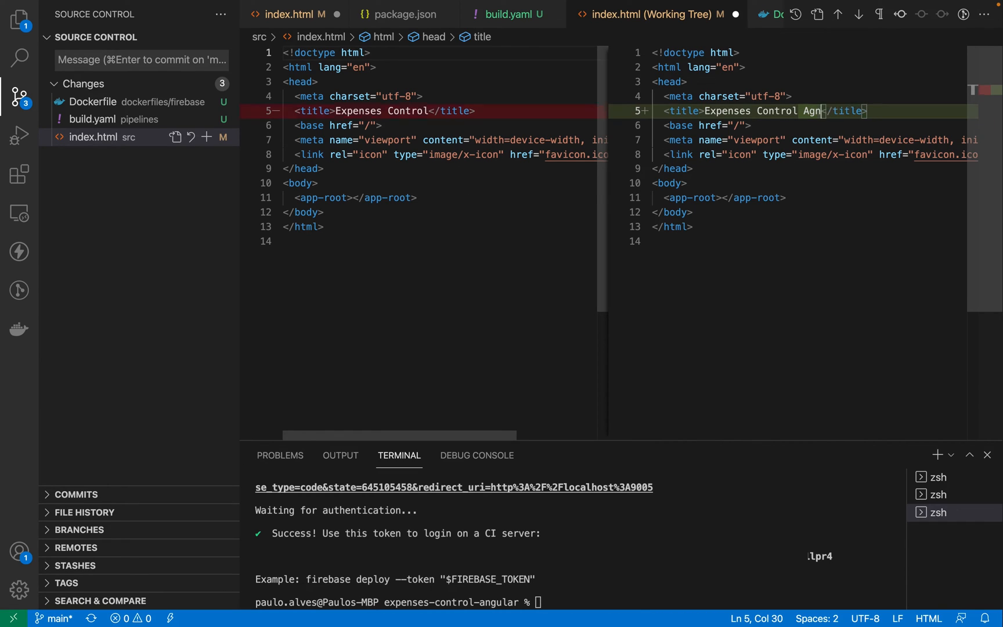
pyautogui.write('u')
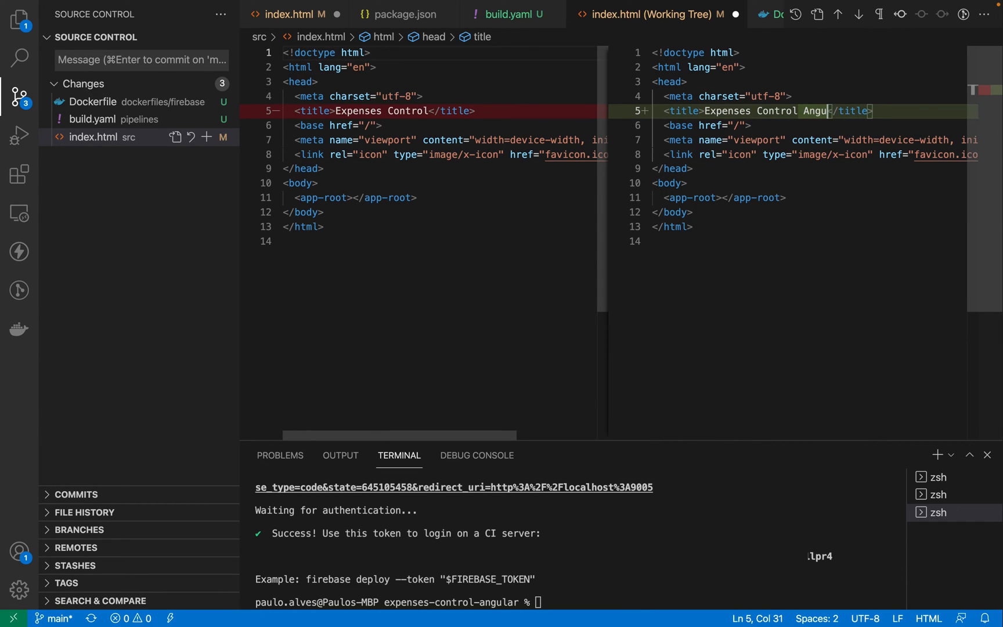
pyautogui.write('lar')
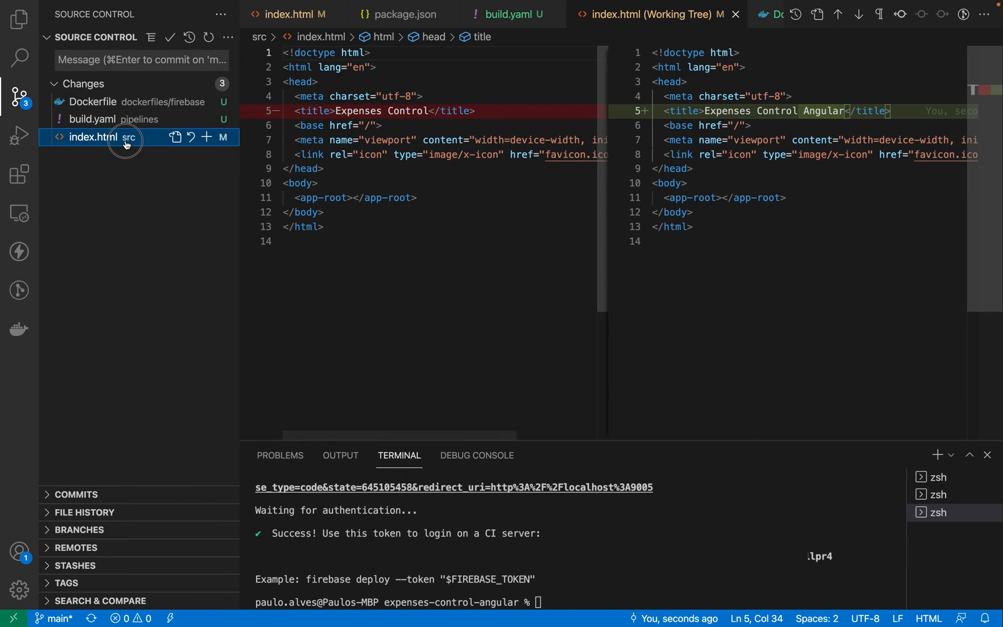
pyautogui.click(93, 119)
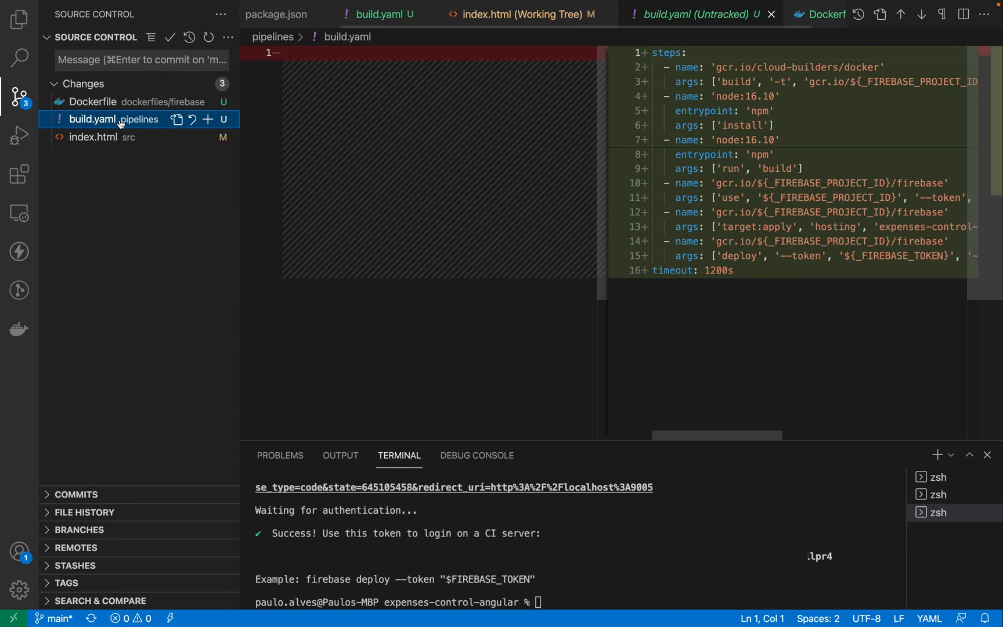
# - Stage all three files, commit as 'Continuous deployment with Google Bu…', and sync to remote
pyautogui.click(92, 101)
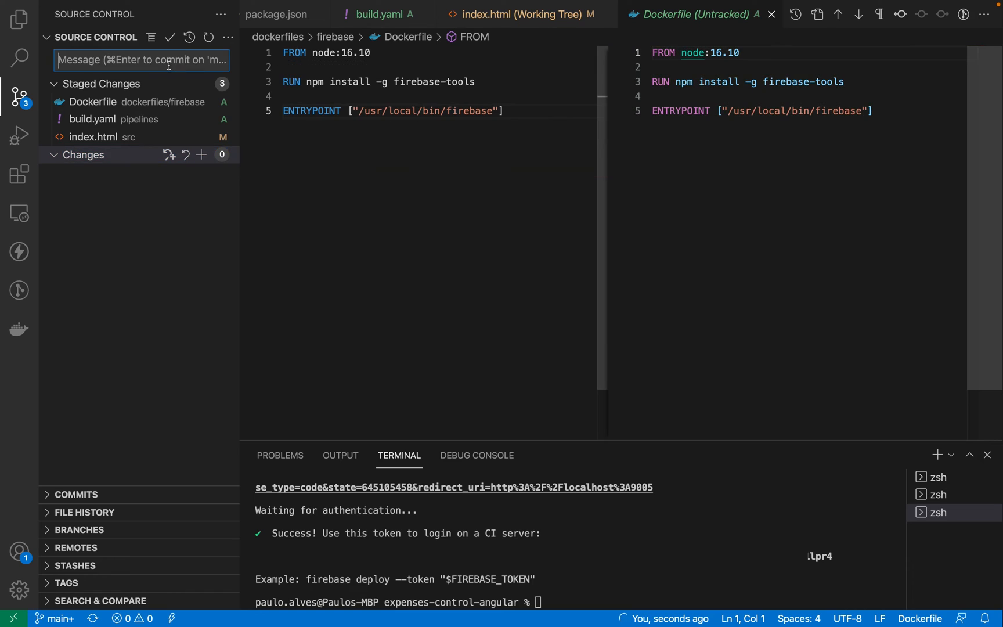
pyautogui.write('Cont')
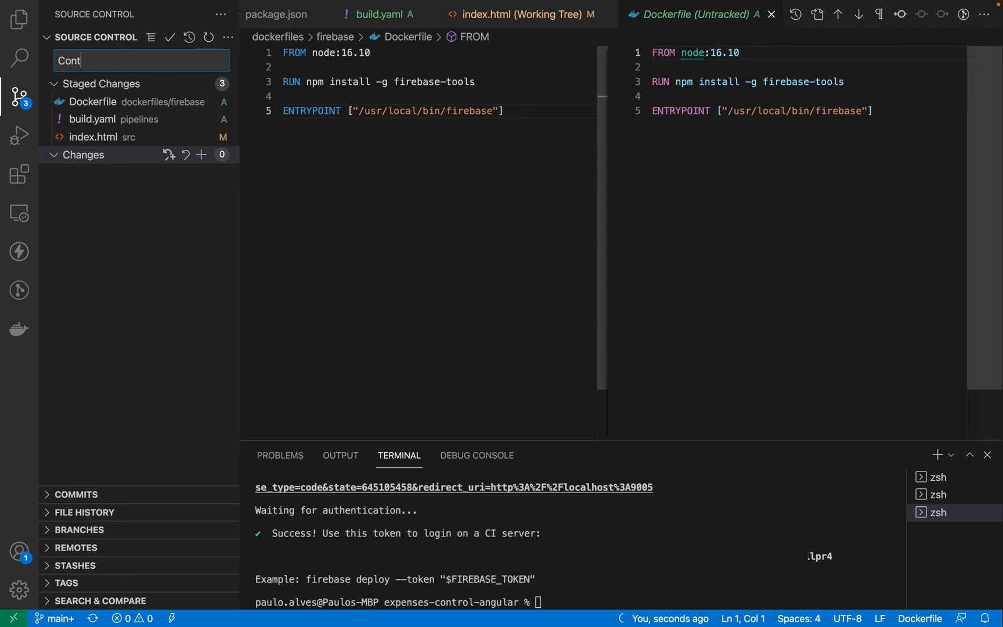
pyautogui.write('inuous deplo')
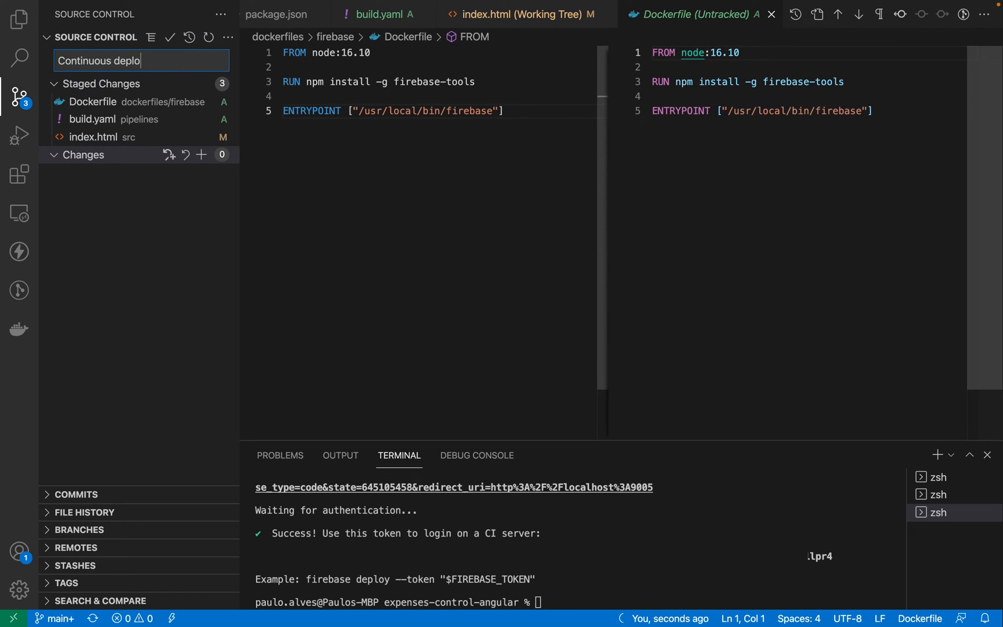
pyautogui.write('yment with')
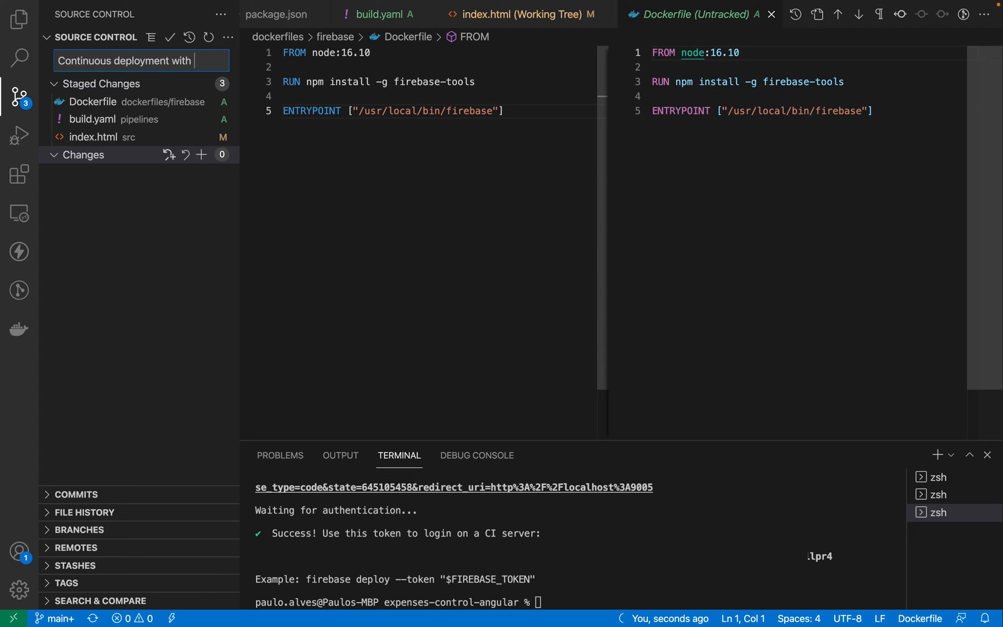
pyautogui.write('Google Bu')
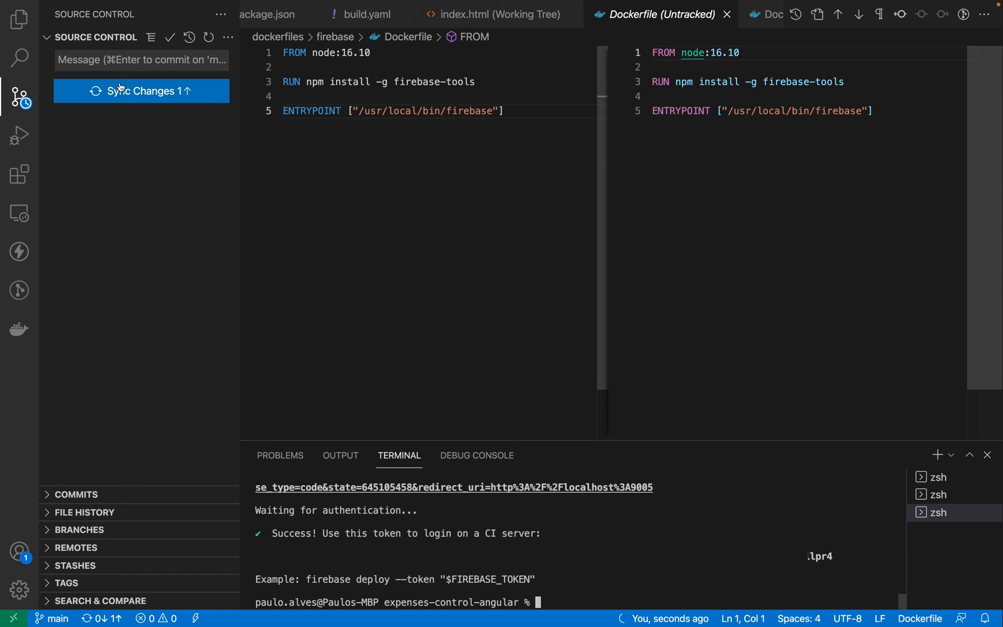
pyautogui.moveTo(142, 90)
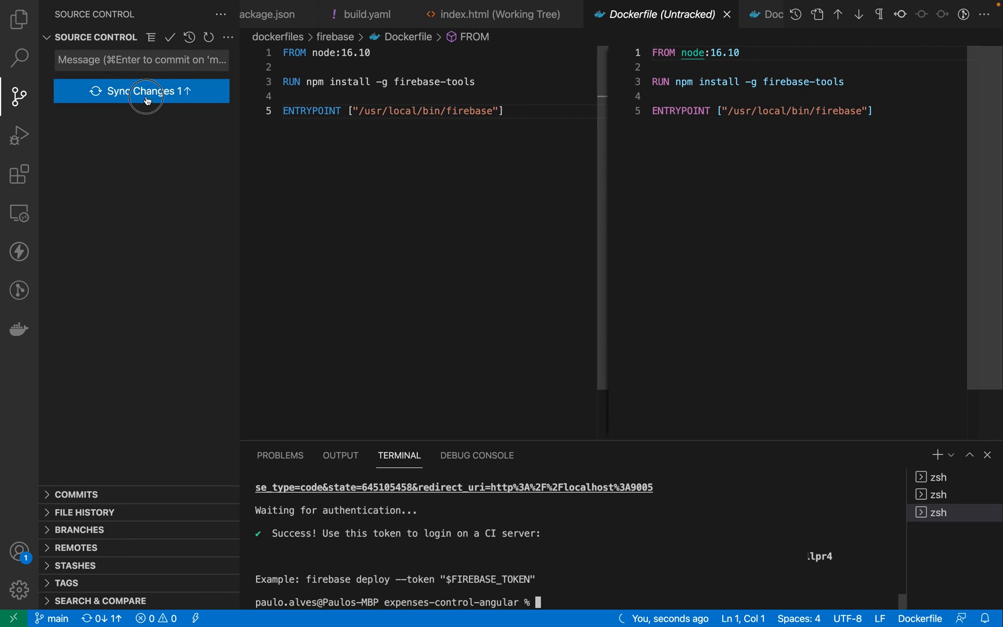
pyautogui.click(142, 91)
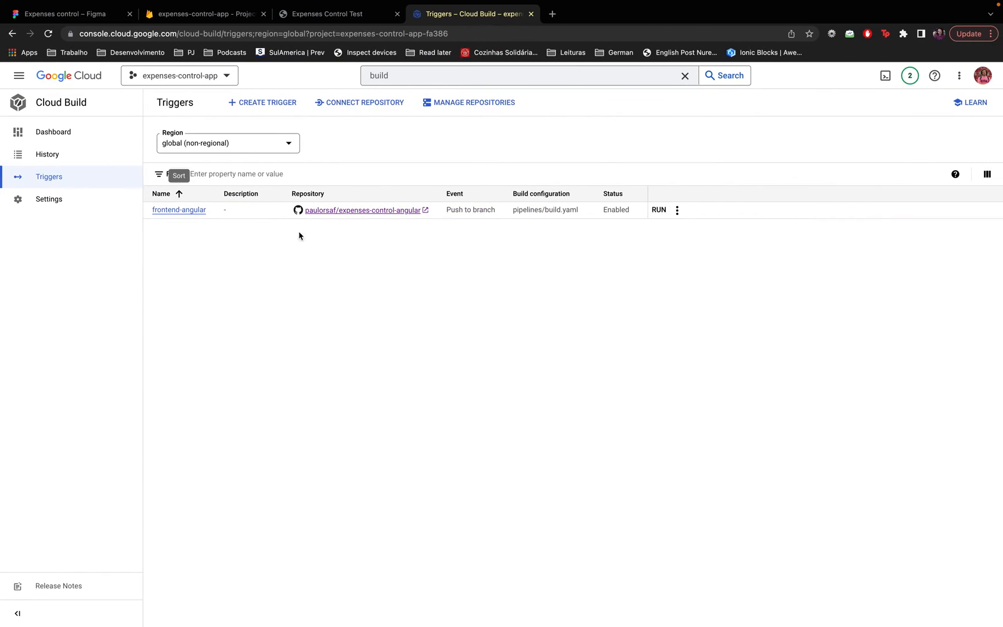
pyautogui.moveTo(73, 138)
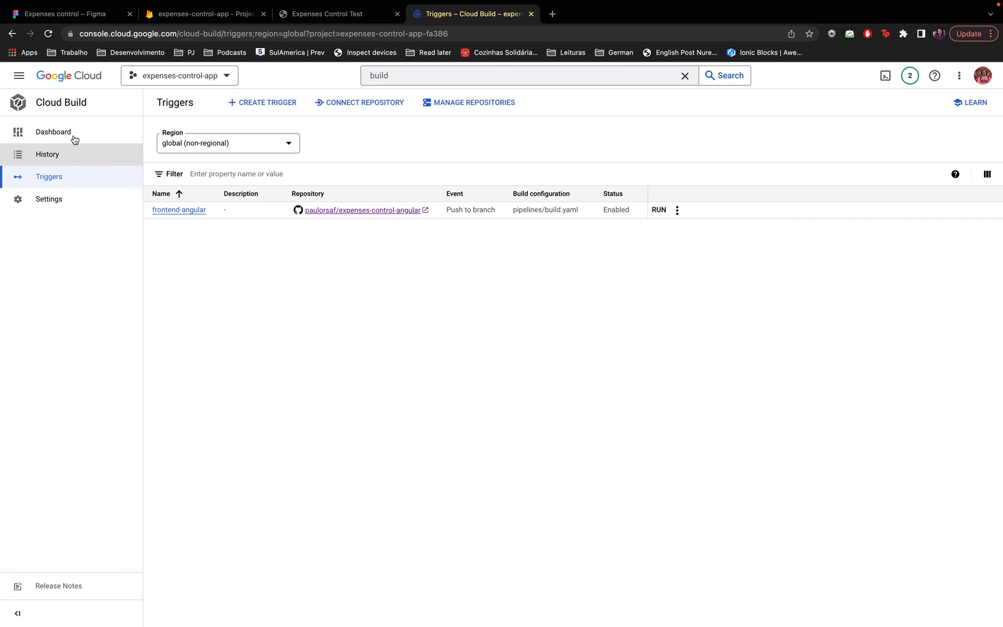
# - Open running build 81c8eb03 from Cloud Build History to follow its logs
pyautogui.click(46, 154)
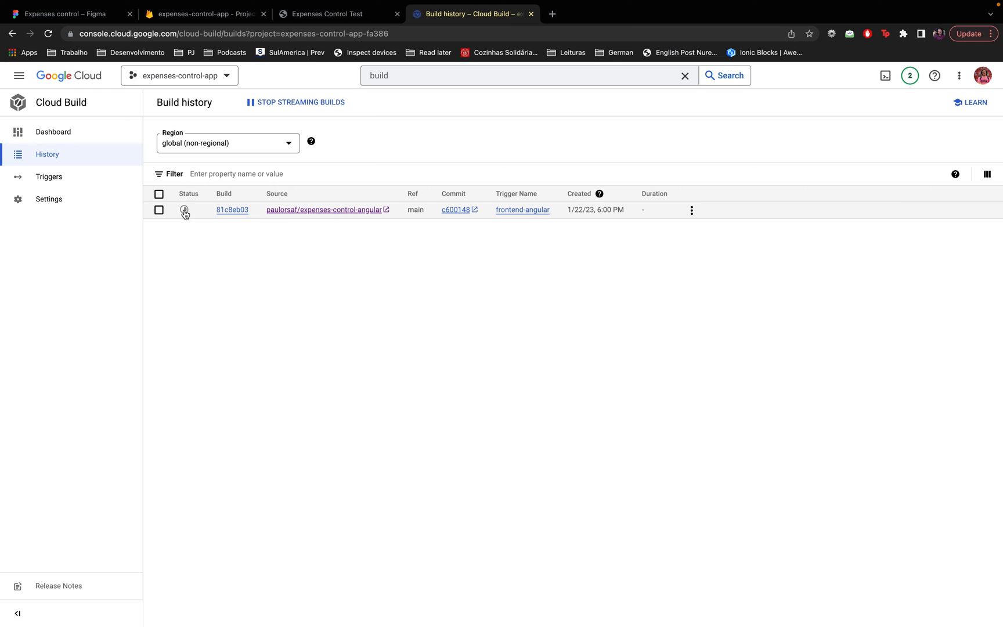
pyautogui.moveTo(192, 215)
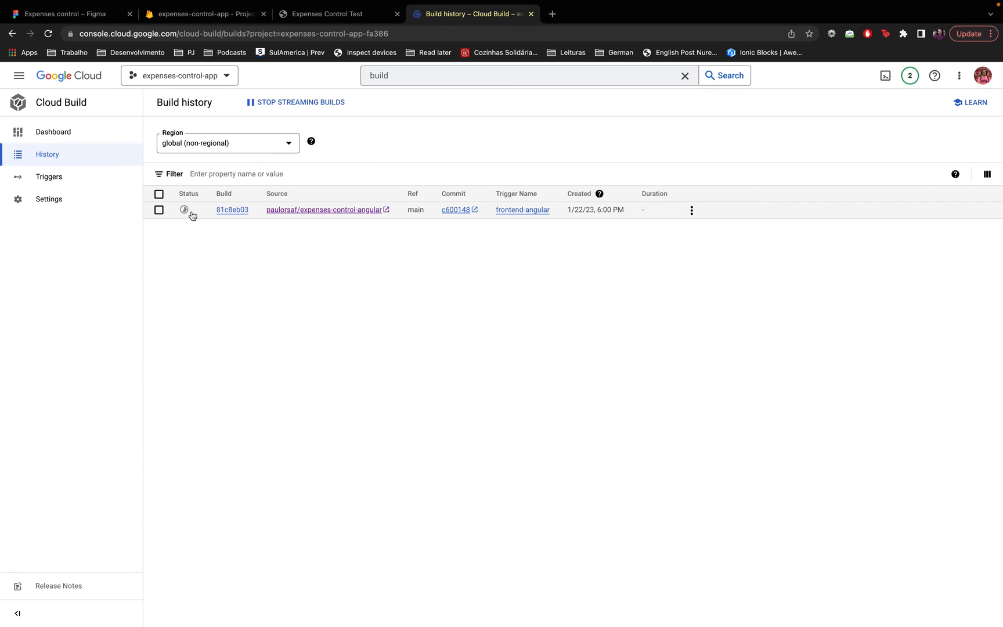
pyautogui.moveTo(658, 211)
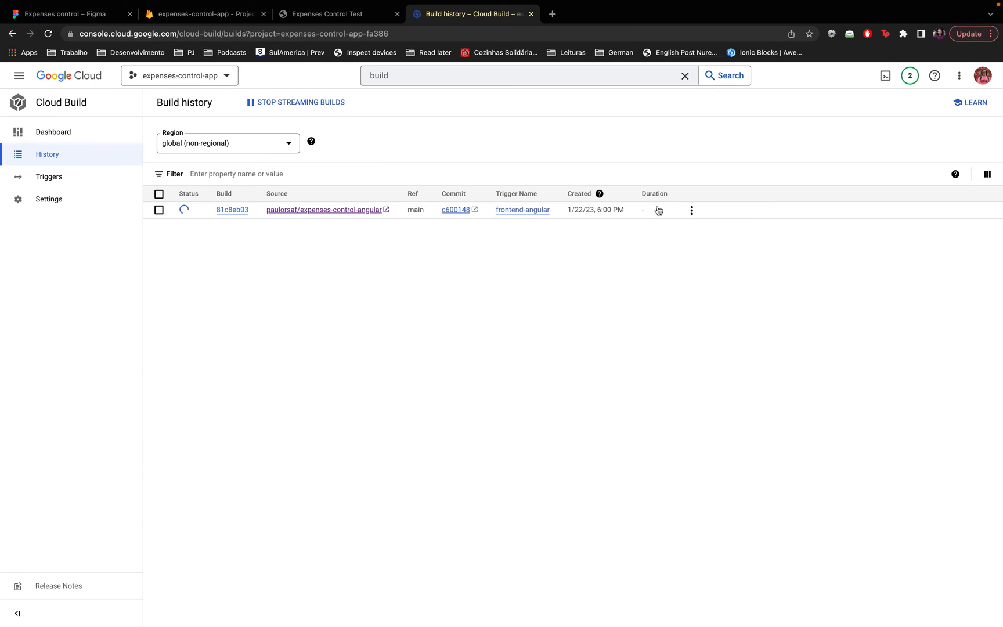
pyautogui.moveTo(193, 211)
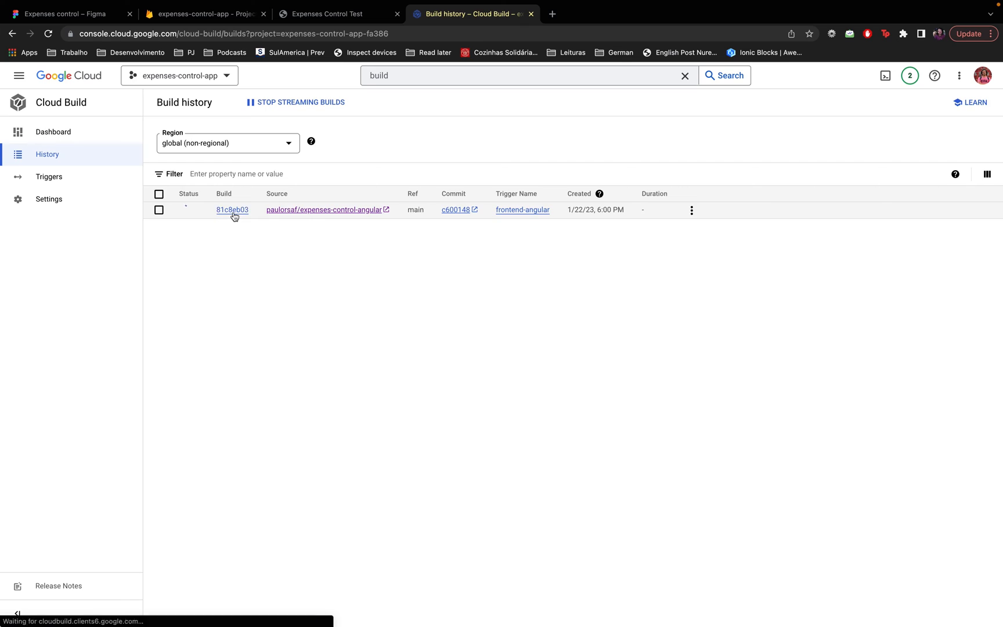
pyautogui.click(232, 208)
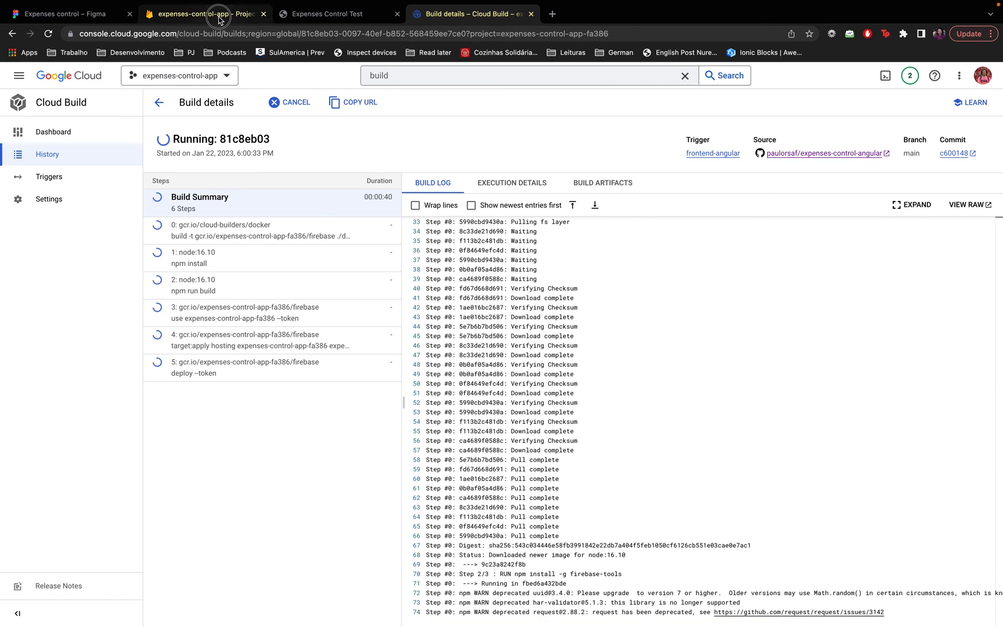
# - Check the Firebase Hosting release history, then confirm the Cloud Build run shows Successful
pyautogui.click(205, 13)
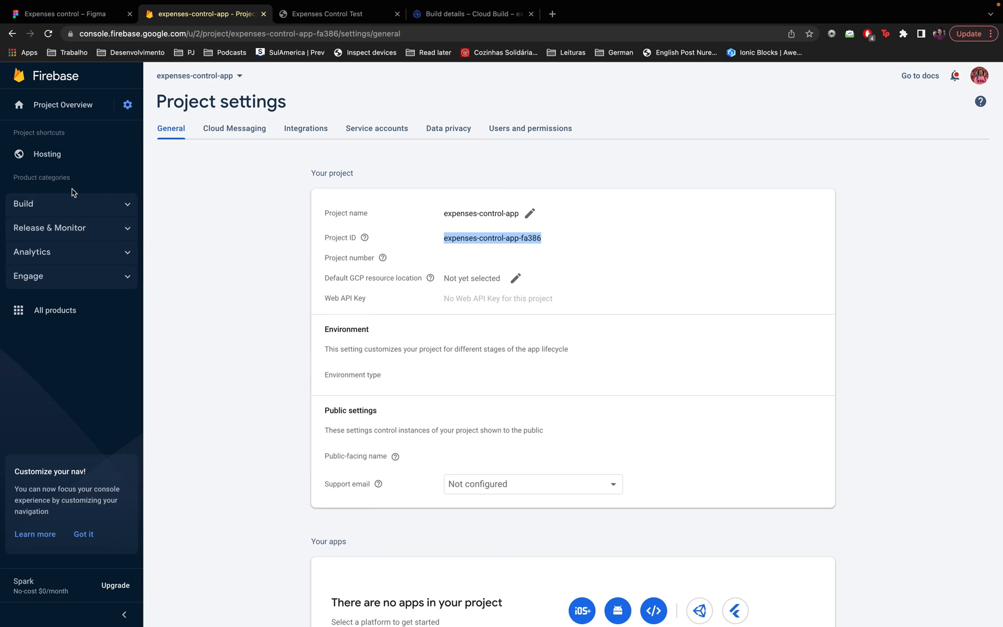
pyautogui.click(24, 203)
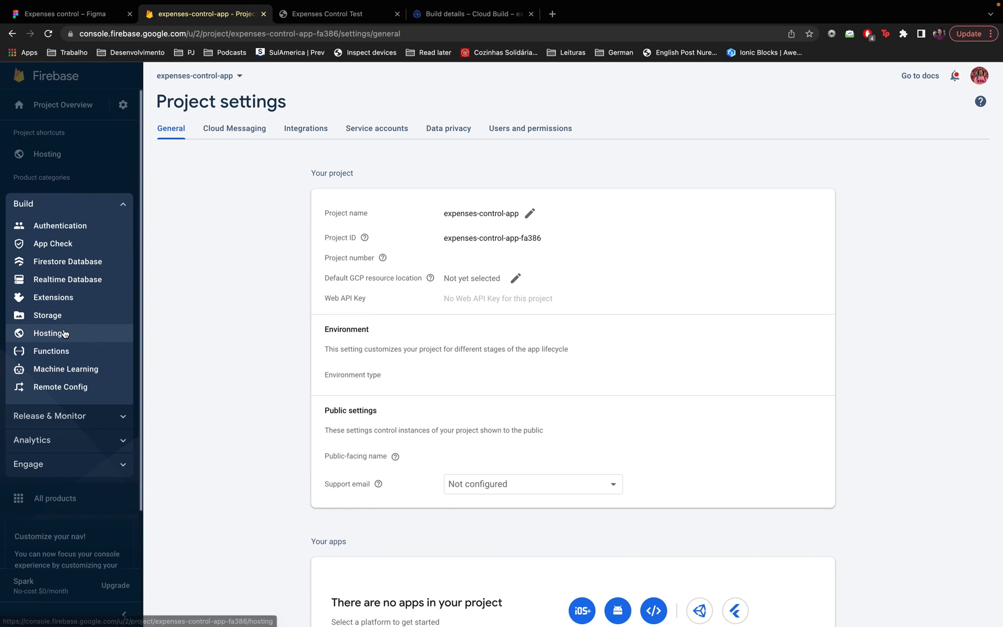
pyautogui.click(47, 333)
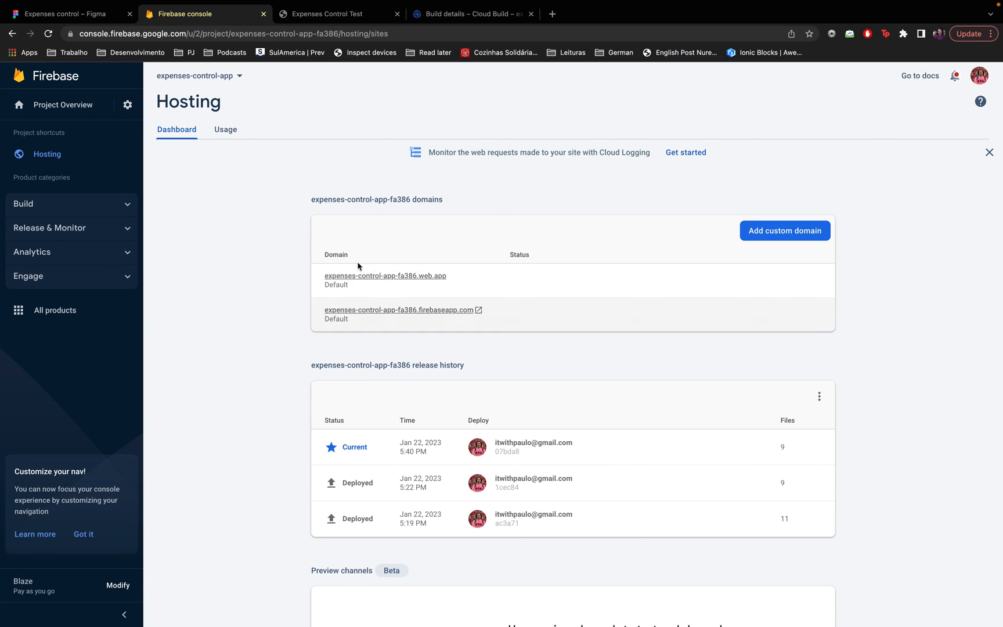
pyautogui.scroll(-3)
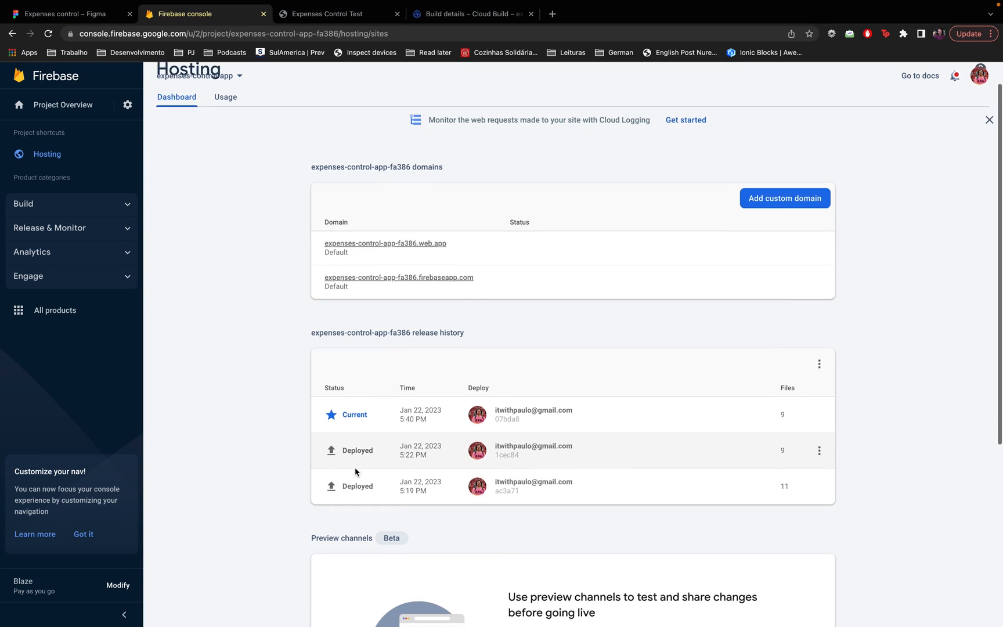
pyautogui.scroll(-3)
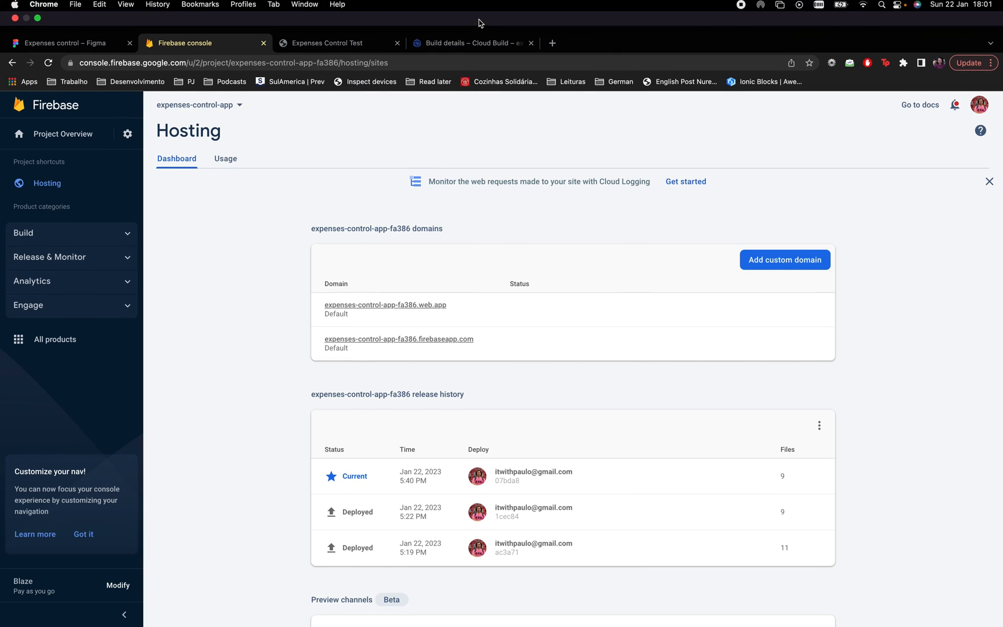
pyautogui.click(472, 43)
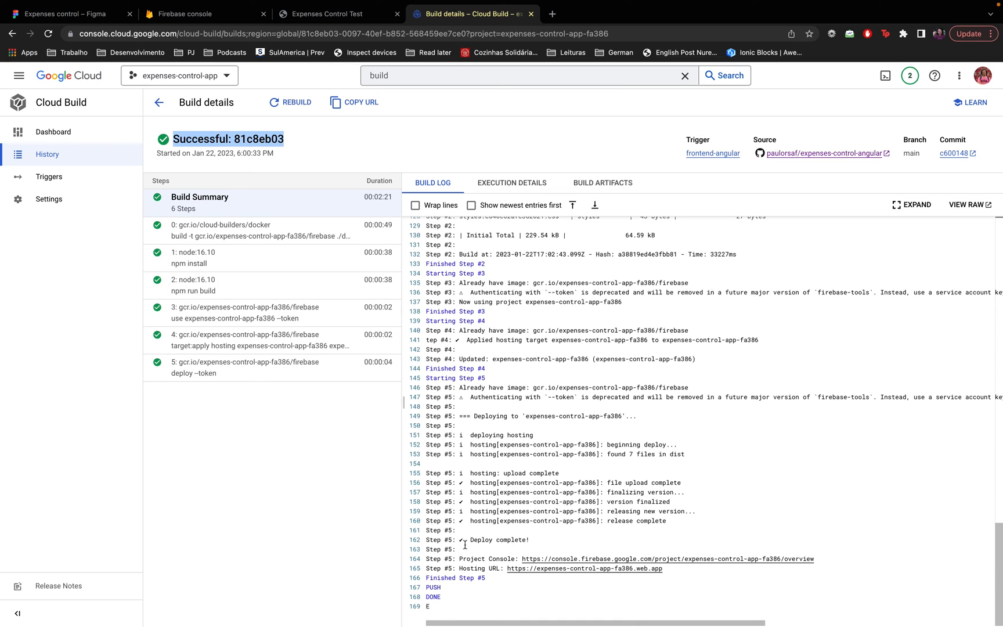
pyautogui.doubleClick(498, 539)
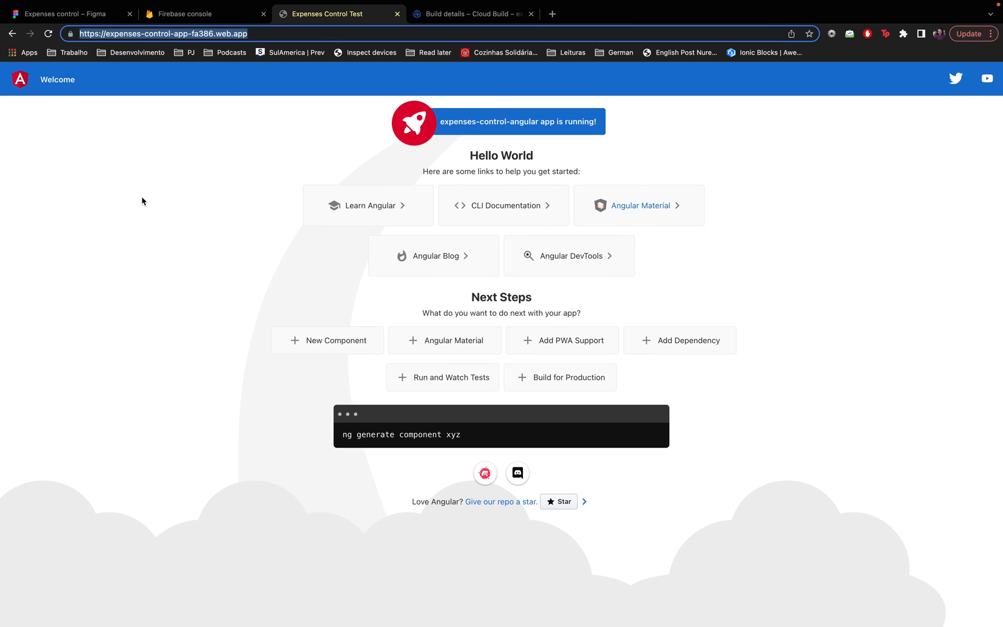
# - Reload the live site to confirm the 'Expenses Control Angular' title, then view the Figma design
pyautogui.click(48, 33)
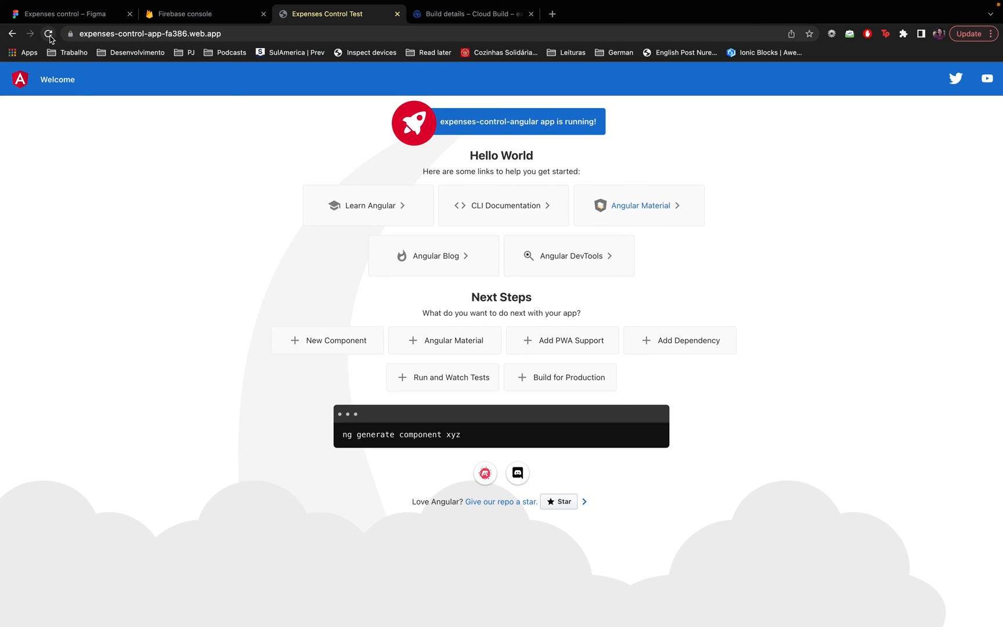
pyautogui.click(48, 33)
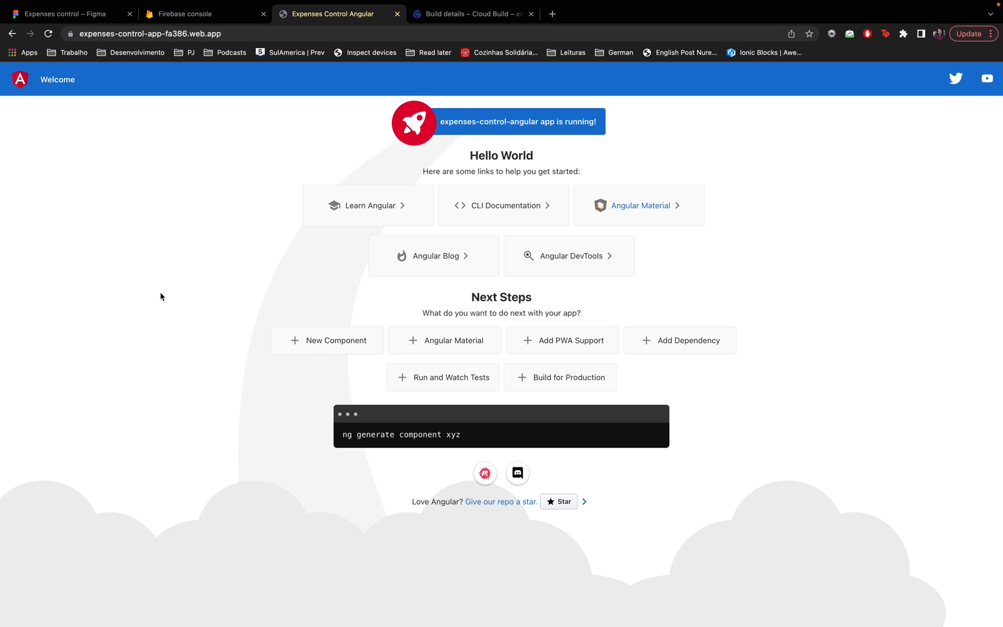
pyautogui.click(64, 13)
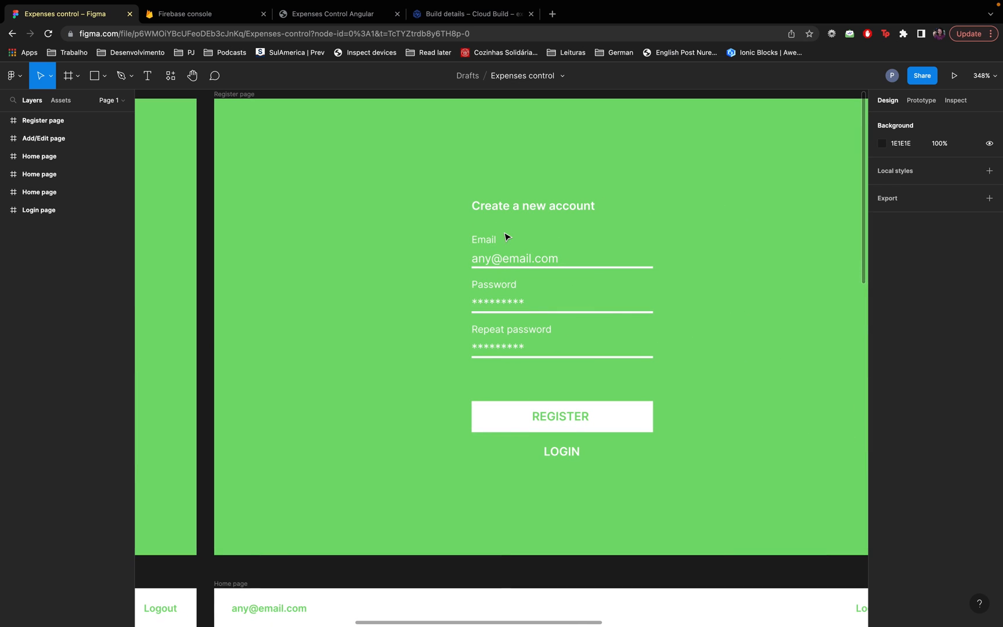
pyautogui.scroll(-3)
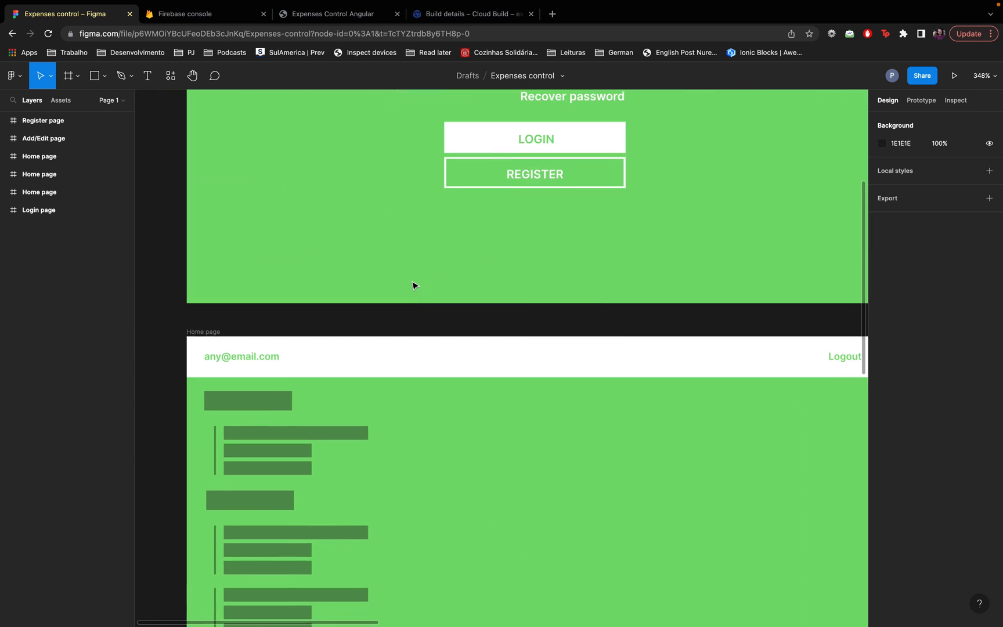